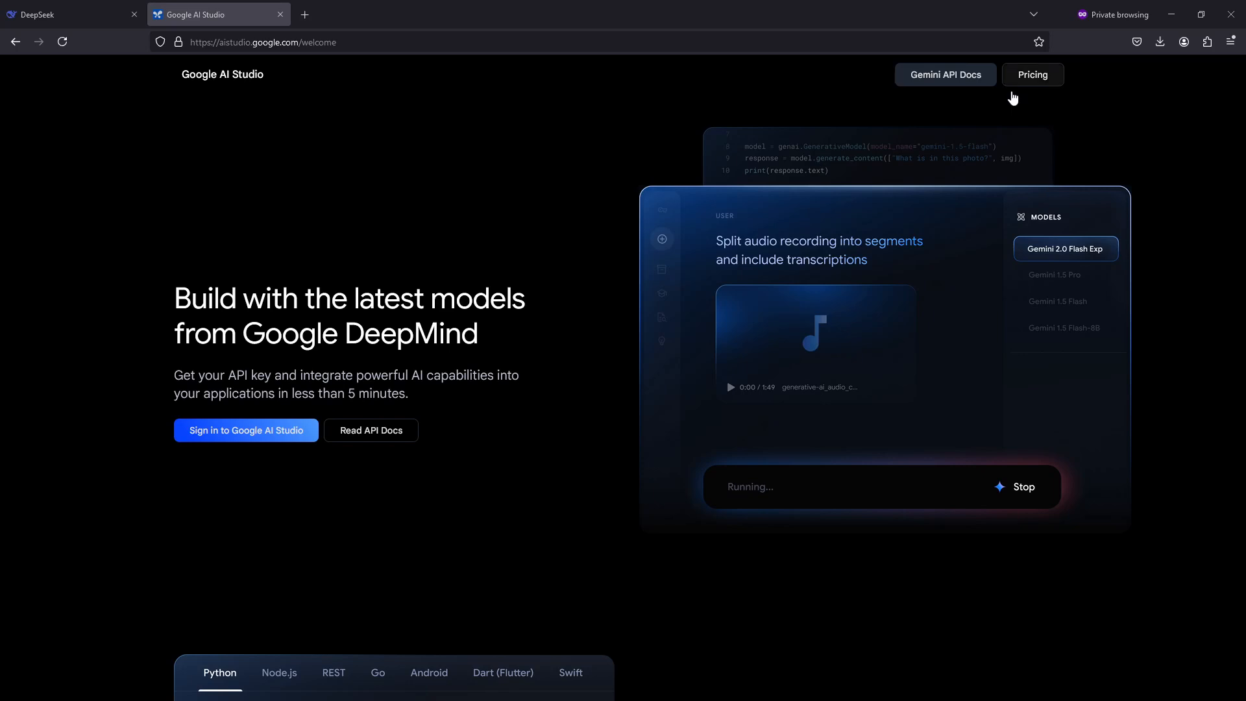
{"action": "mouse_move", "coordinate": [873, 135]}
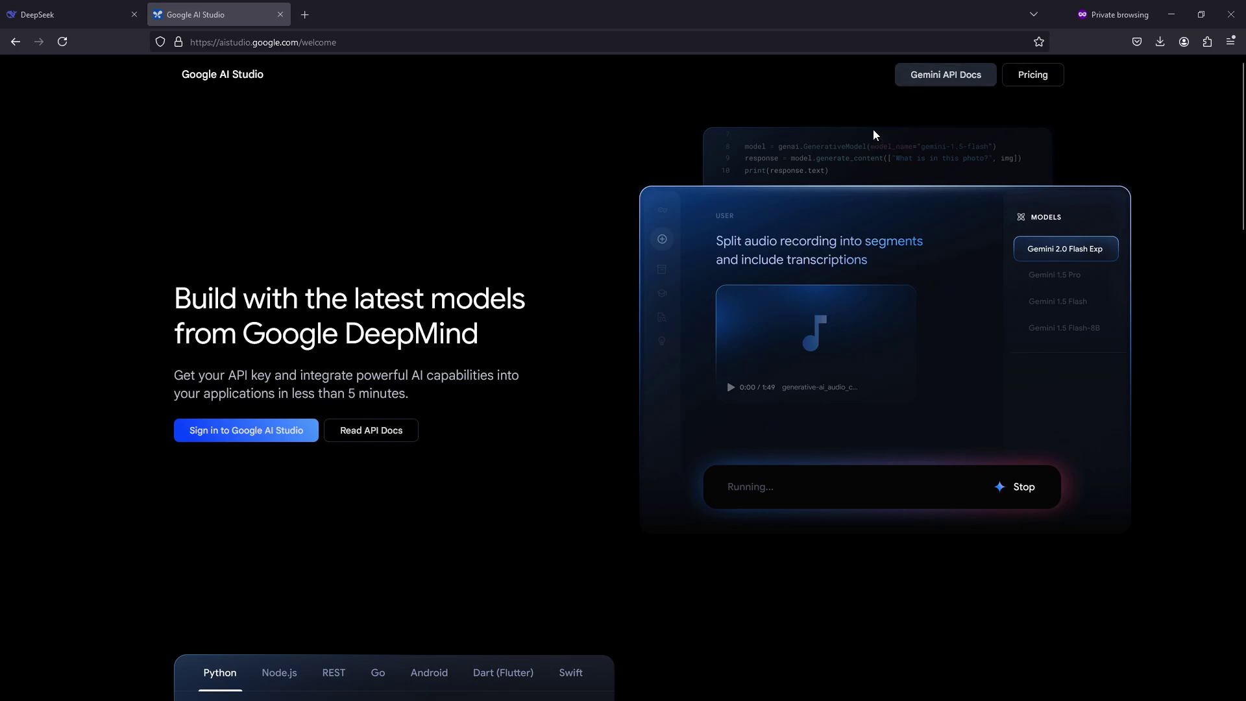
{"action": "mouse_move", "coordinate": [474, 286]}
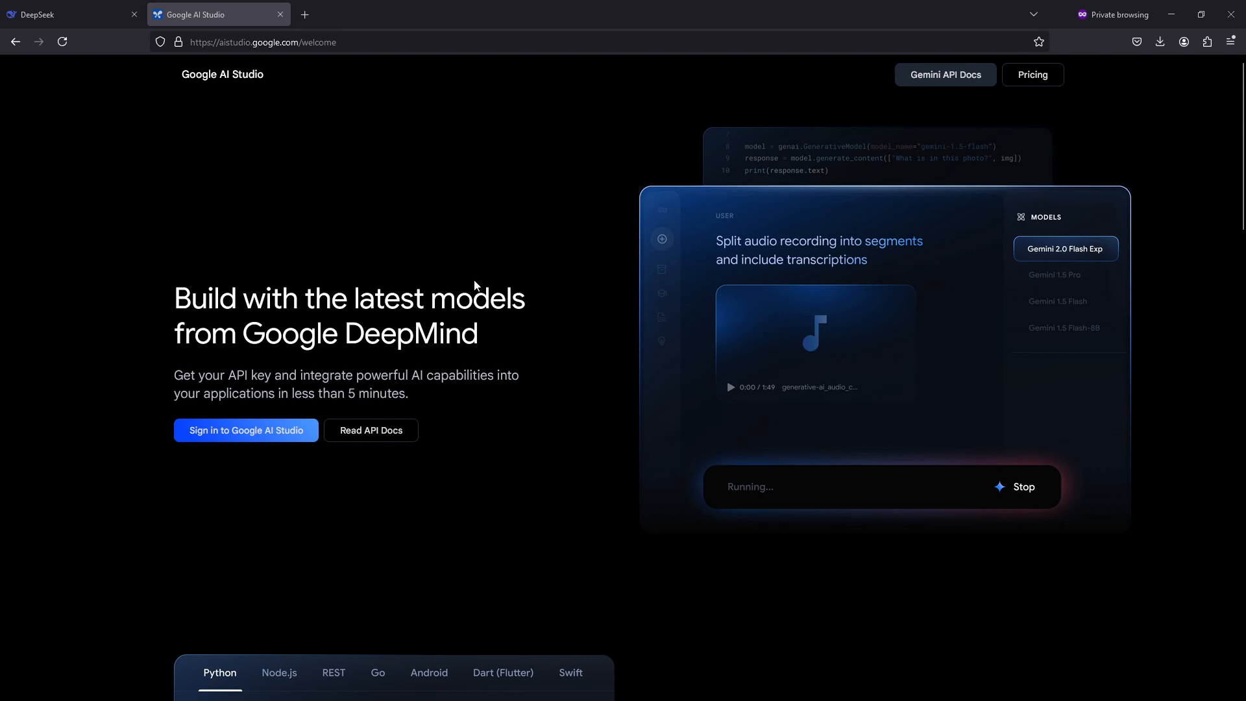
{"action": "mouse_move", "coordinate": [475, 271]}
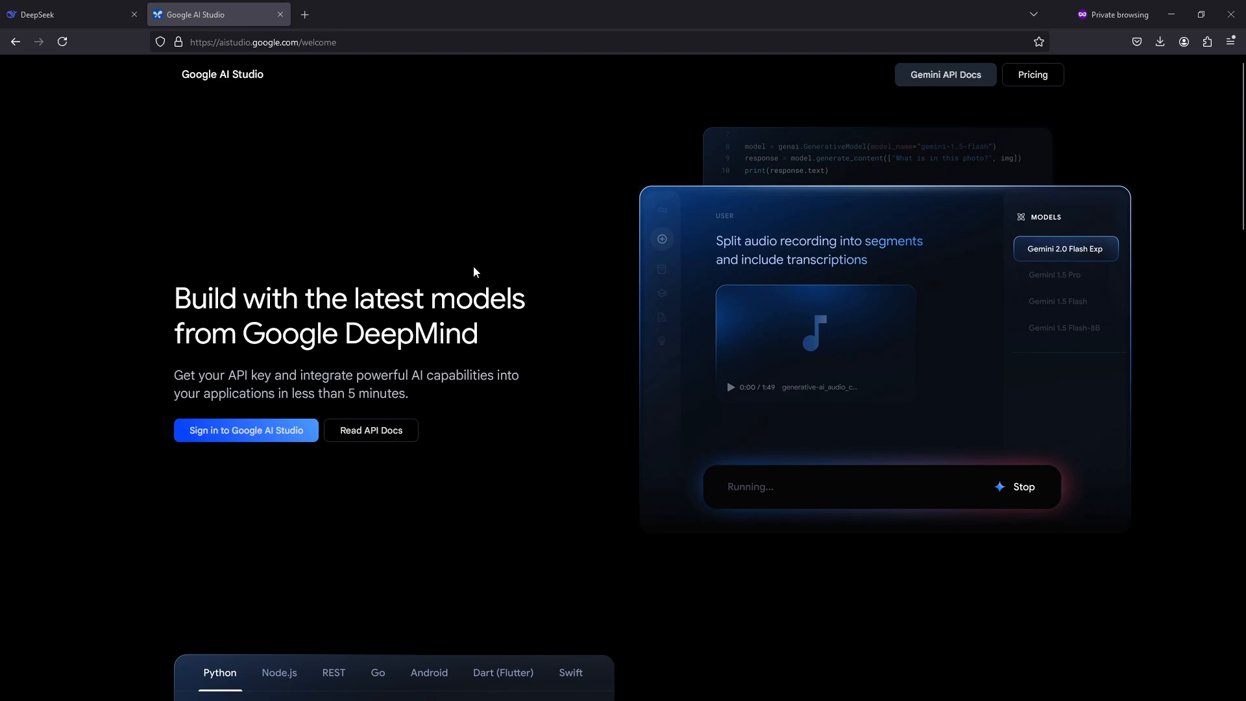
{"action": "mouse_move", "coordinate": [495, 247]}
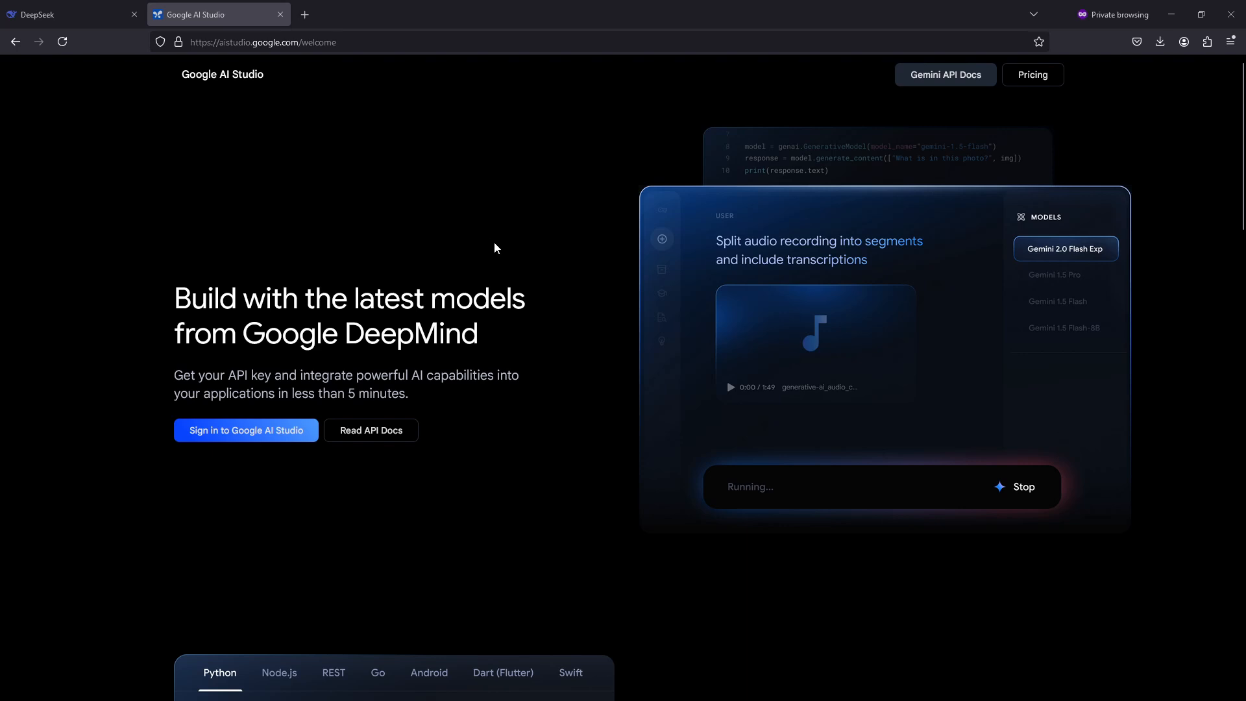
{"action": "mouse_move", "coordinate": [536, 227]}
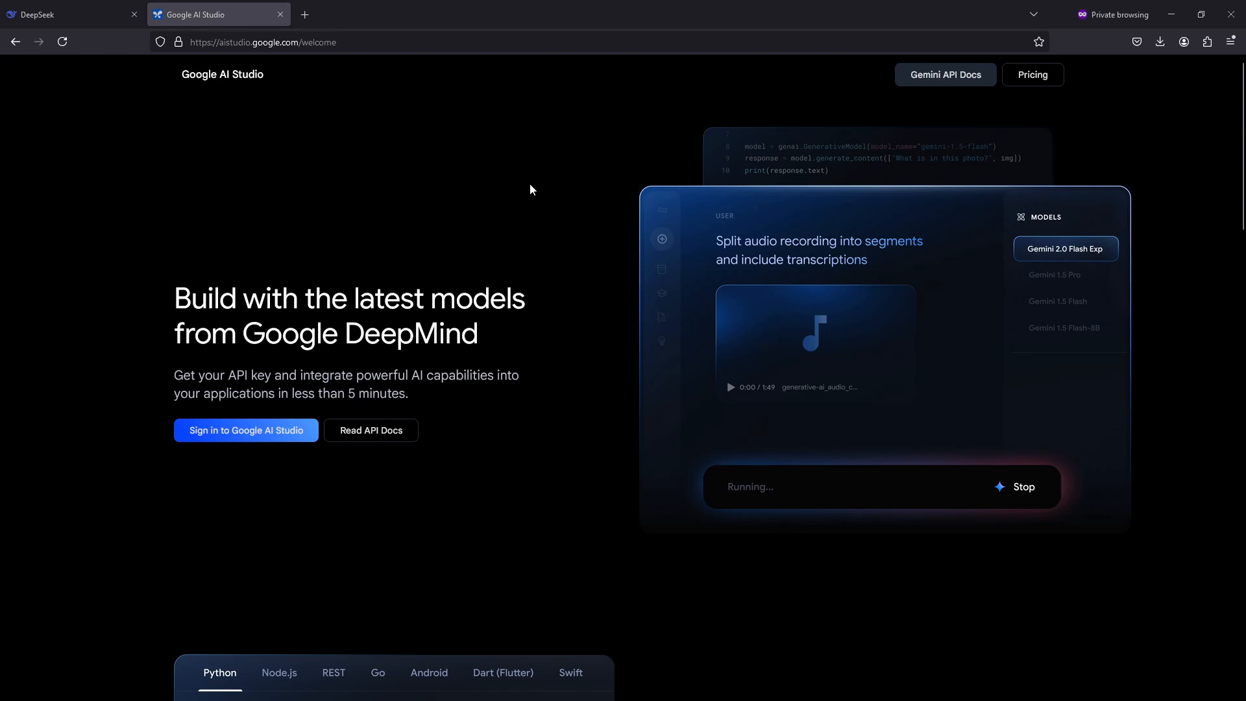
{"action": "mouse_move", "coordinate": [690, 204]}
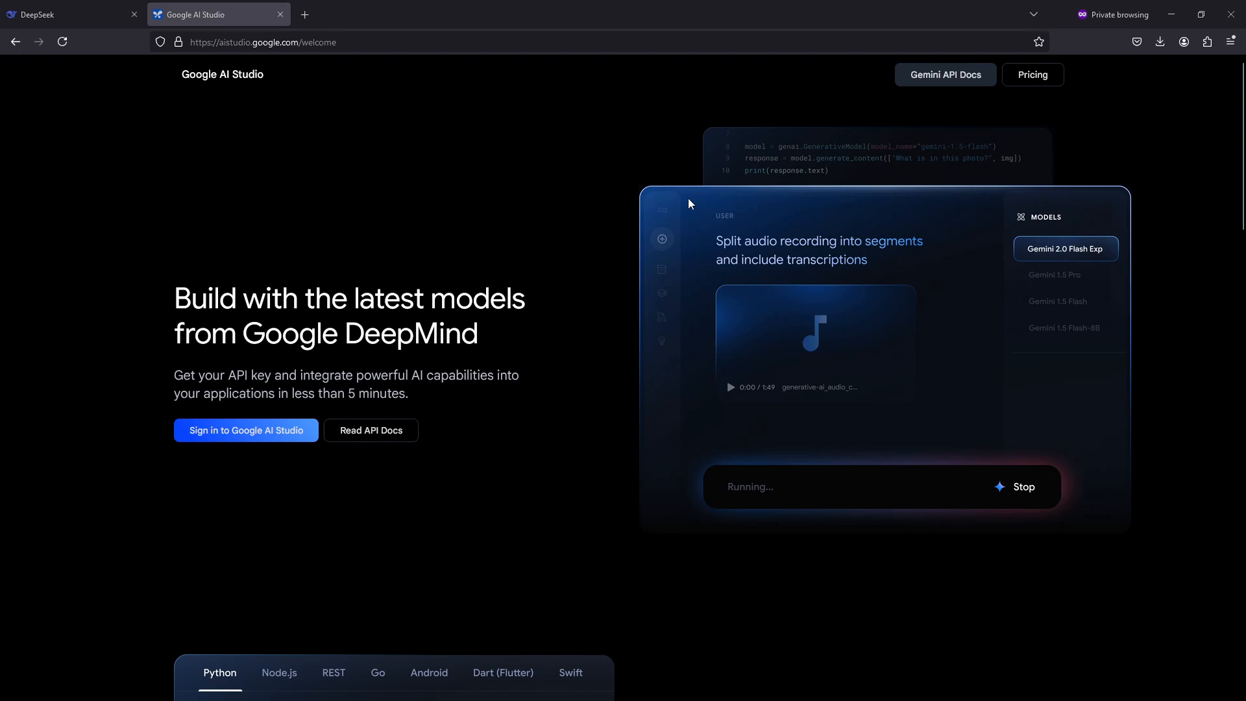
{"action": "mouse_move", "coordinate": [678, 184]}
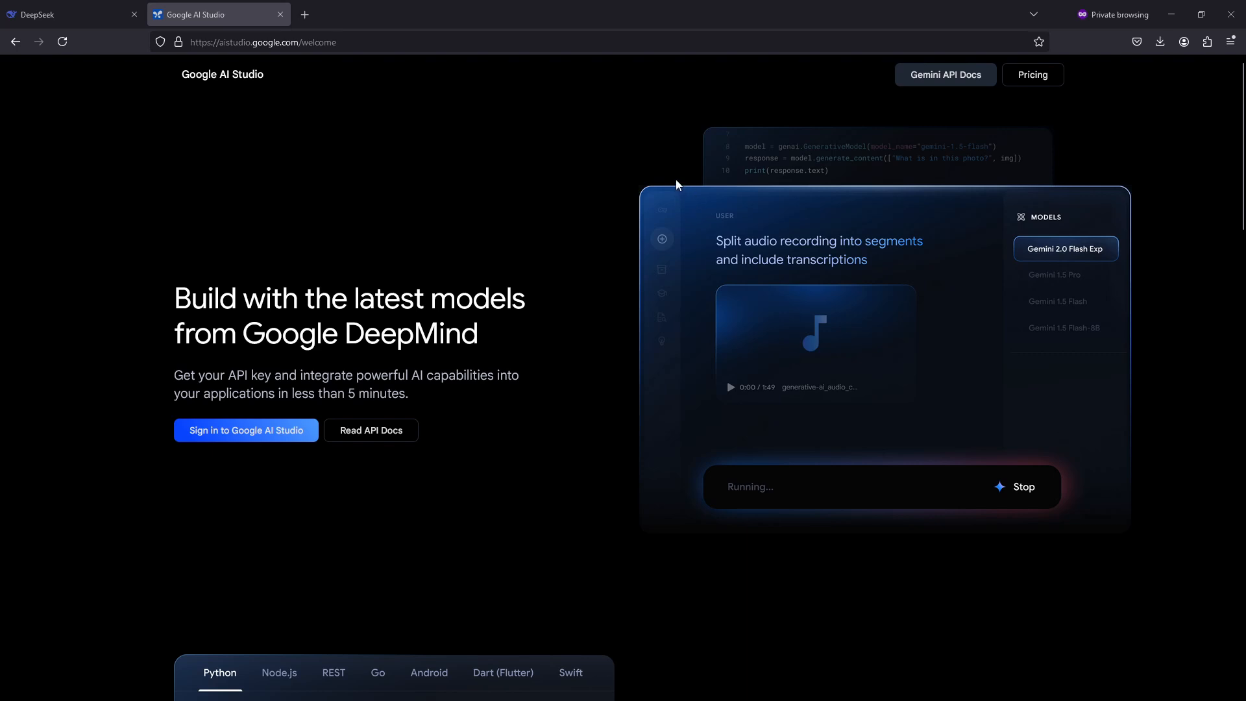
{"action": "mouse_move", "coordinate": [700, 193]}
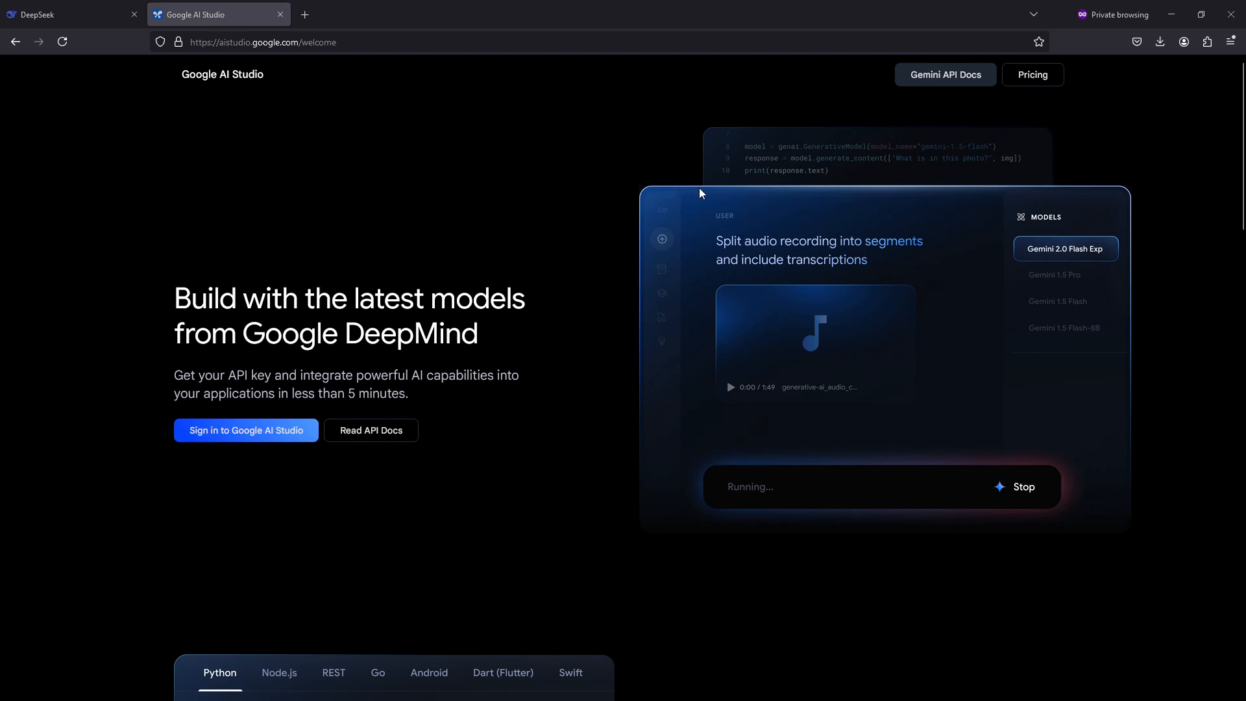
{"action": "mouse_move", "coordinate": [873, 41]}
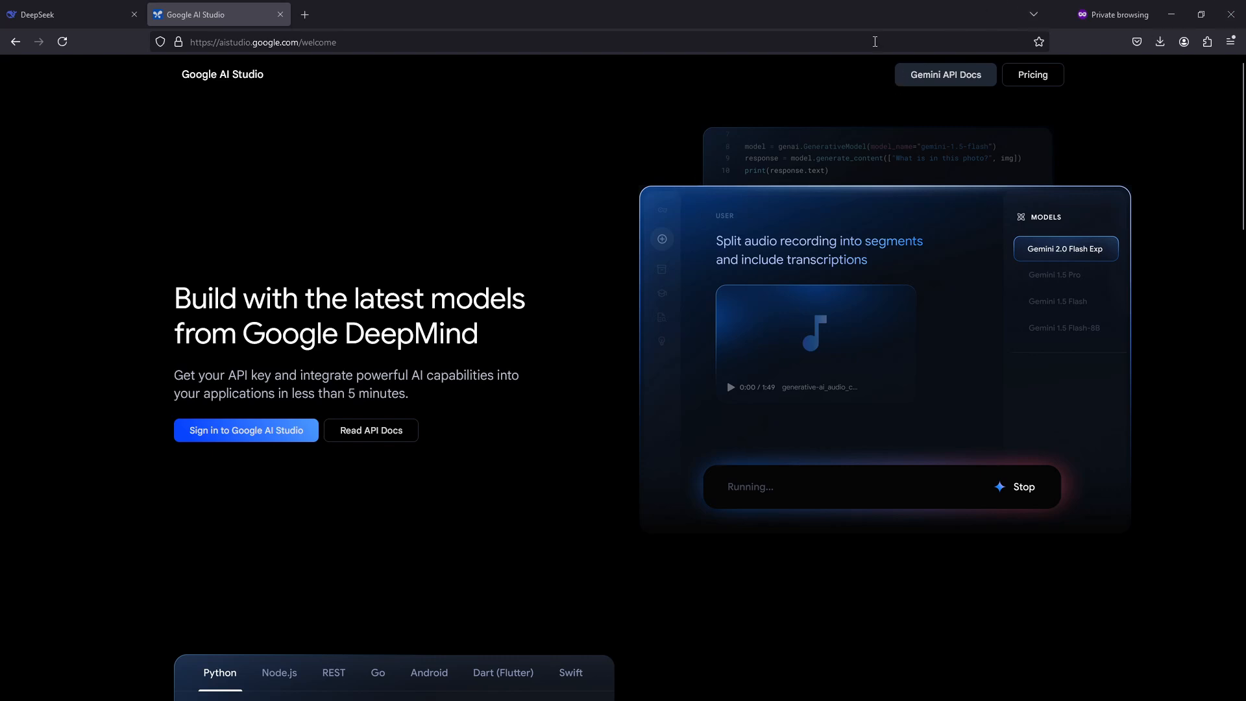
{"action": "mouse_move", "coordinate": [876, 79]}
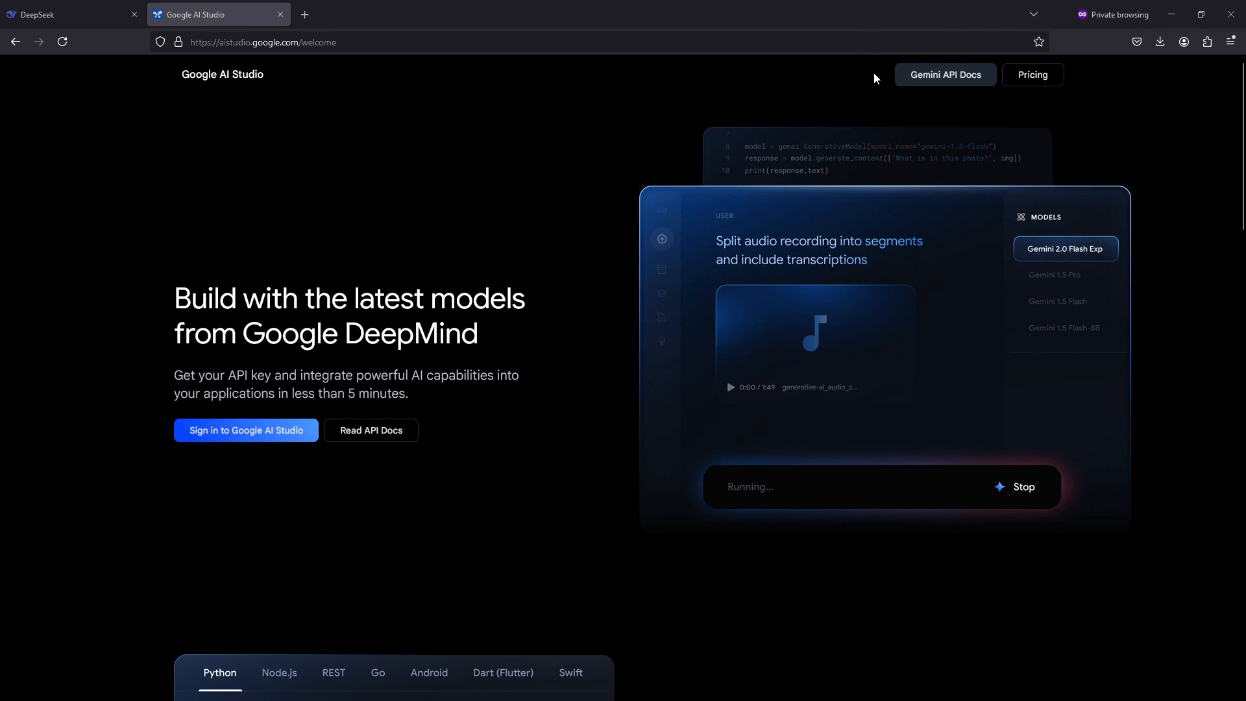
{"action": "mouse_move", "coordinate": [750, 171]}
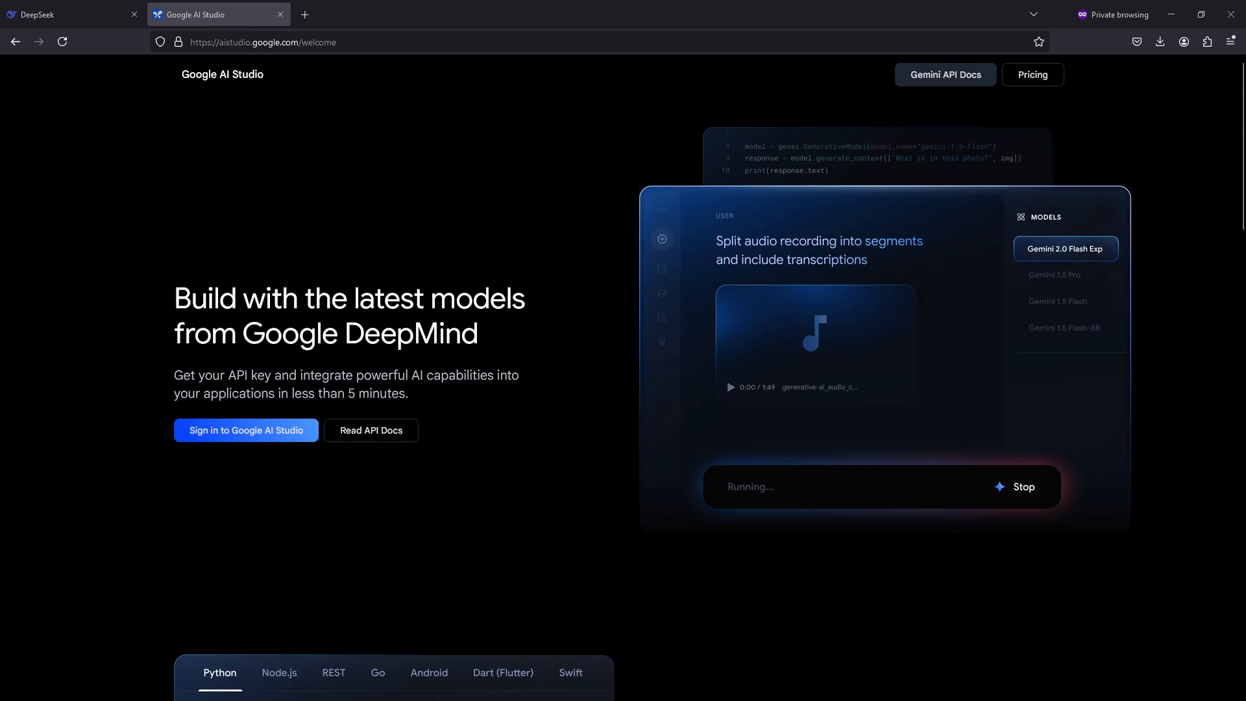
{"action": "mouse_move", "coordinate": [945, 74]}
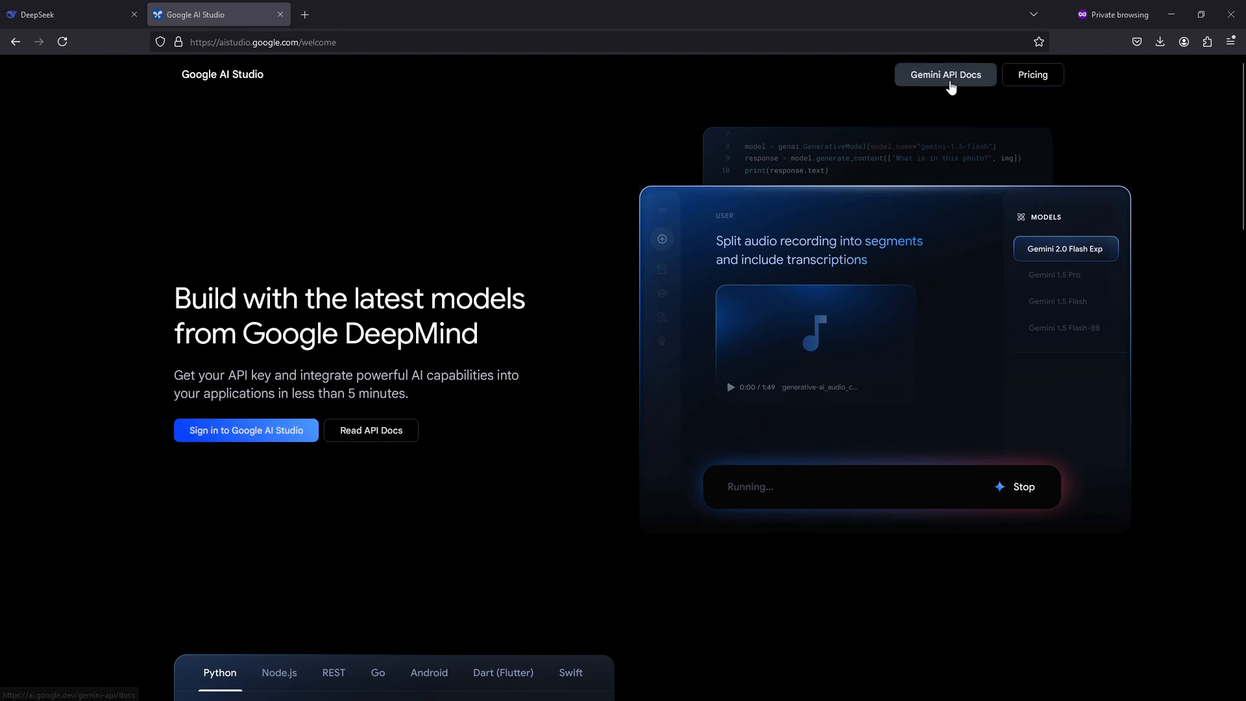
{"action": "mouse_move", "coordinate": [264, 58]}
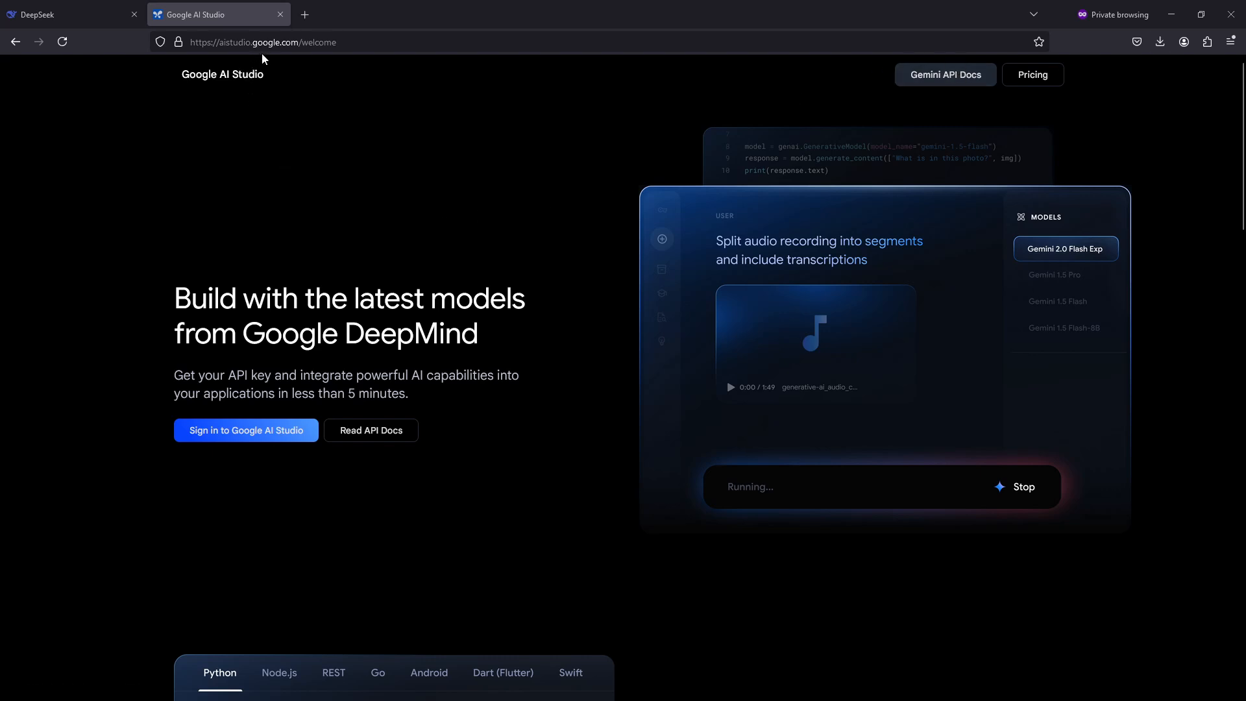
{"action": "mouse_move", "coordinate": [321, 90]}
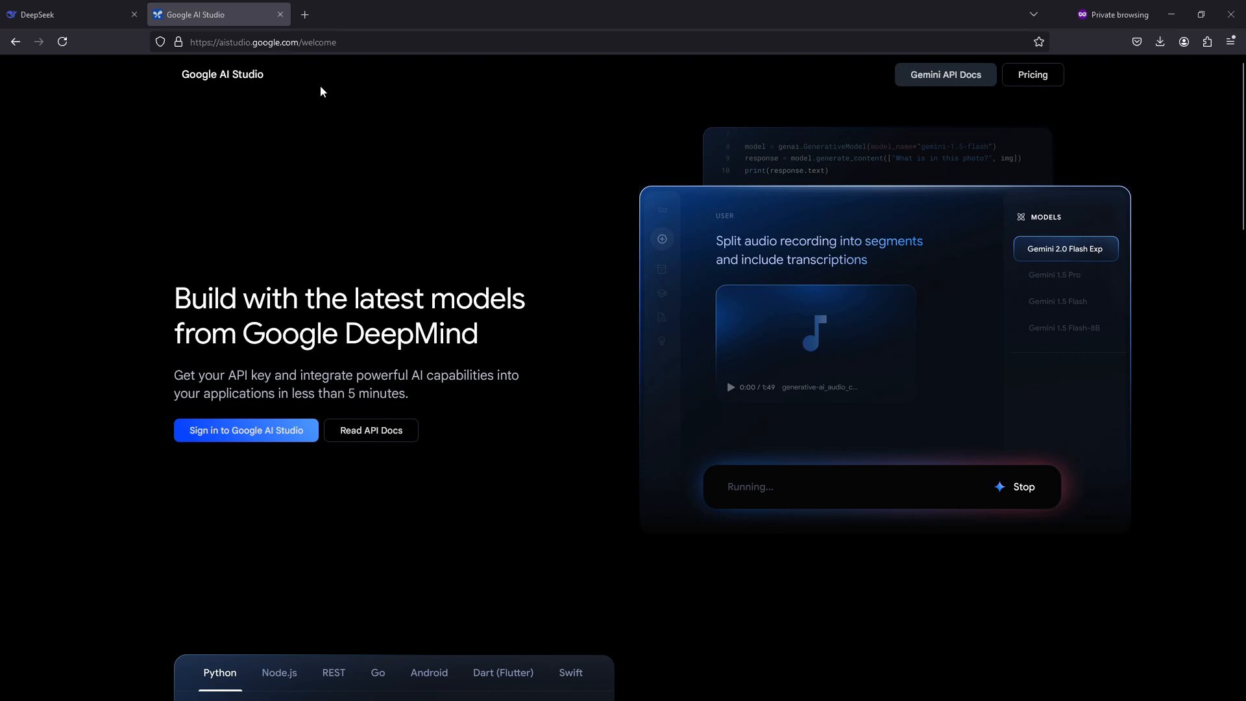
{"action": "mouse_move", "coordinate": [300, 93]}
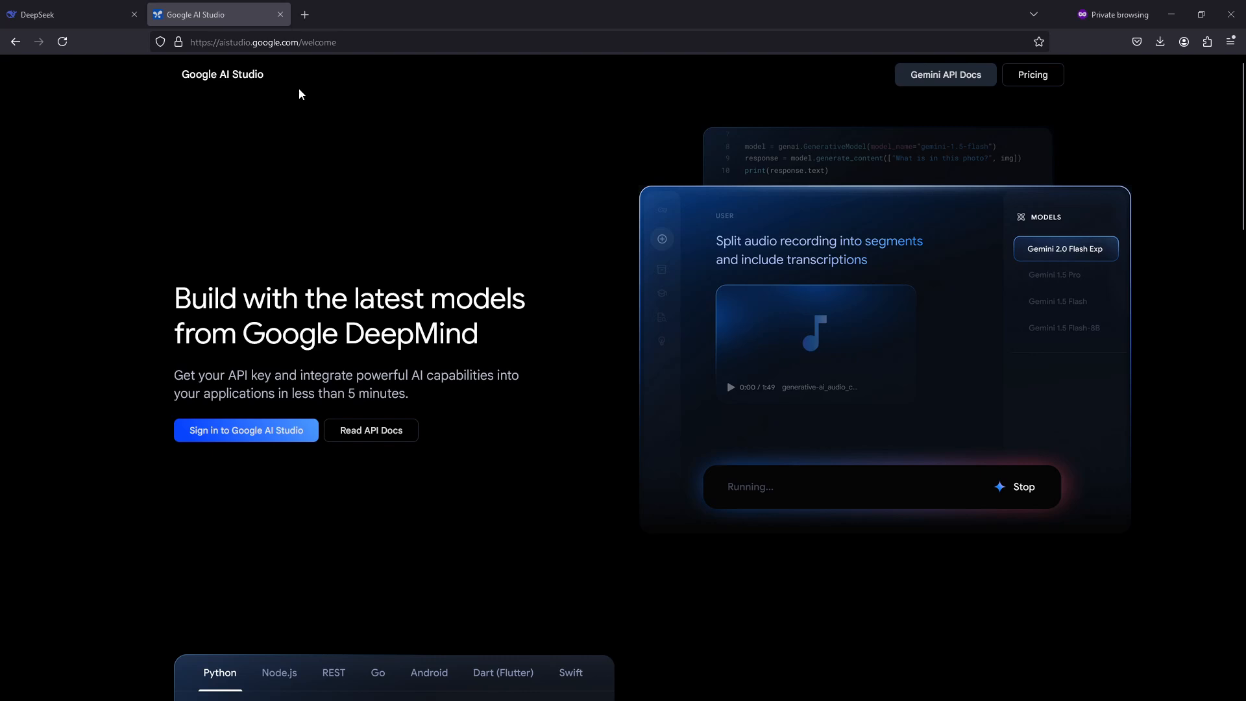
{"action": "mouse_move", "coordinate": [630, 142]}
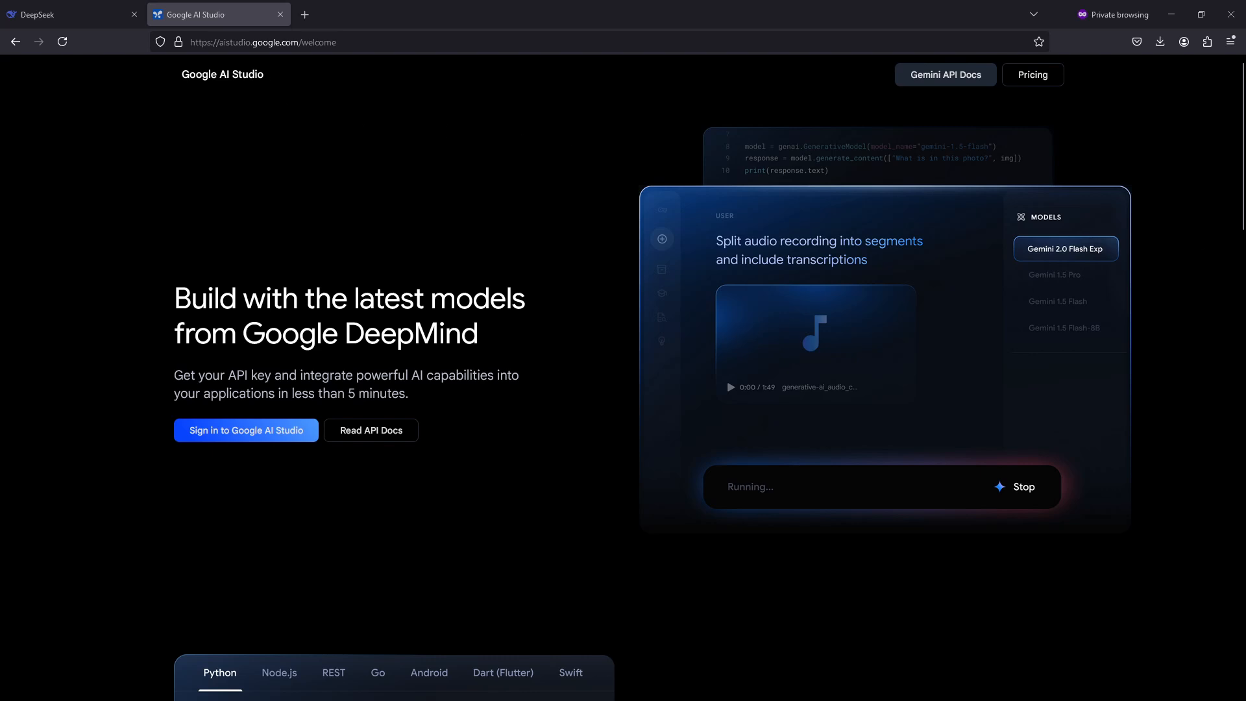
- Sign in to AI Studio, switch Stream Realtime output to Text, then back to Audio with Puck voice
{"action": "left_click", "coordinate": [246, 429]}
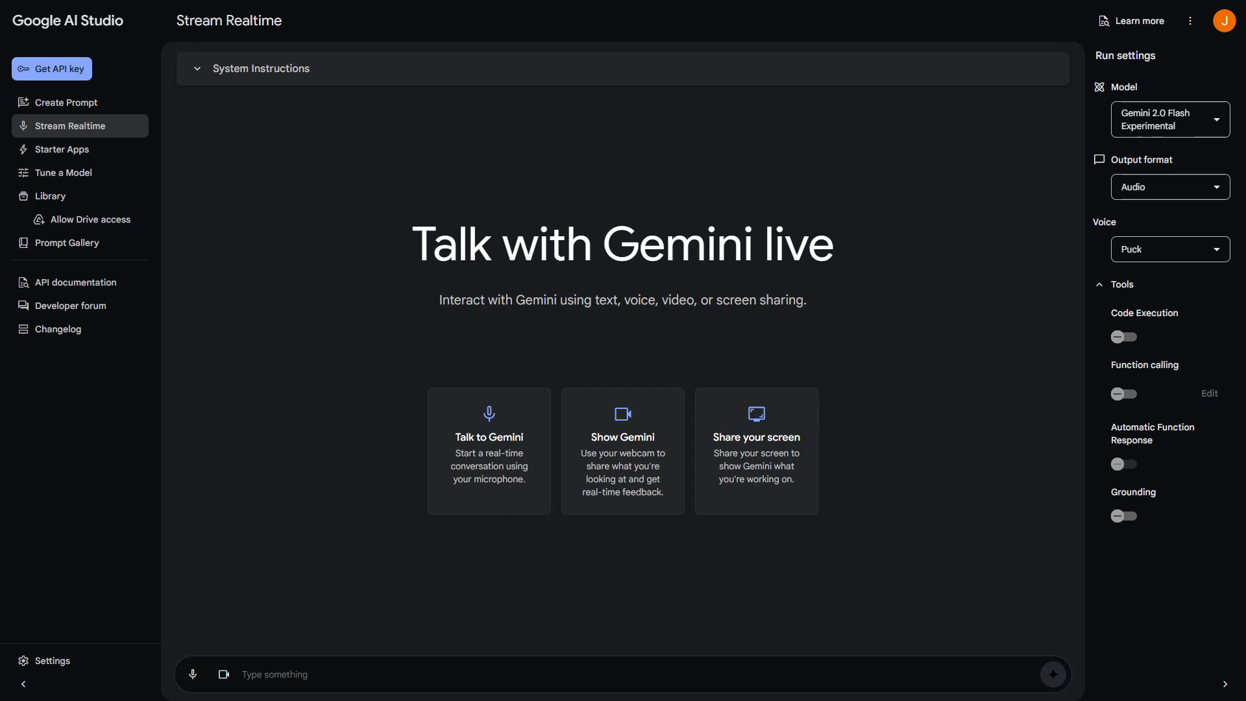
{"action": "left_click", "coordinate": [1168, 119]}
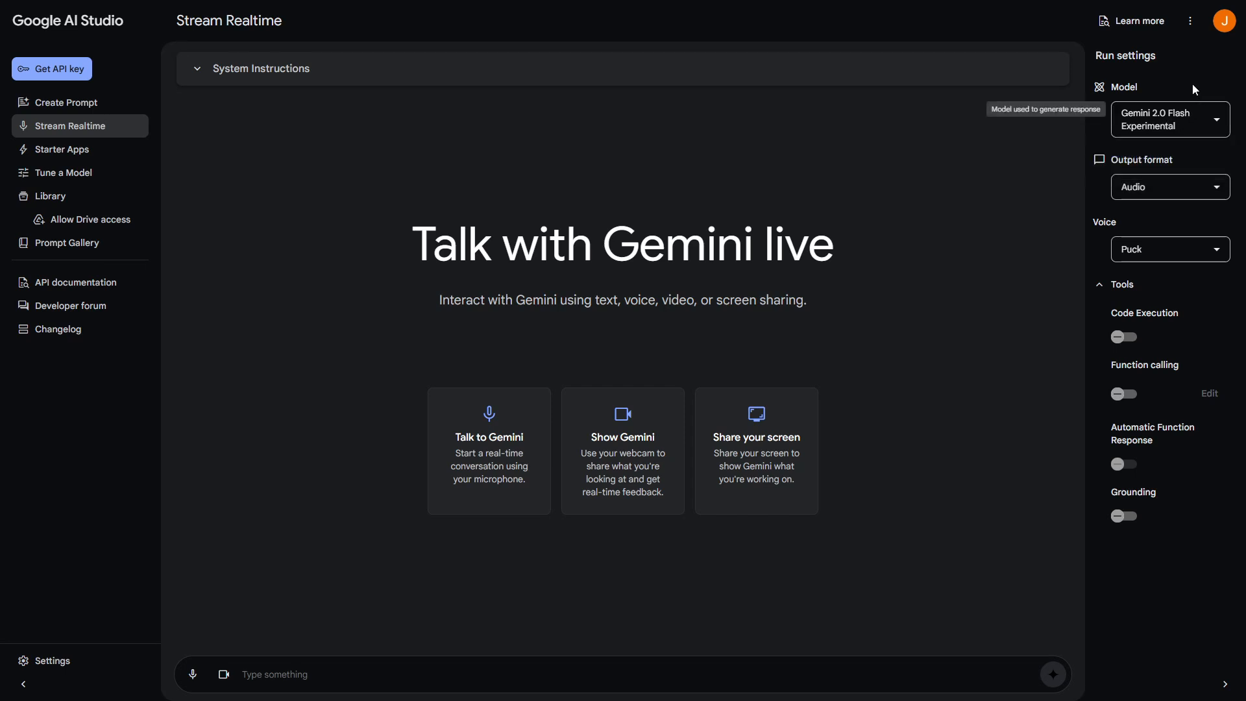
{"action": "left_click", "coordinate": [1169, 187]}
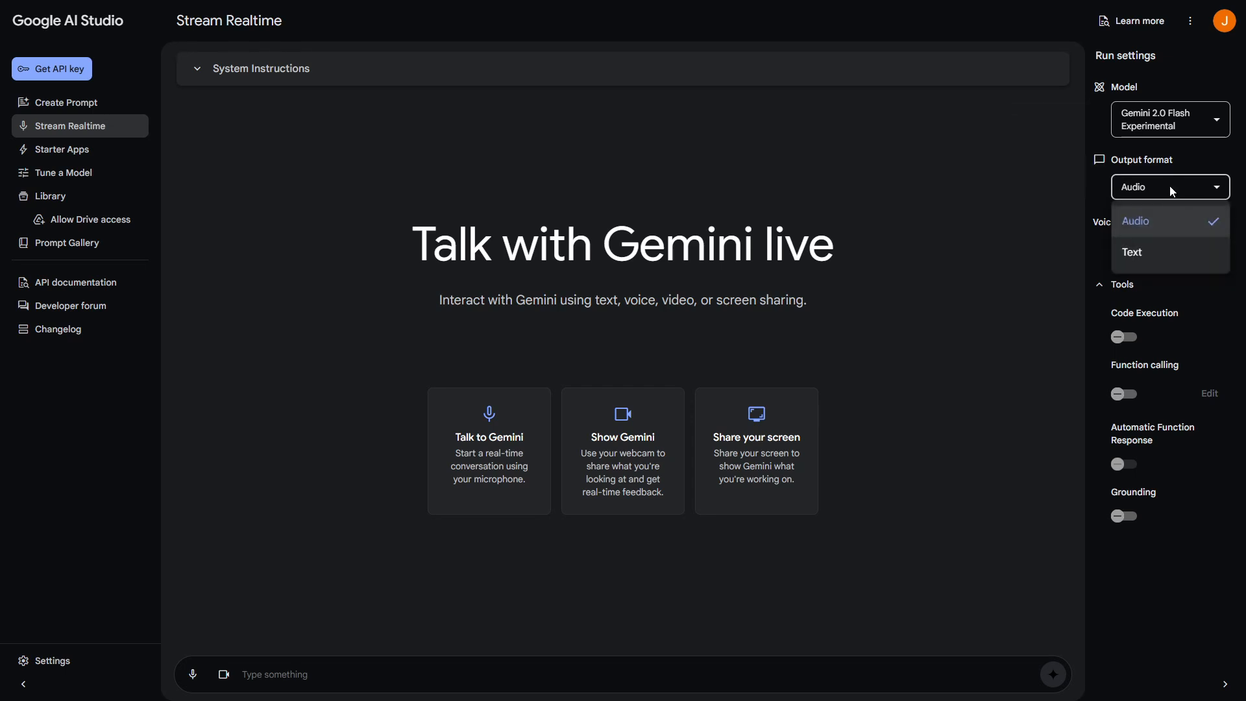
{"action": "left_click", "coordinate": [1132, 252]}
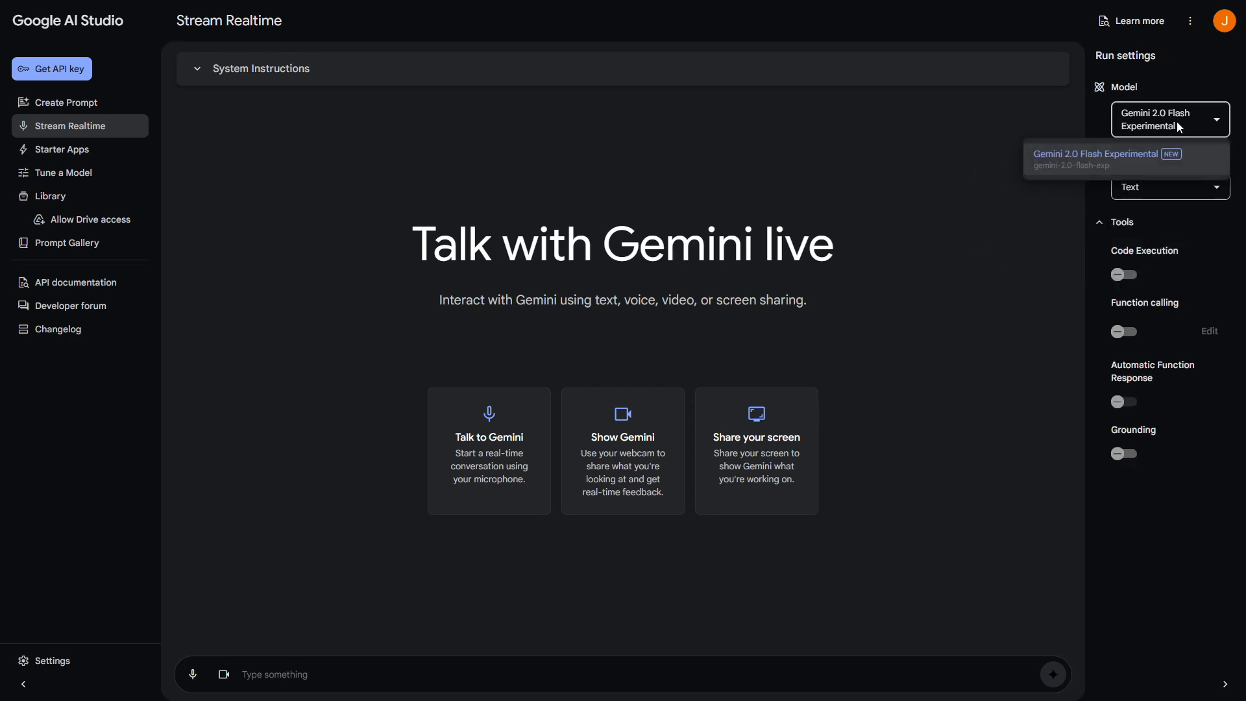
{"action": "mouse_move", "coordinate": [1171, 196]}
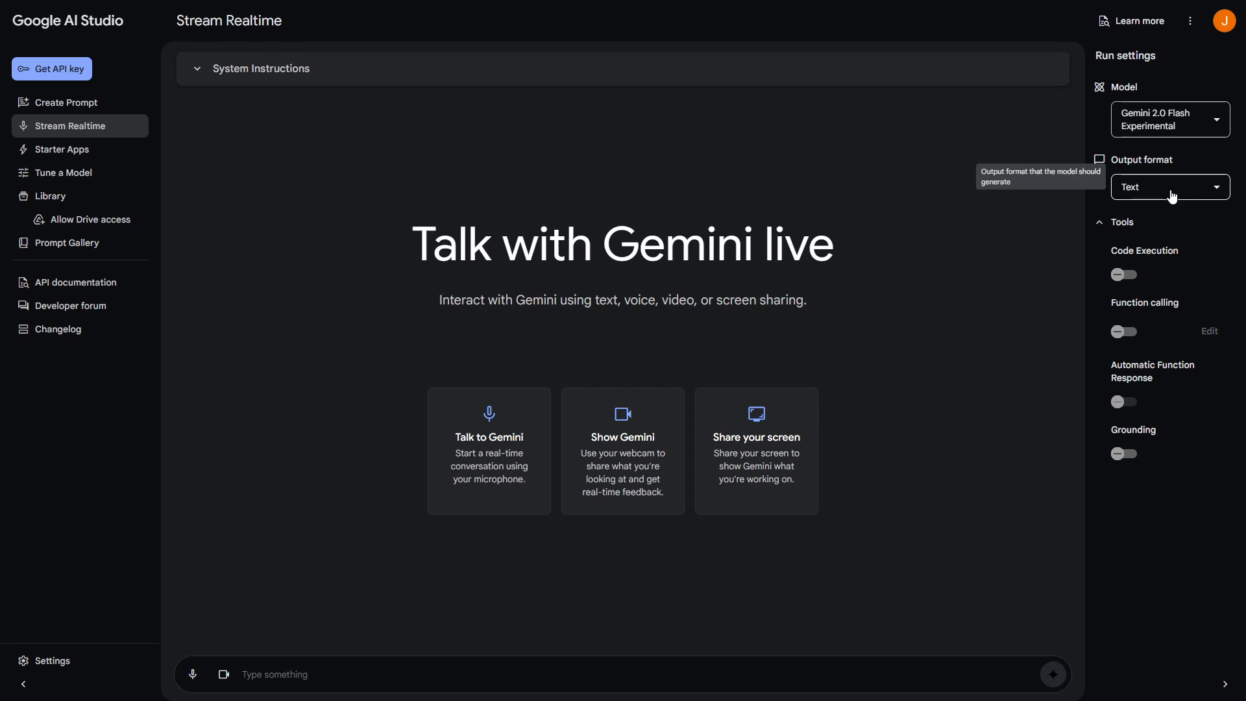
{"action": "left_click", "coordinate": [1168, 187]}
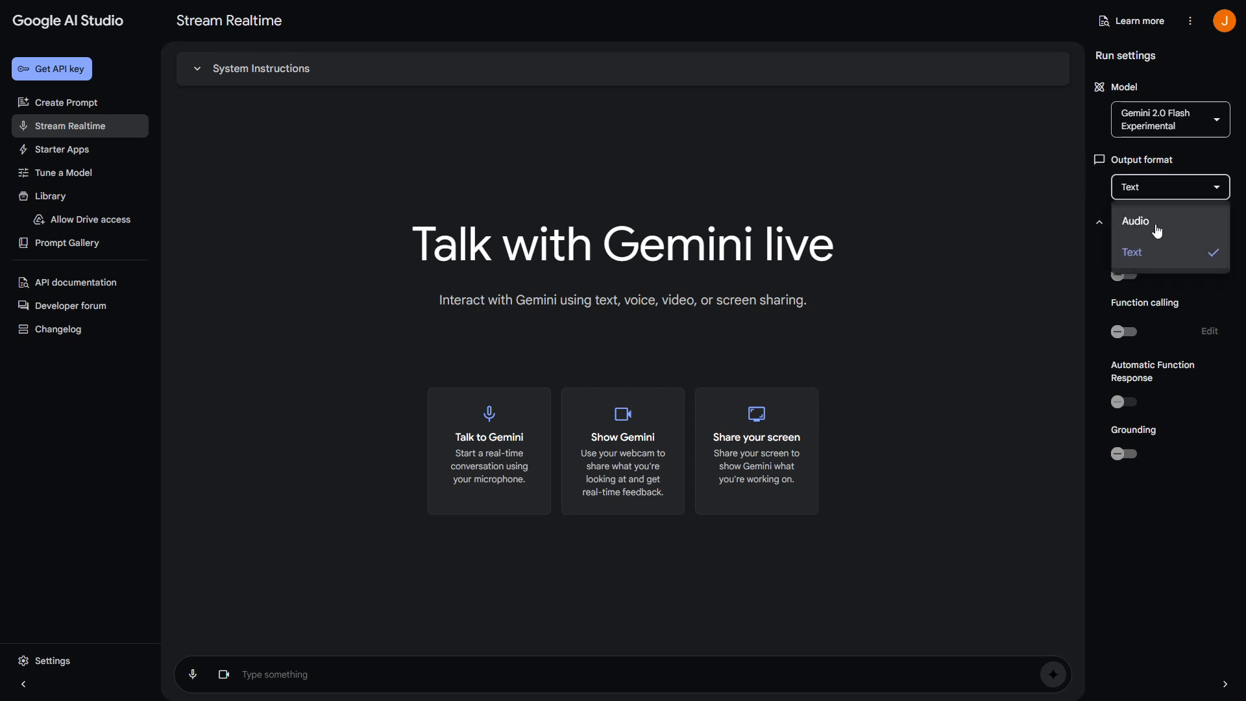
{"action": "left_click", "coordinate": [1135, 221]}
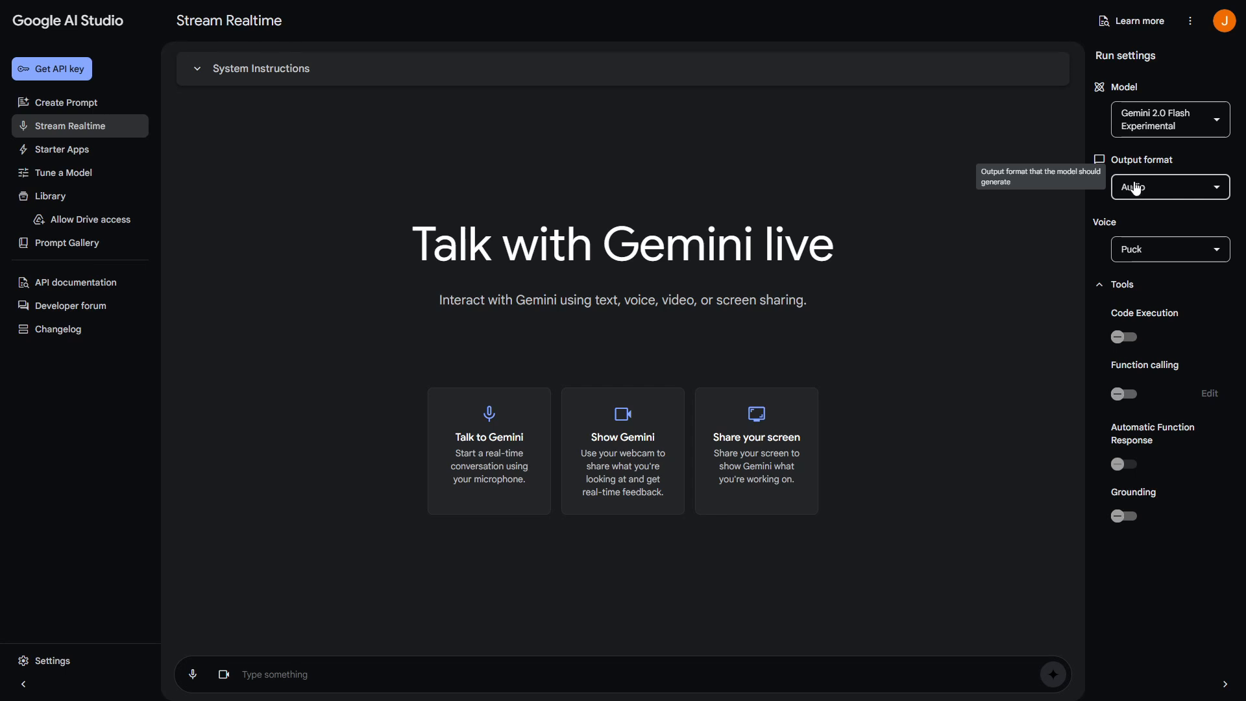
{"action": "mouse_move", "coordinate": [1144, 197]}
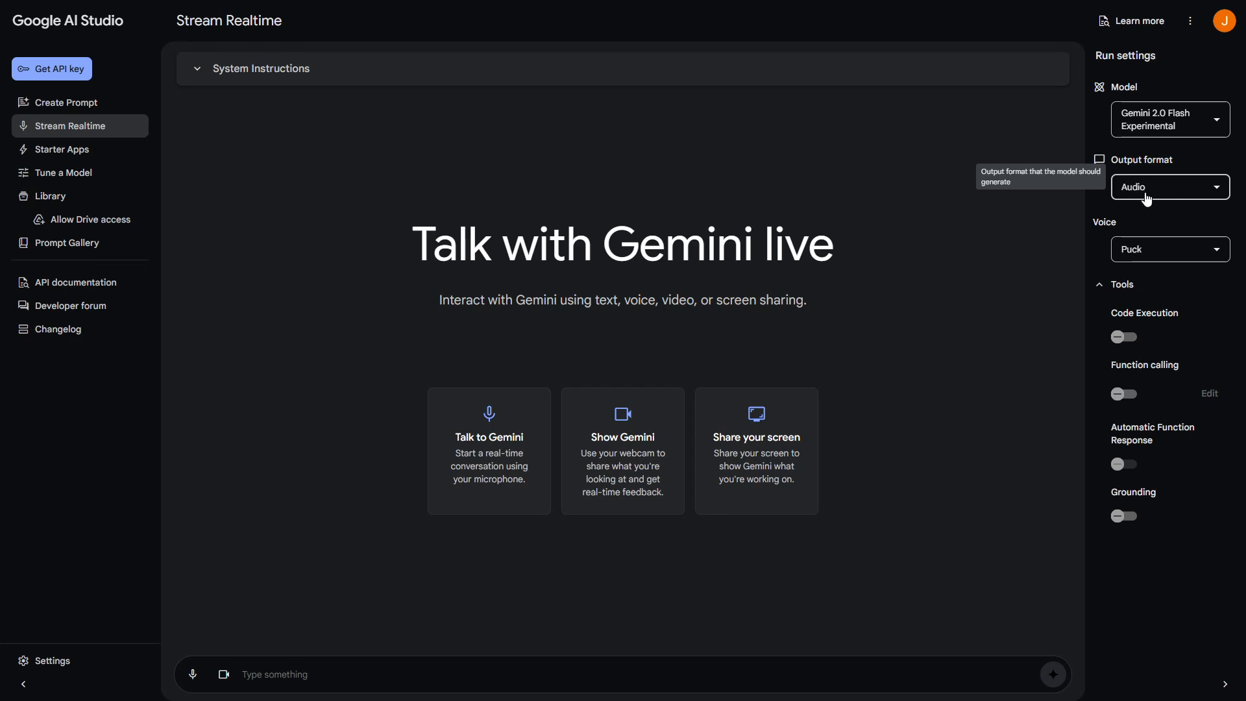
{"action": "left_click", "coordinate": [1168, 250]}
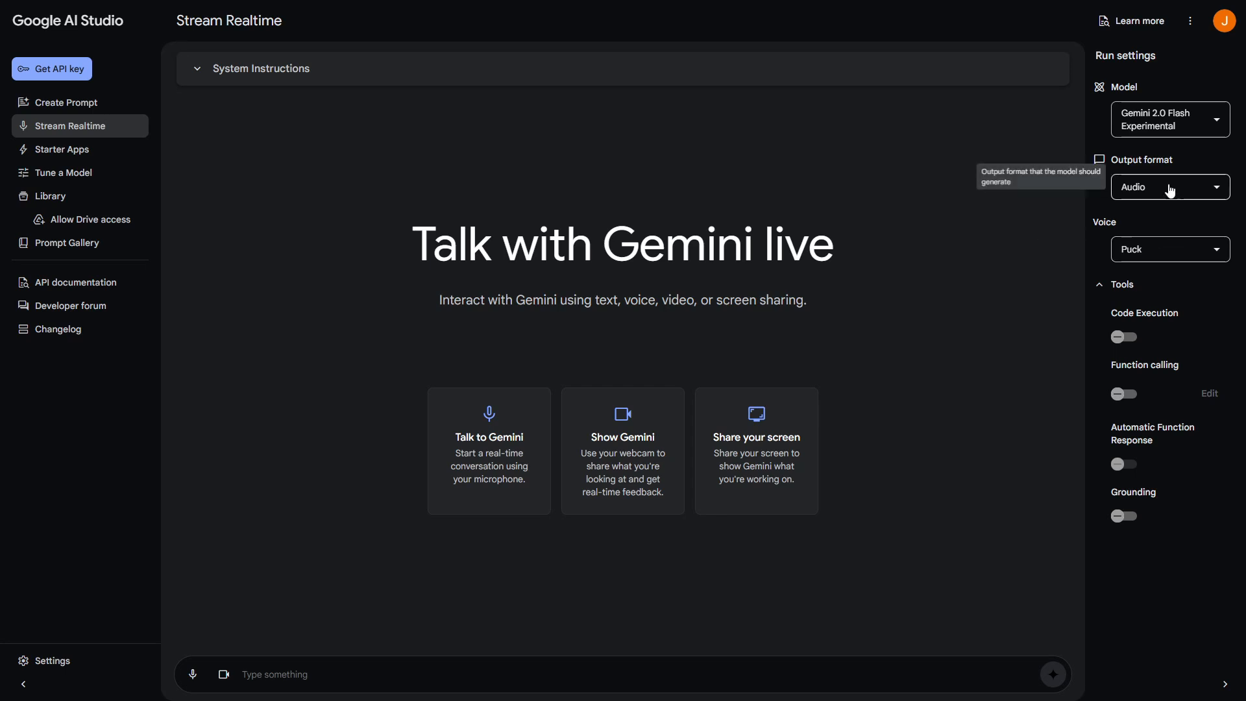
{"action": "mouse_move", "coordinate": [805, 183]}
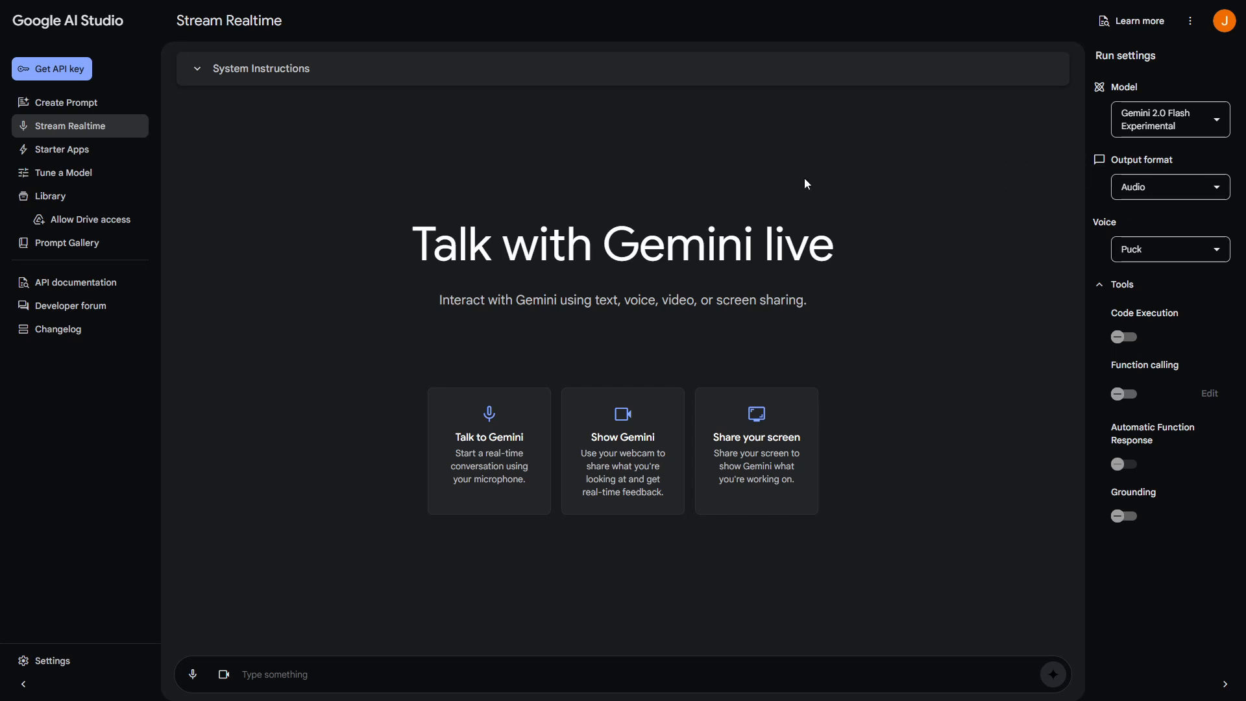
{"action": "mouse_move", "coordinate": [79, 135]}
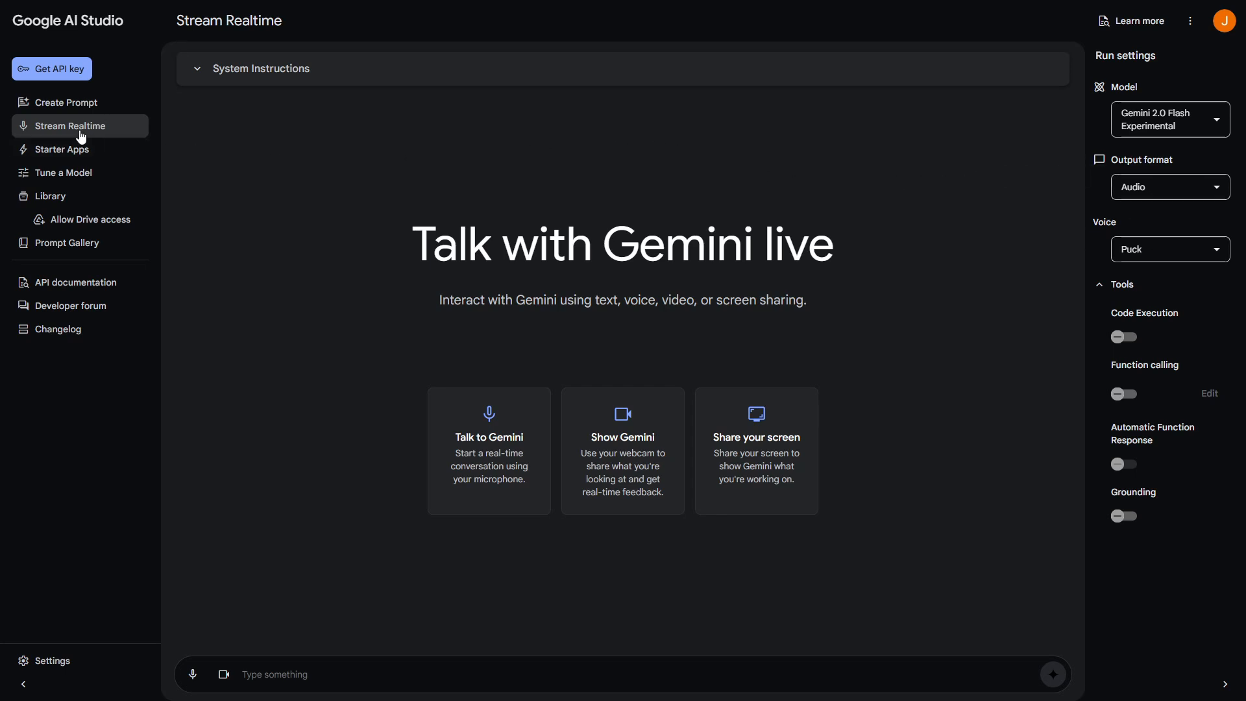
{"action": "mouse_move", "coordinate": [59, 149]}
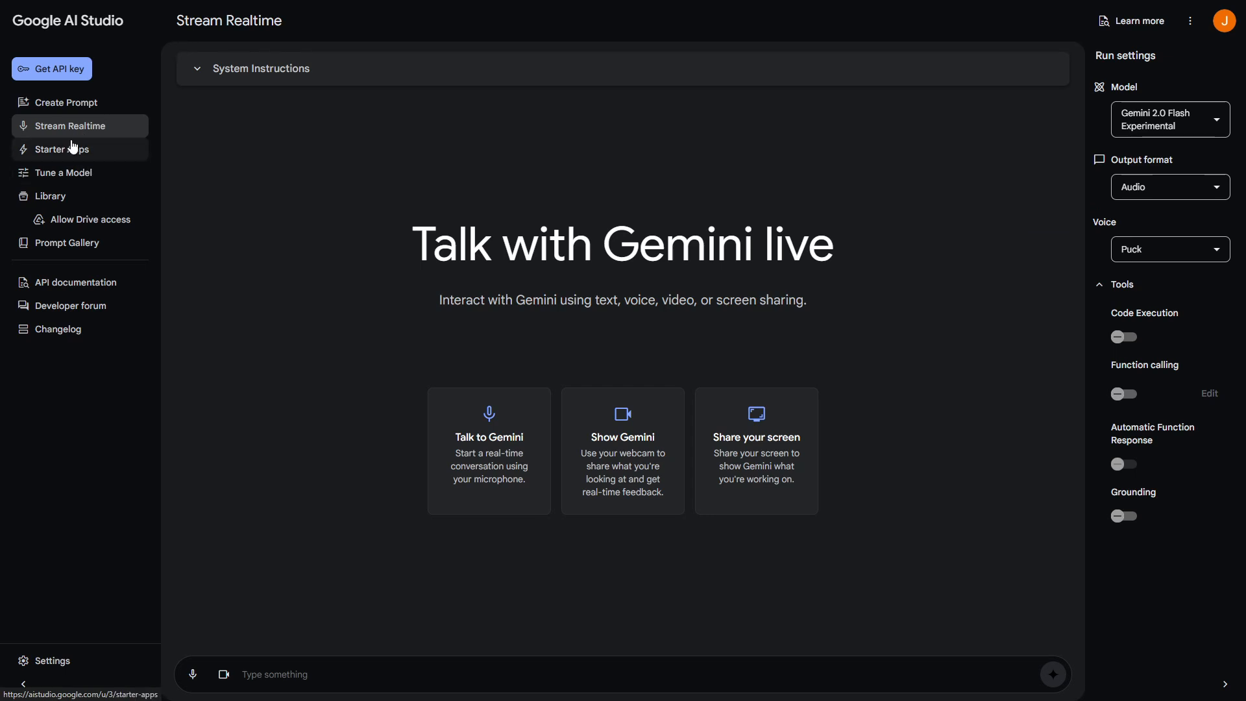
{"action": "mouse_move", "coordinate": [59, 131]}
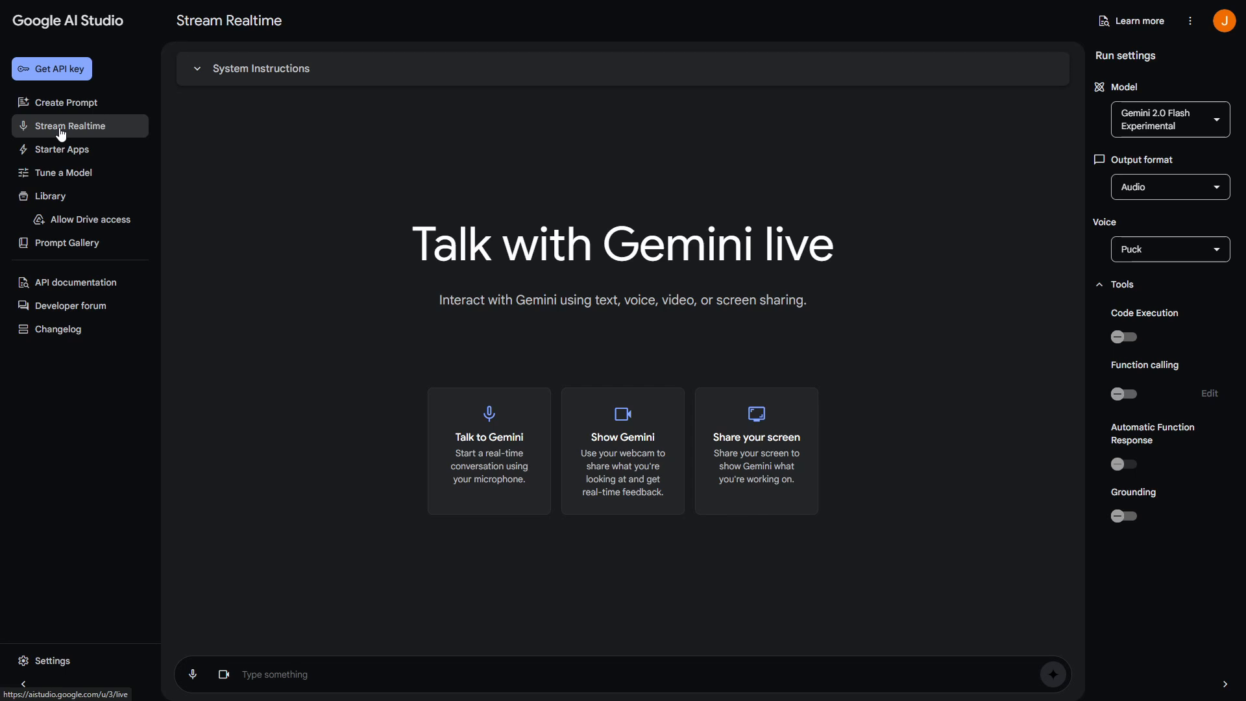
{"action": "mouse_move", "coordinate": [755, 435]}
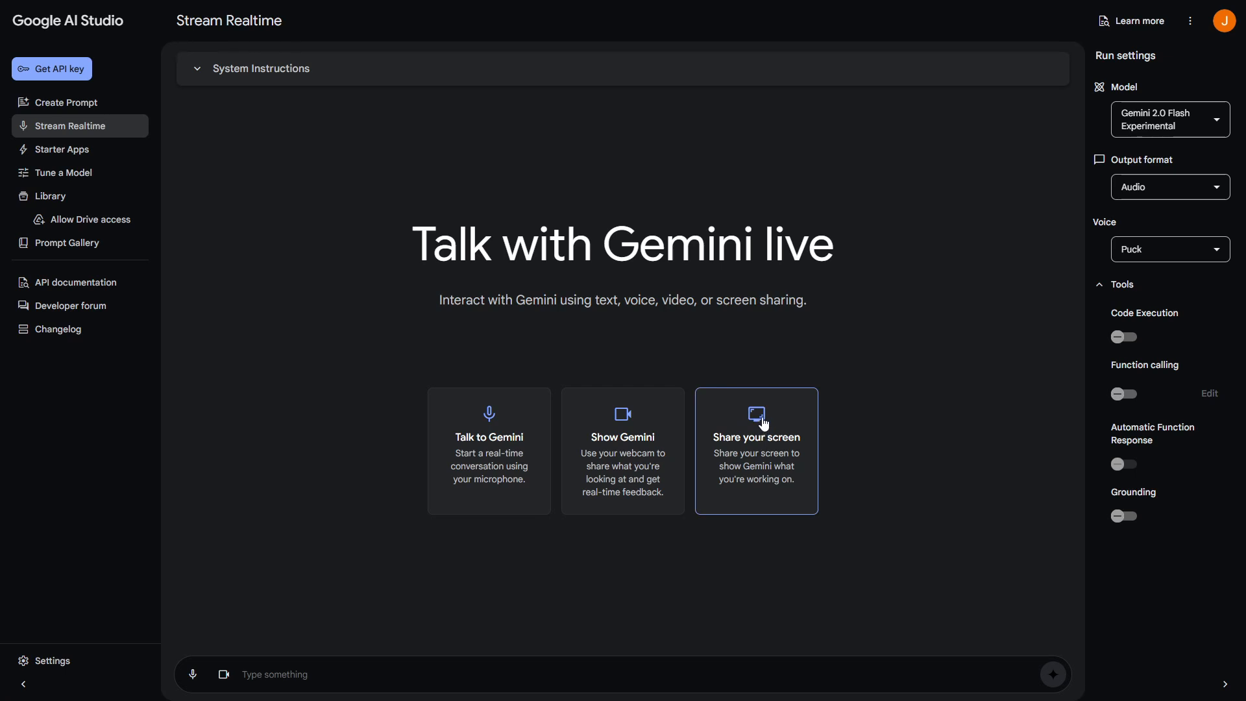
{"action": "mouse_move", "coordinate": [815, 462]}
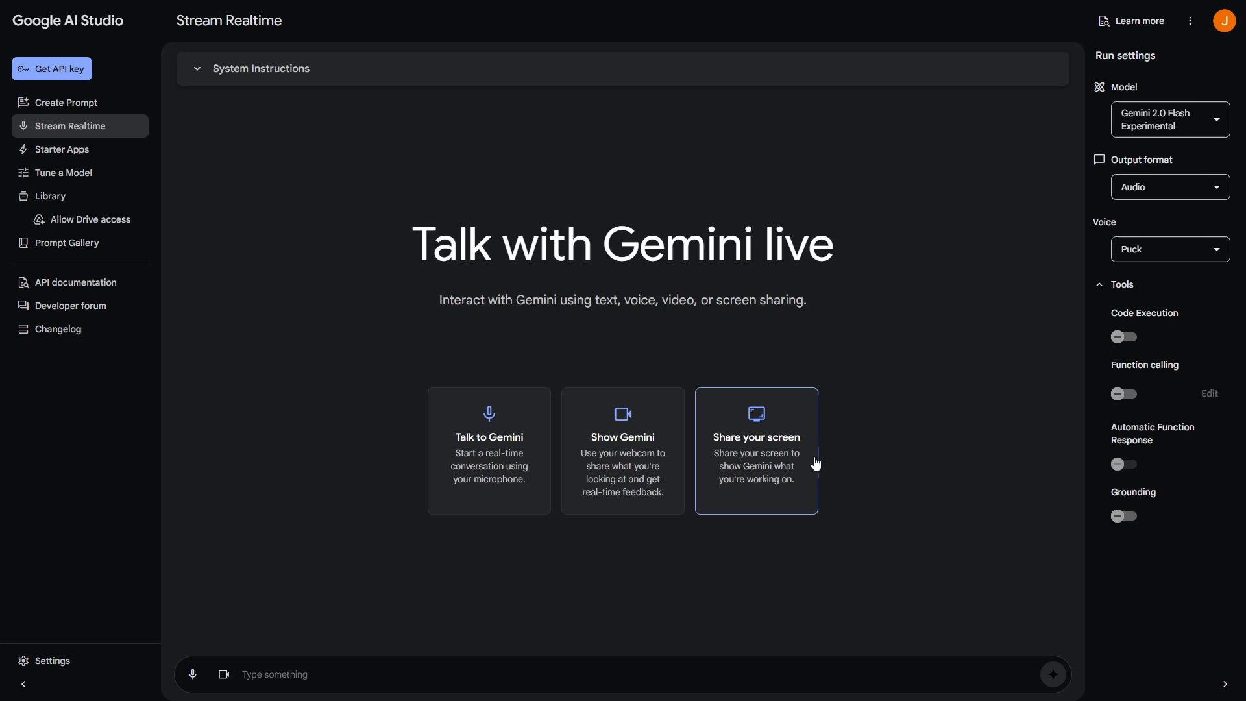
{"action": "mouse_move", "coordinate": [807, 450]}
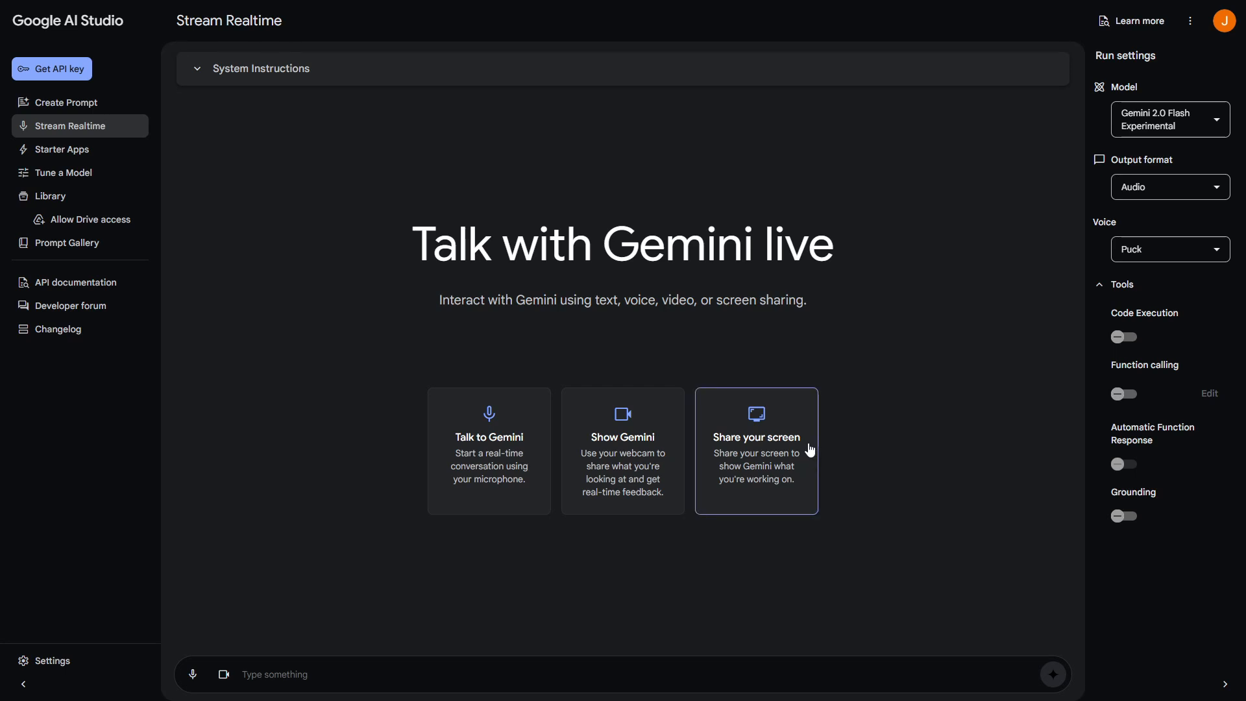
{"action": "mouse_move", "coordinate": [821, 445]}
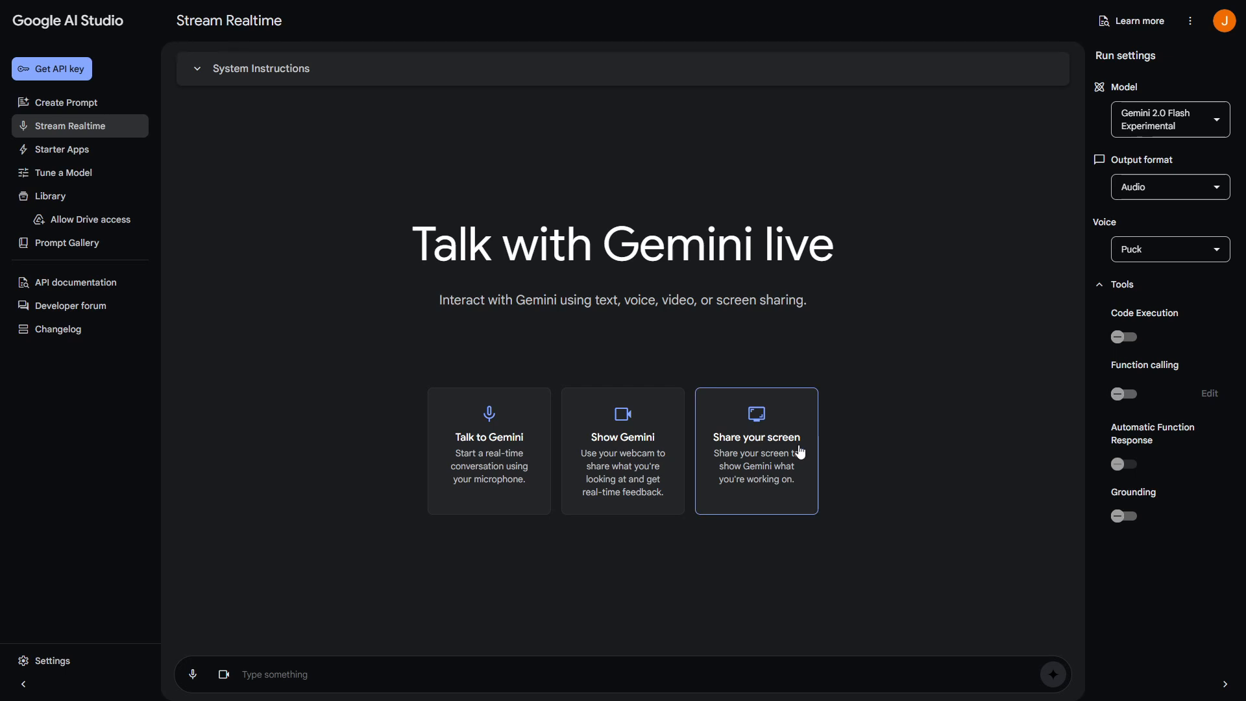
{"action": "mouse_move", "coordinate": [812, 410]}
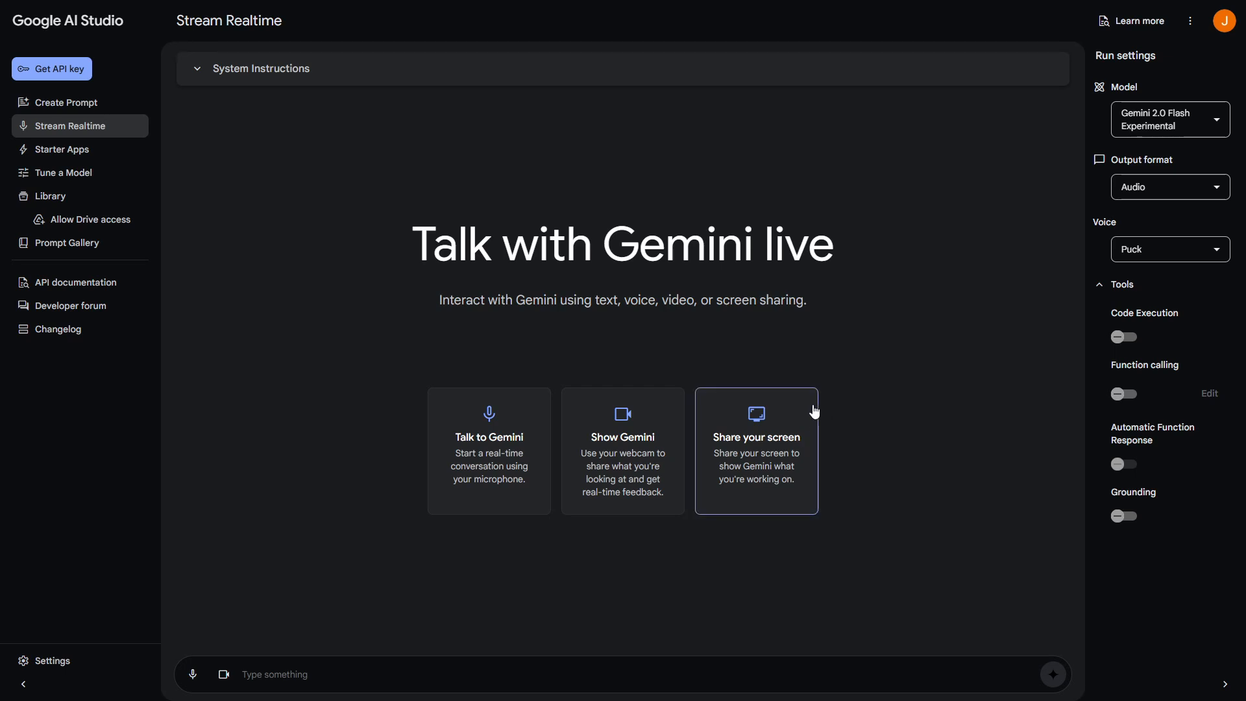
{"action": "mouse_move", "coordinate": [806, 405]}
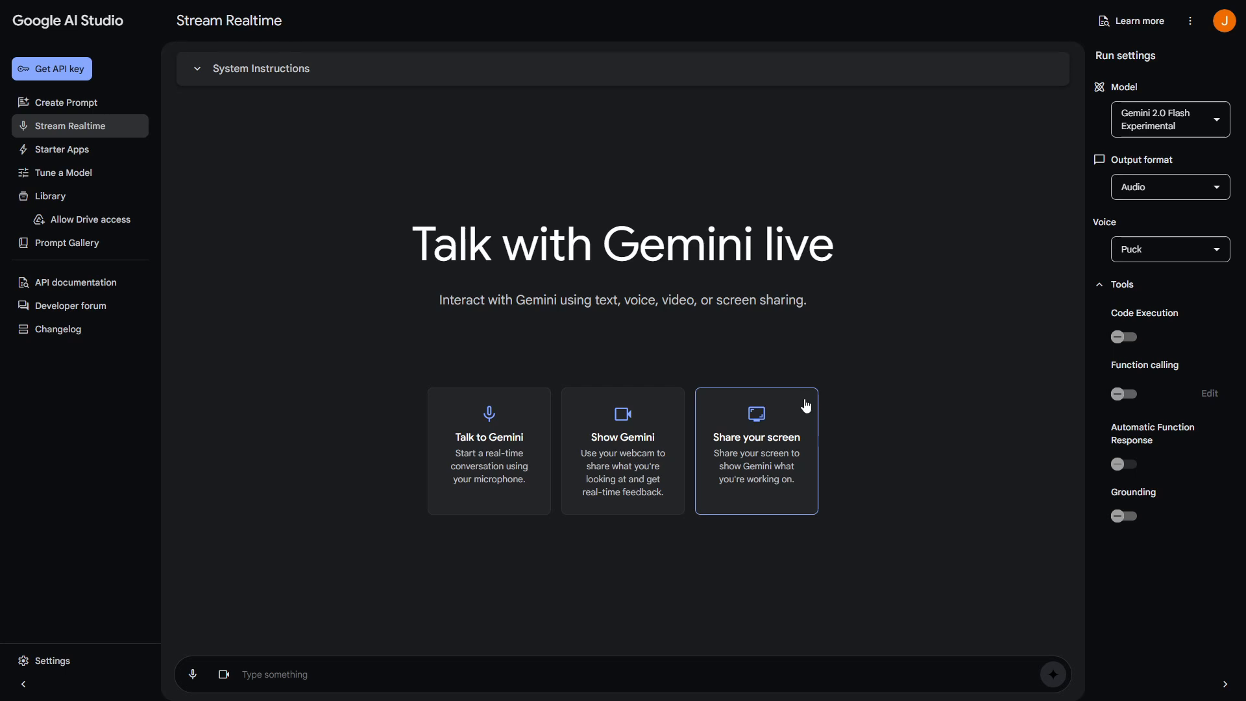
{"action": "mouse_move", "coordinate": [797, 474]}
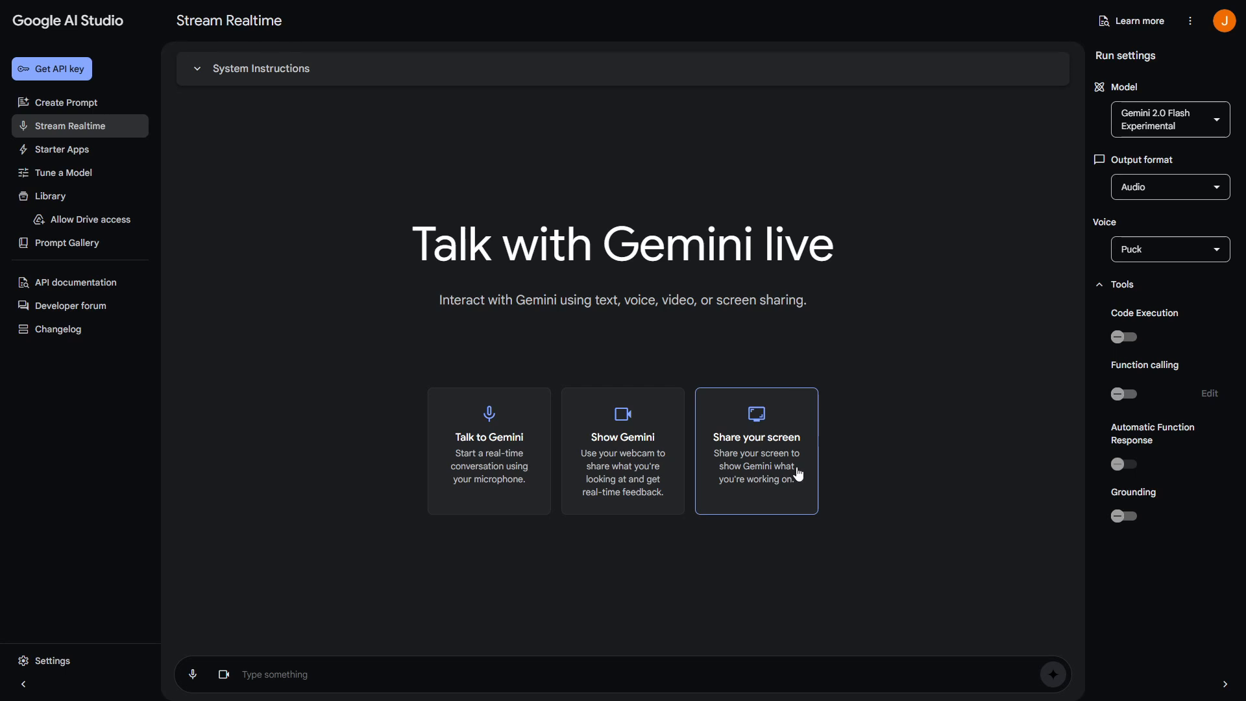
{"action": "mouse_move", "coordinate": [805, 467]}
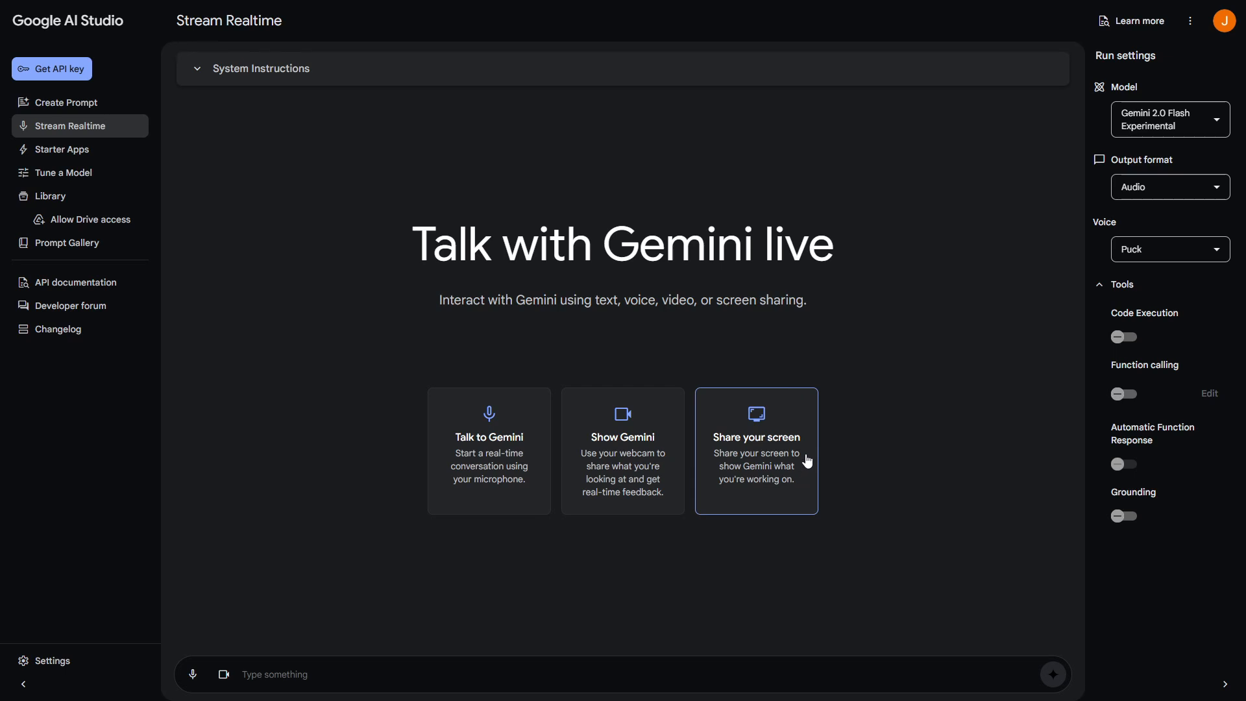
{"action": "mouse_move", "coordinate": [824, 466]}
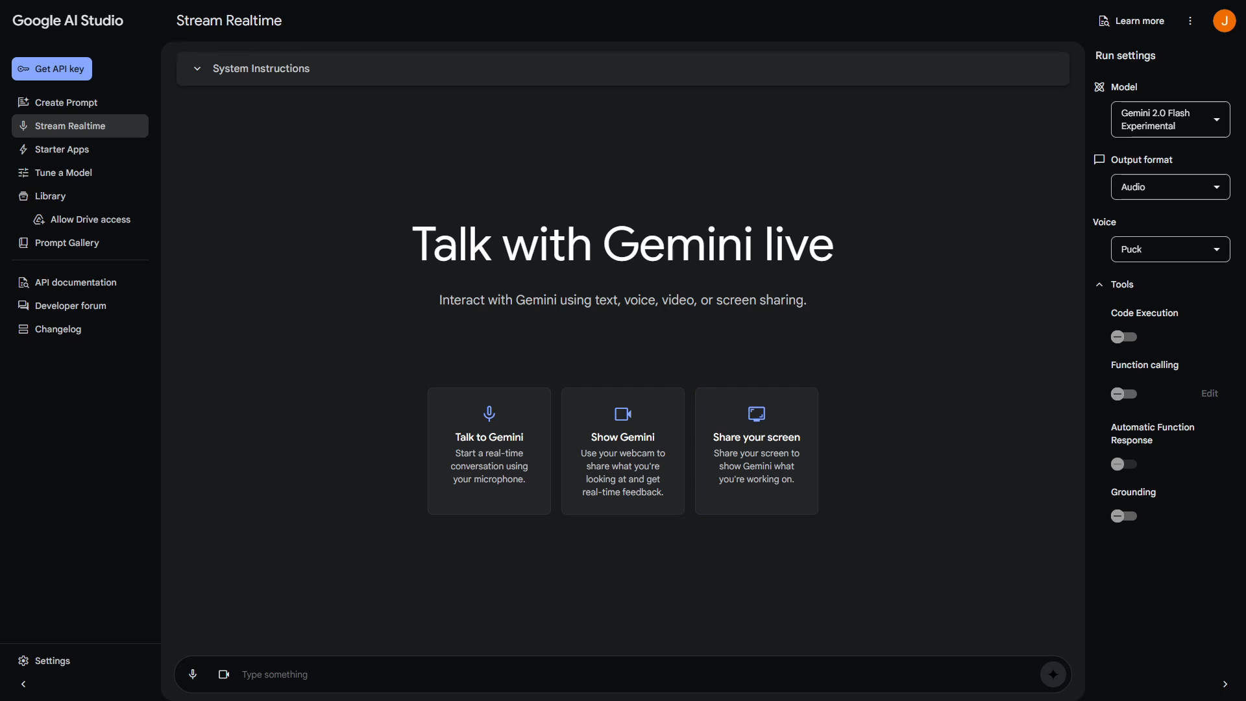
{"action": "mouse_move", "coordinate": [808, 465]}
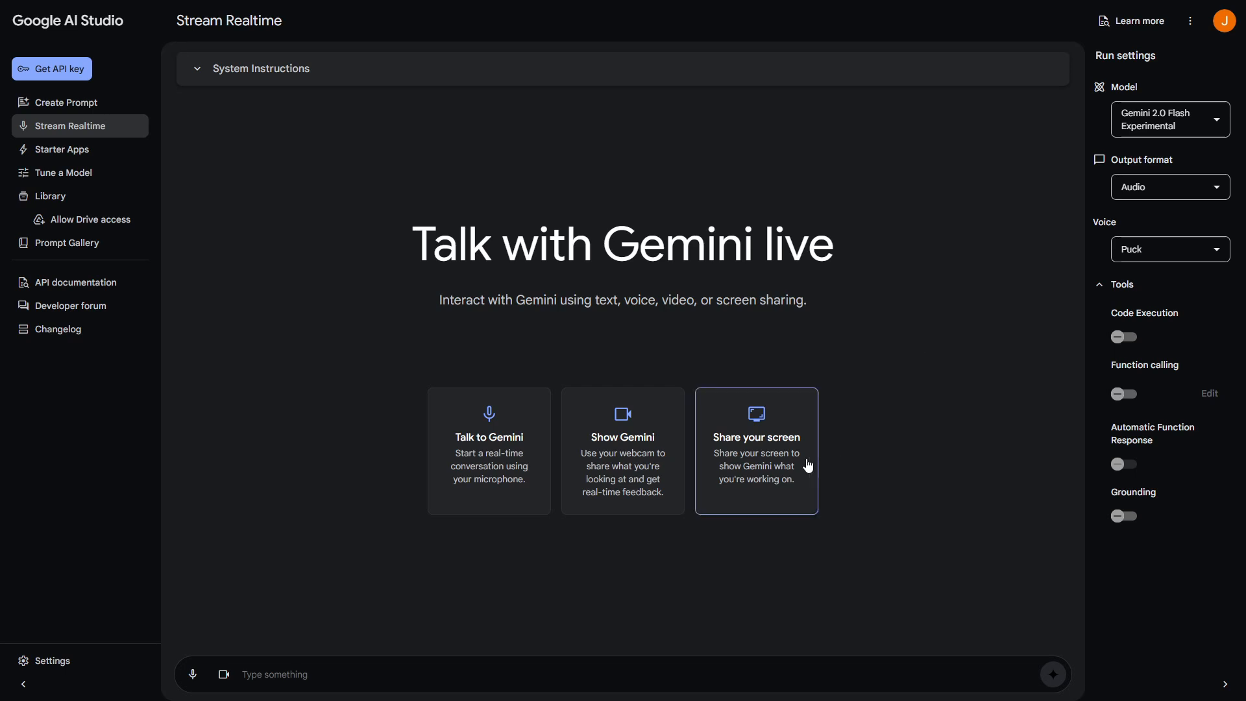
{"action": "mouse_move", "coordinate": [767, 471]}
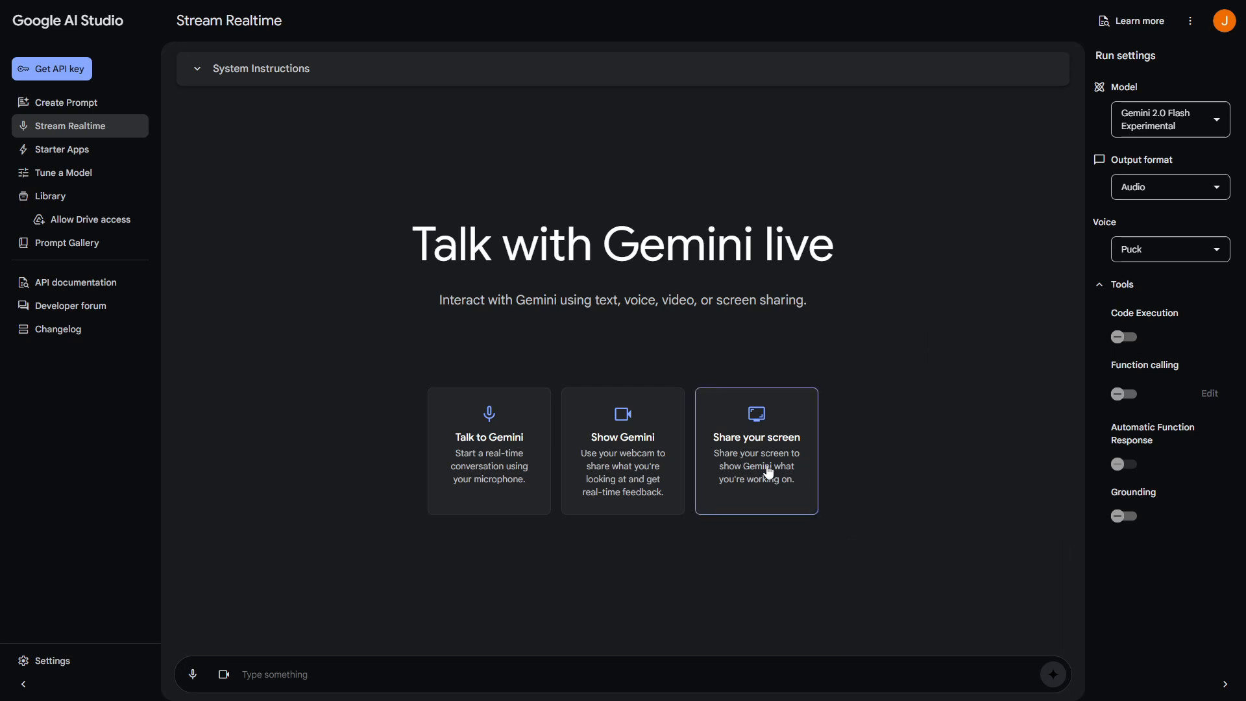
- Share the entire Screen 2 with Gemini to start the live streaming session
{"action": "left_click", "coordinate": [755, 450]}
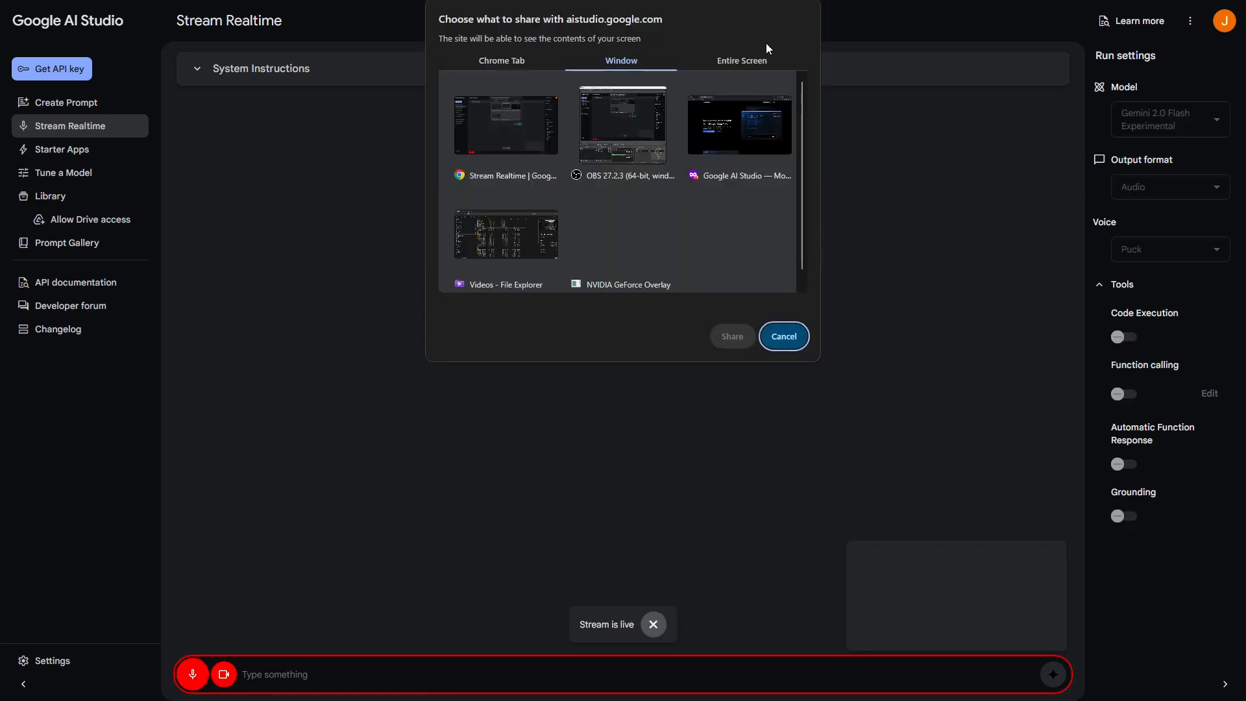
{"action": "left_click", "coordinate": [739, 61]}
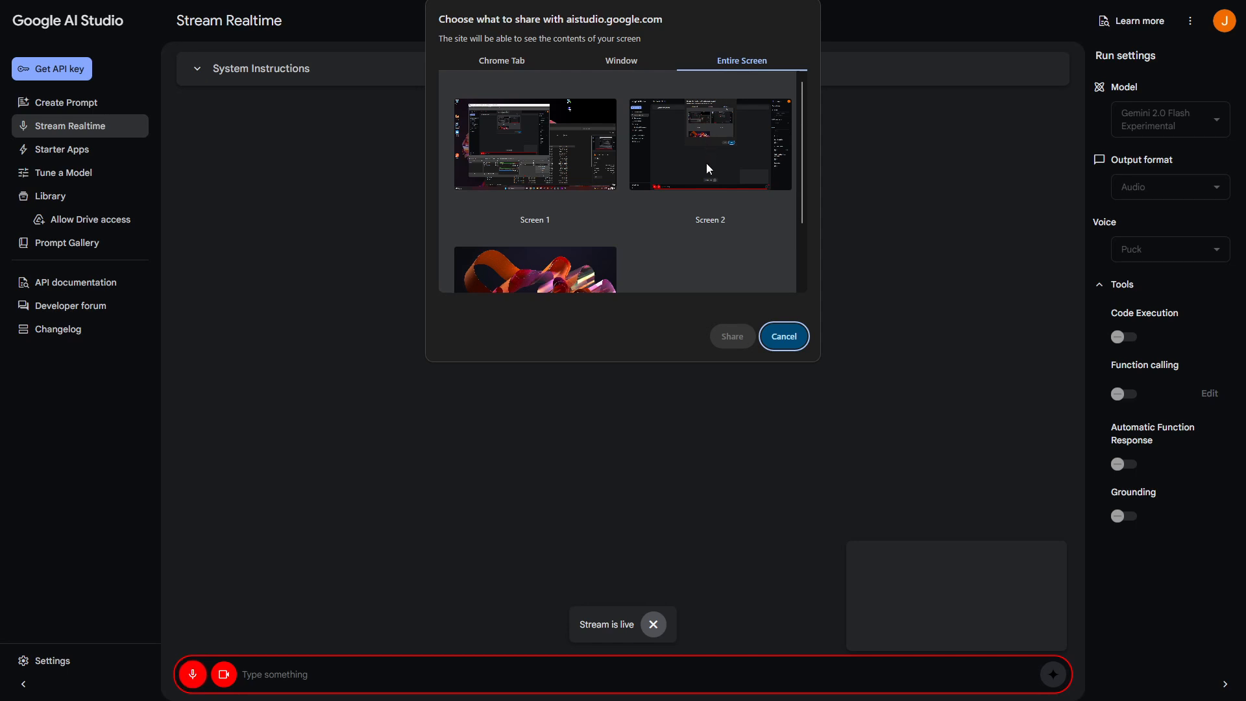
{"action": "left_click", "coordinate": [708, 143]}
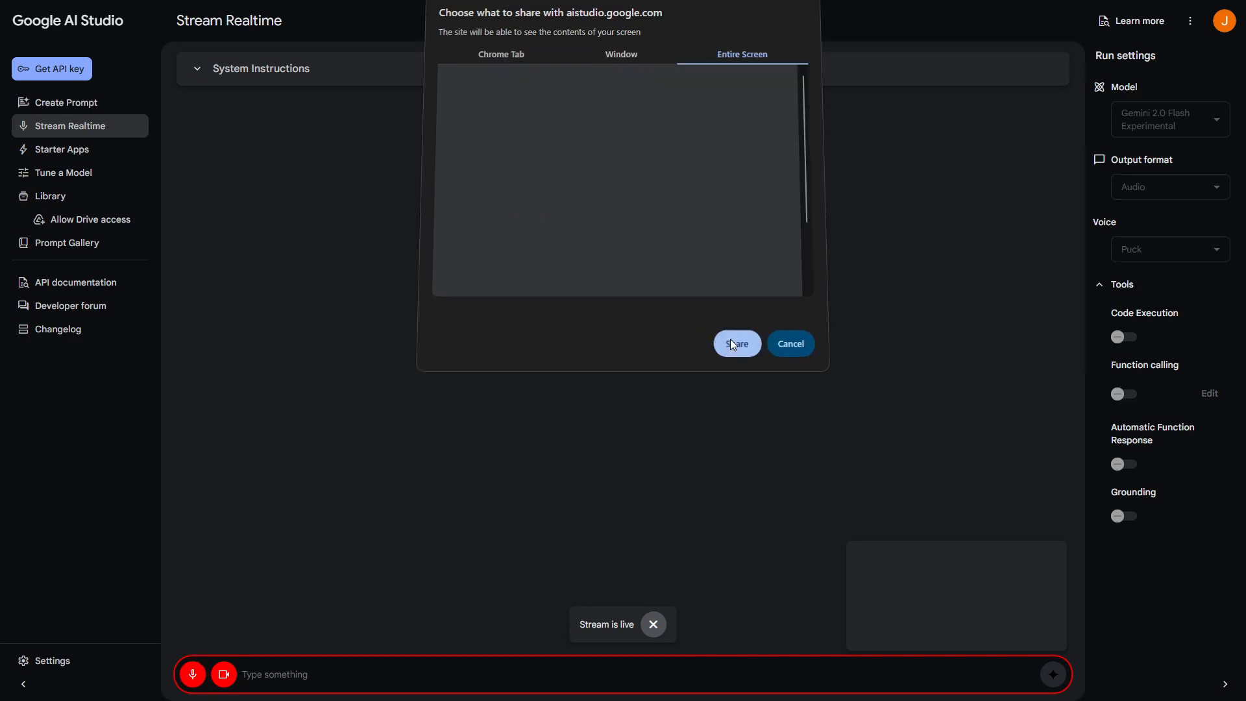
{"action": "left_click", "coordinate": [736, 343]}
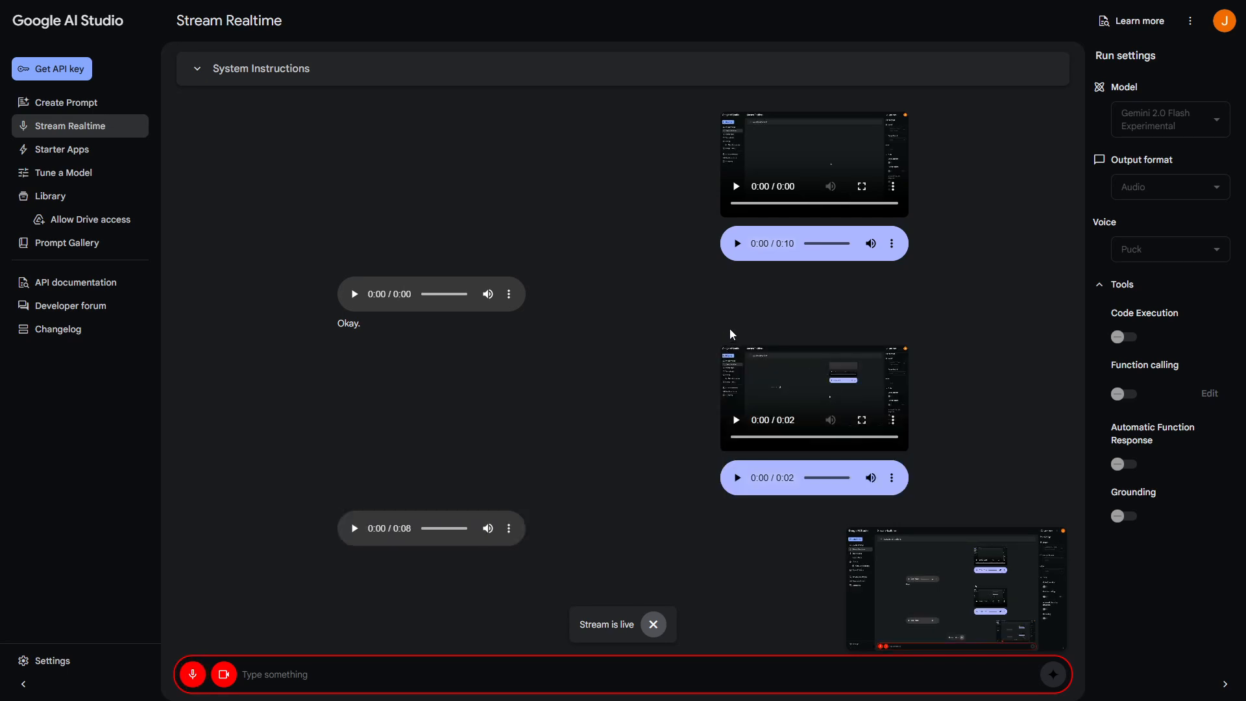
- Scroll the chat to read Gemini's description of the shared screen
{"action": "scroll", "scroll_direction": "down", "scroll_amount": 3}
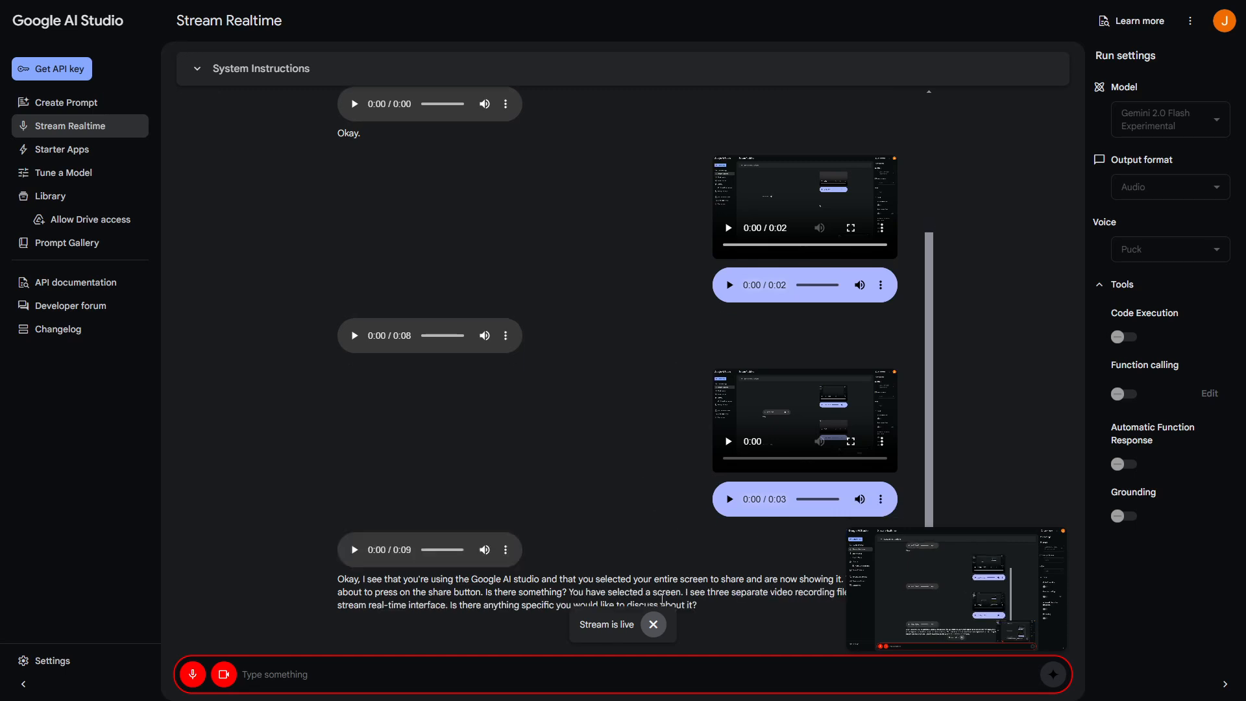
{"action": "mouse_move", "coordinate": [798, 521]}
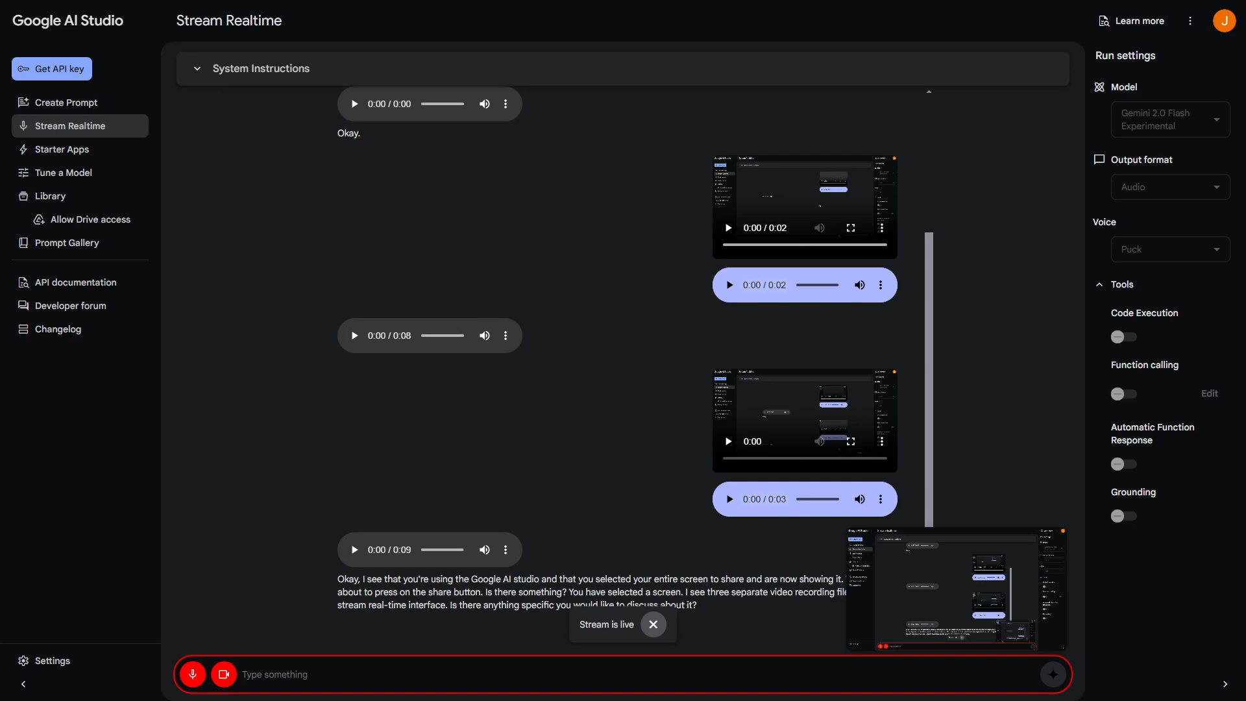
{"action": "scroll", "scroll_direction": "down", "scroll_amount": 3}
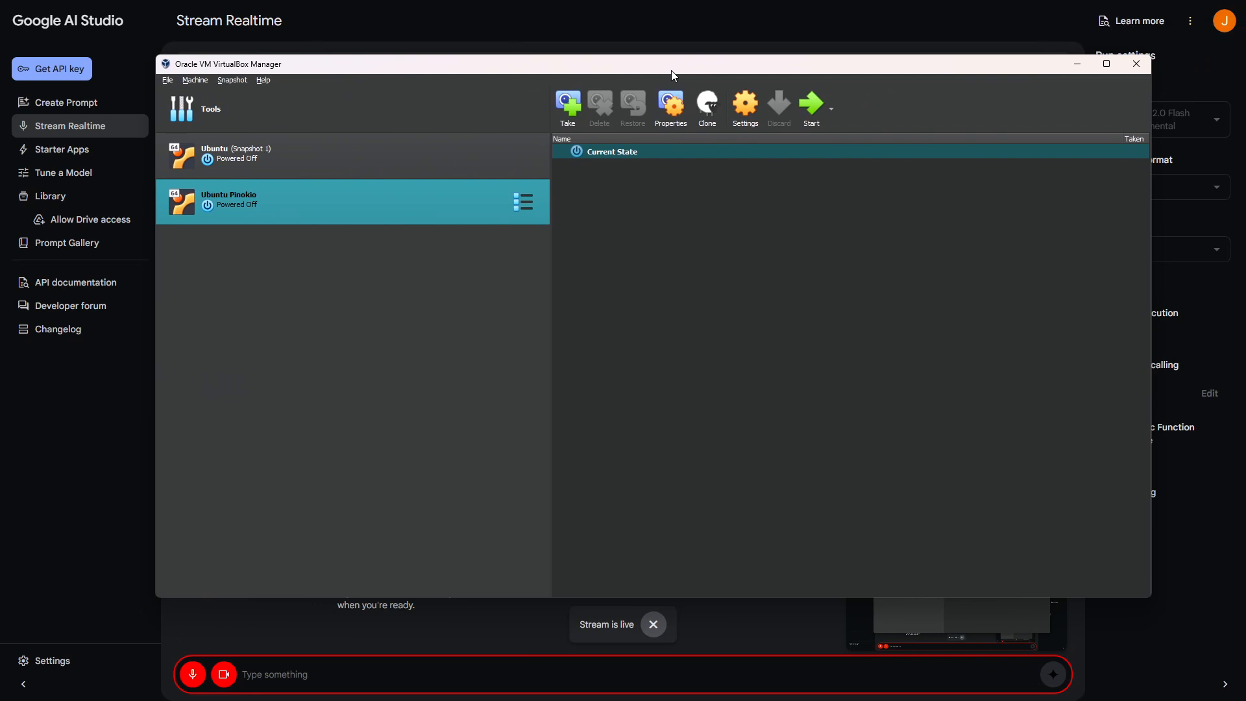
- Maximize the VirtualBox Manager window to fill the screen
{"action": "left_click", "coordinate": [1105, 63]}
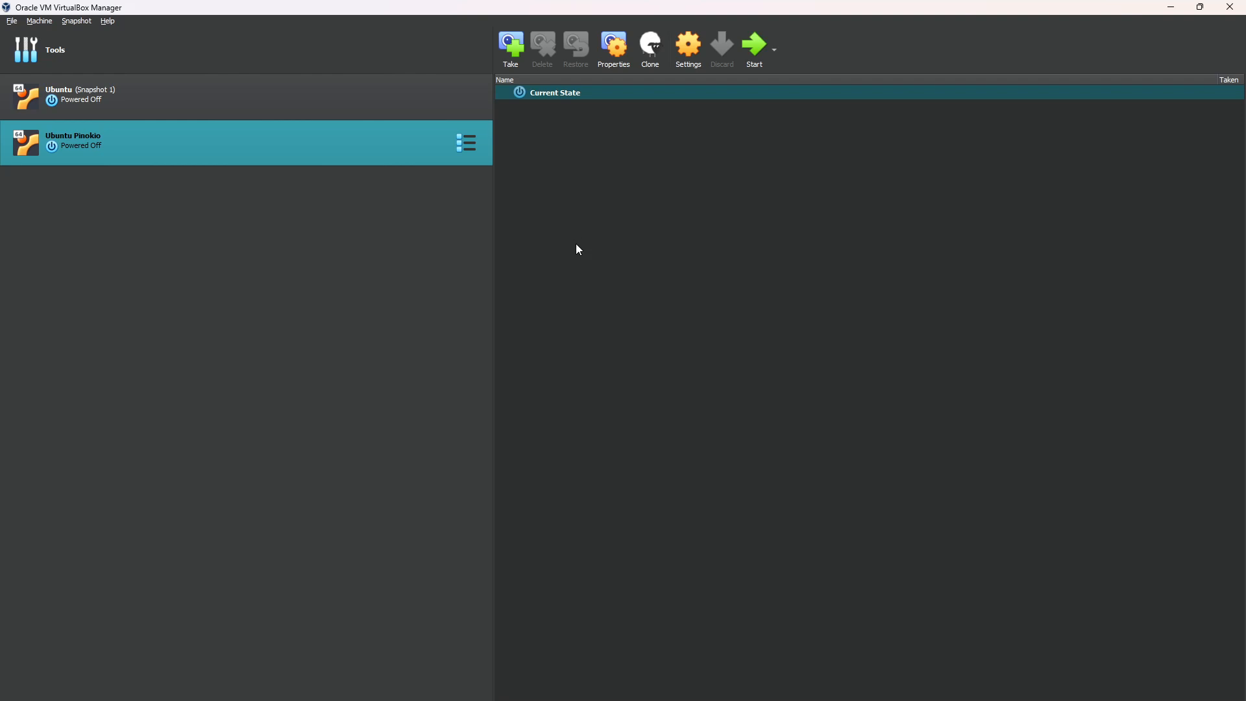
{"action": "mouse_move", "coordinate": [558, 247]}
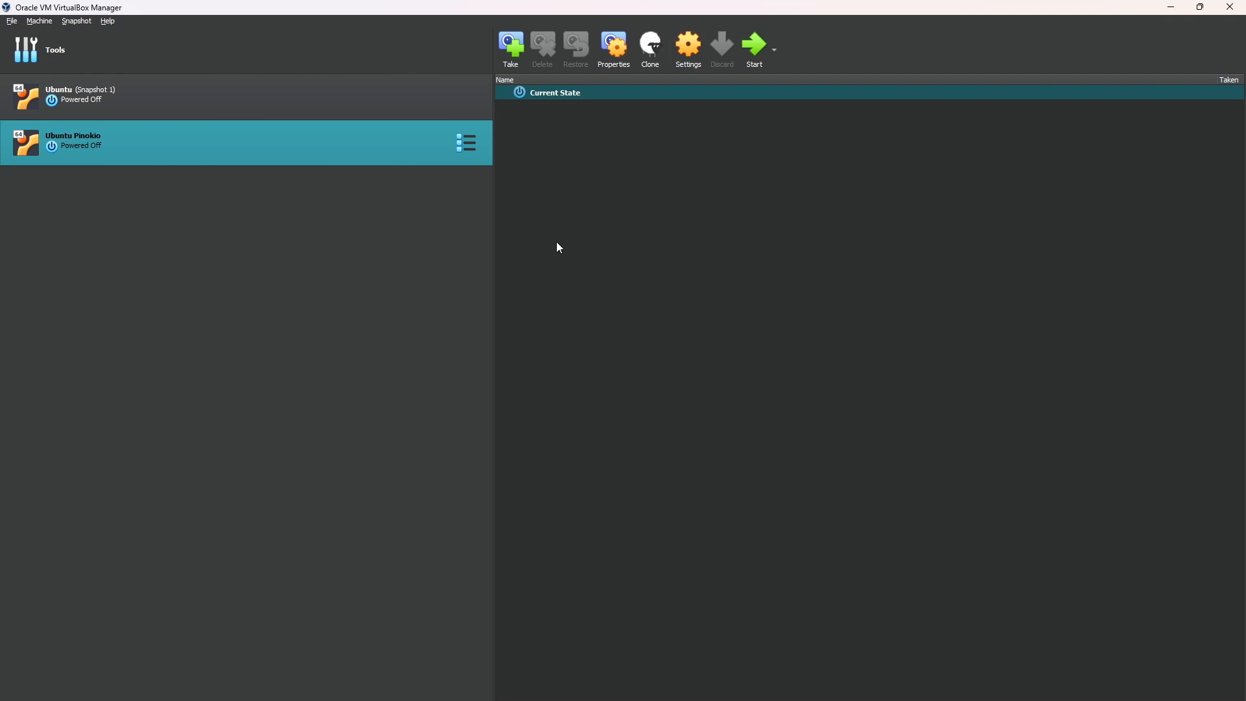
{"action": "mouse_move", "coordinate": [191, 185]}
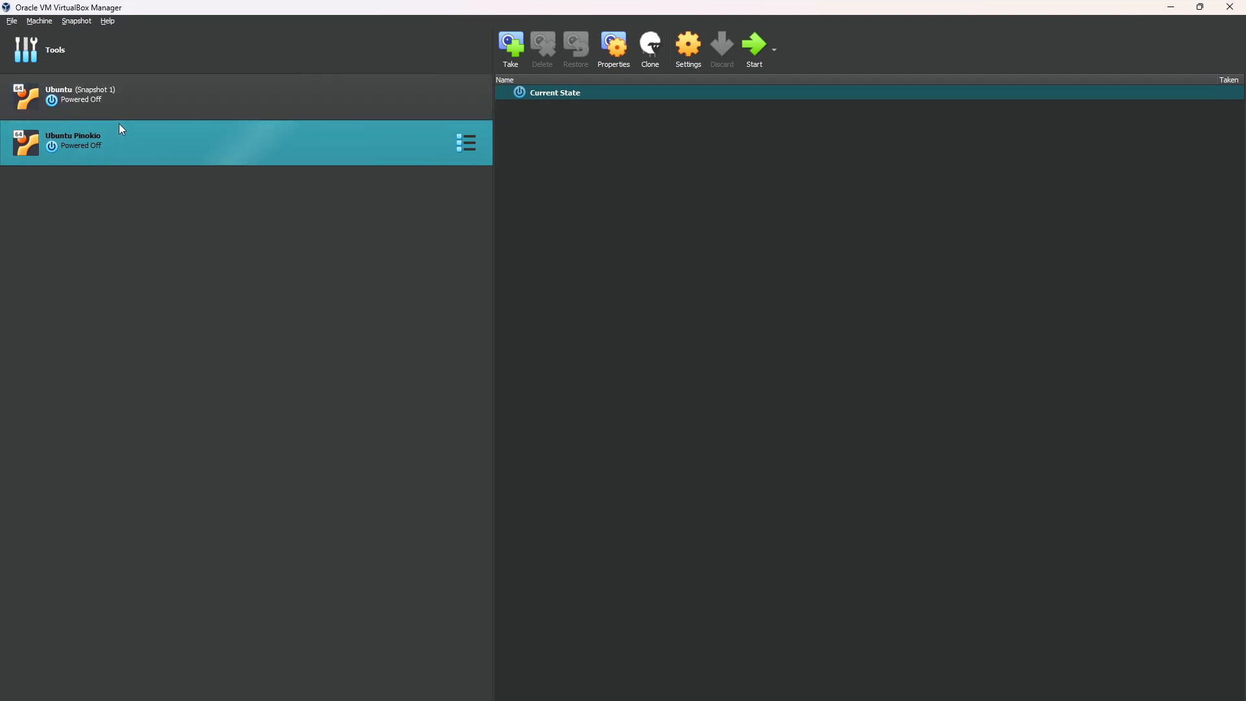
{"action": "mouse_move", "coordinate": [121, 148]}
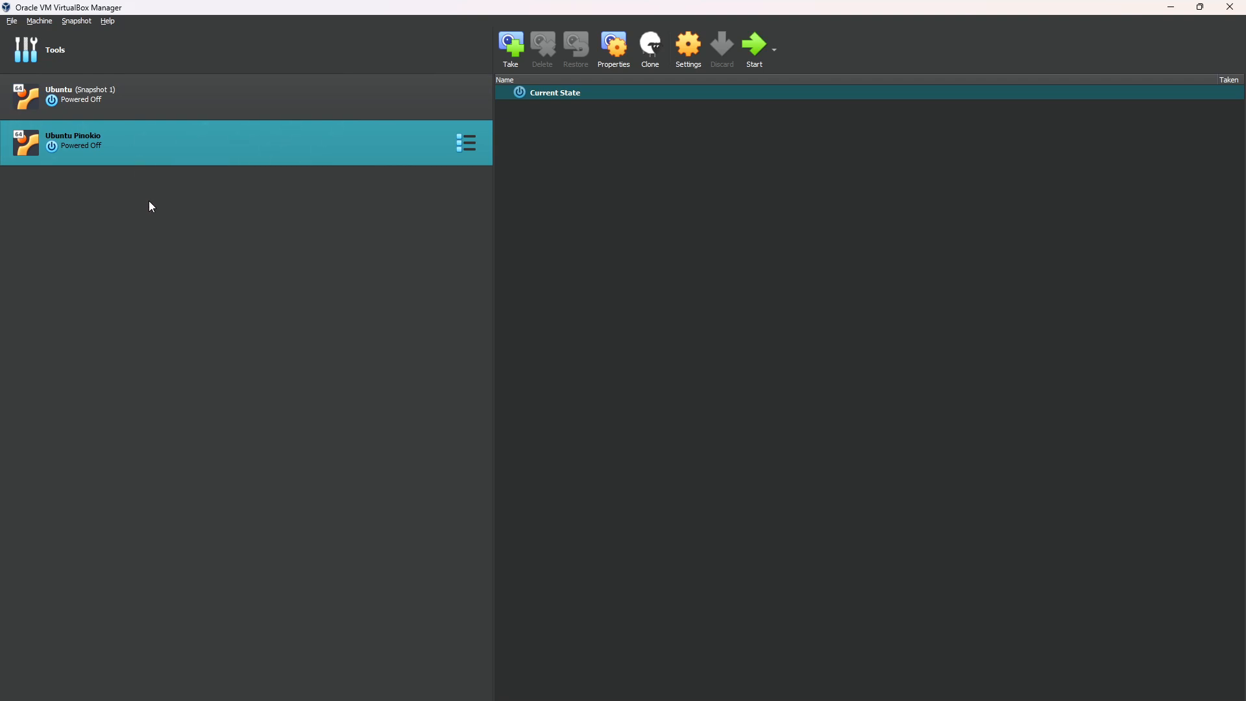
{"action": "mouse_move", "coordinate": [154, 207]}
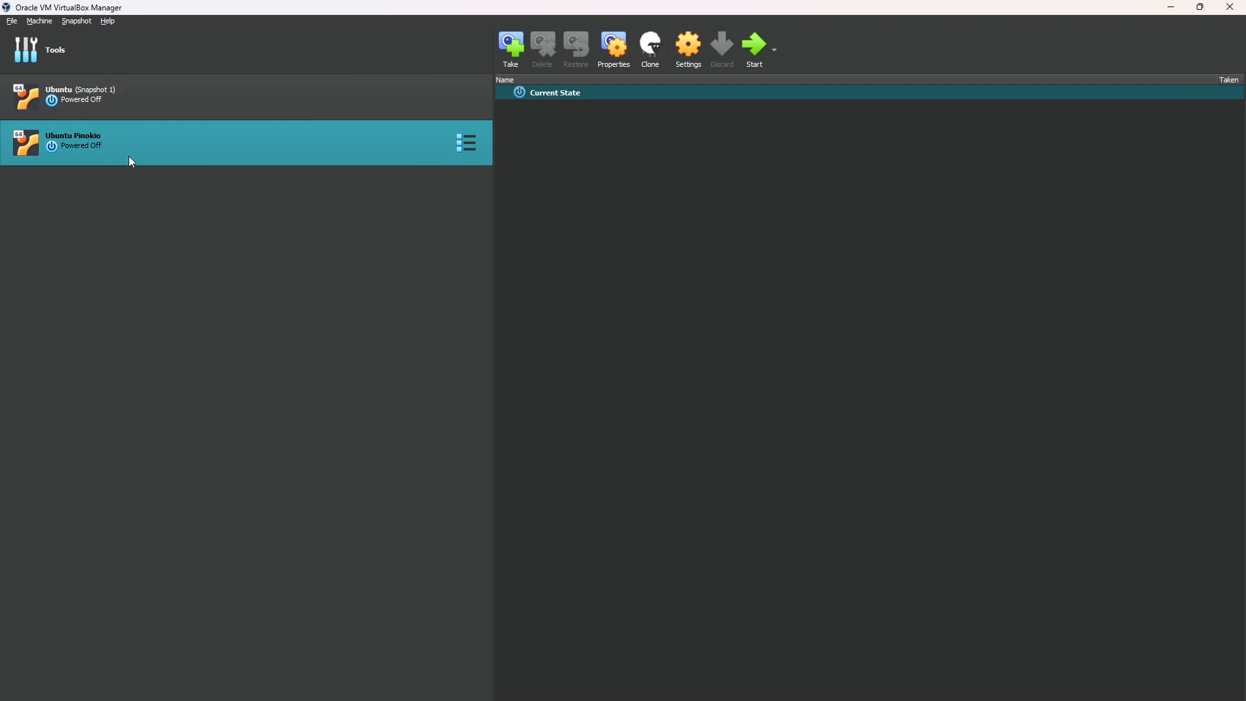
{"action": "mouse_move", "coordinate": [119, 164]}
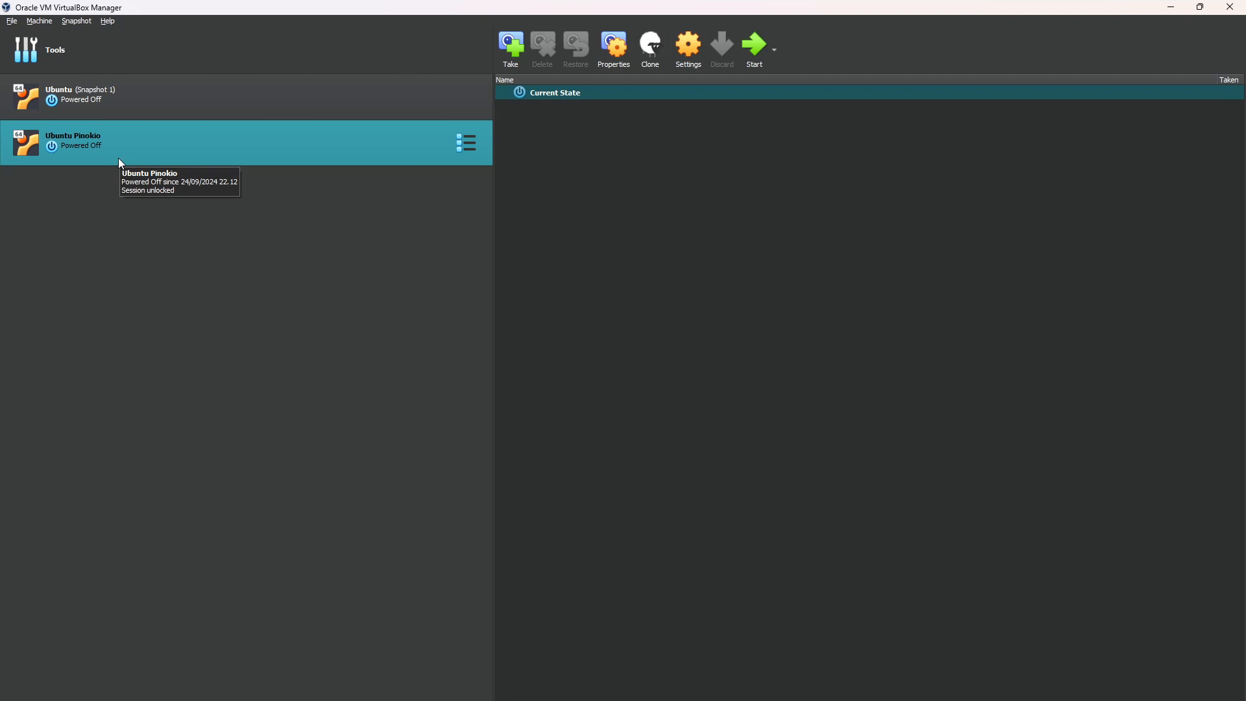
{"action": "mouse_move", "coordinate": [128, 148]}
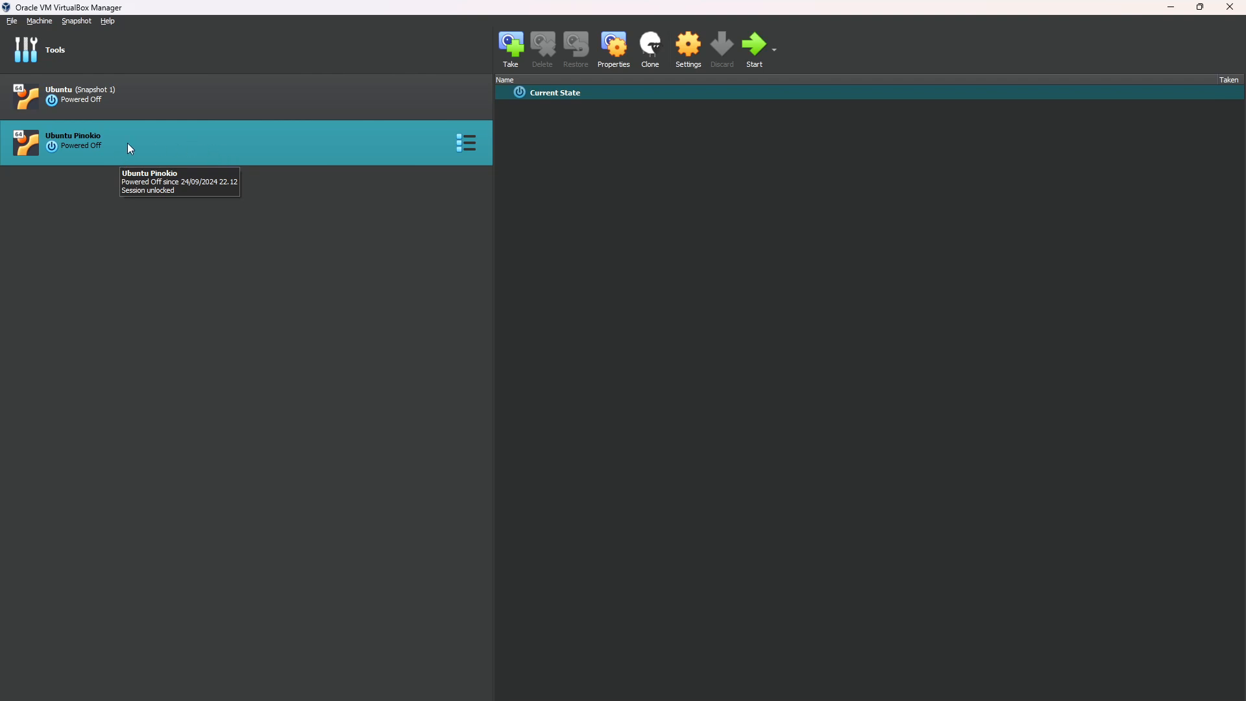
{"action": "mouse_move", "coordinate": [88, 151]}
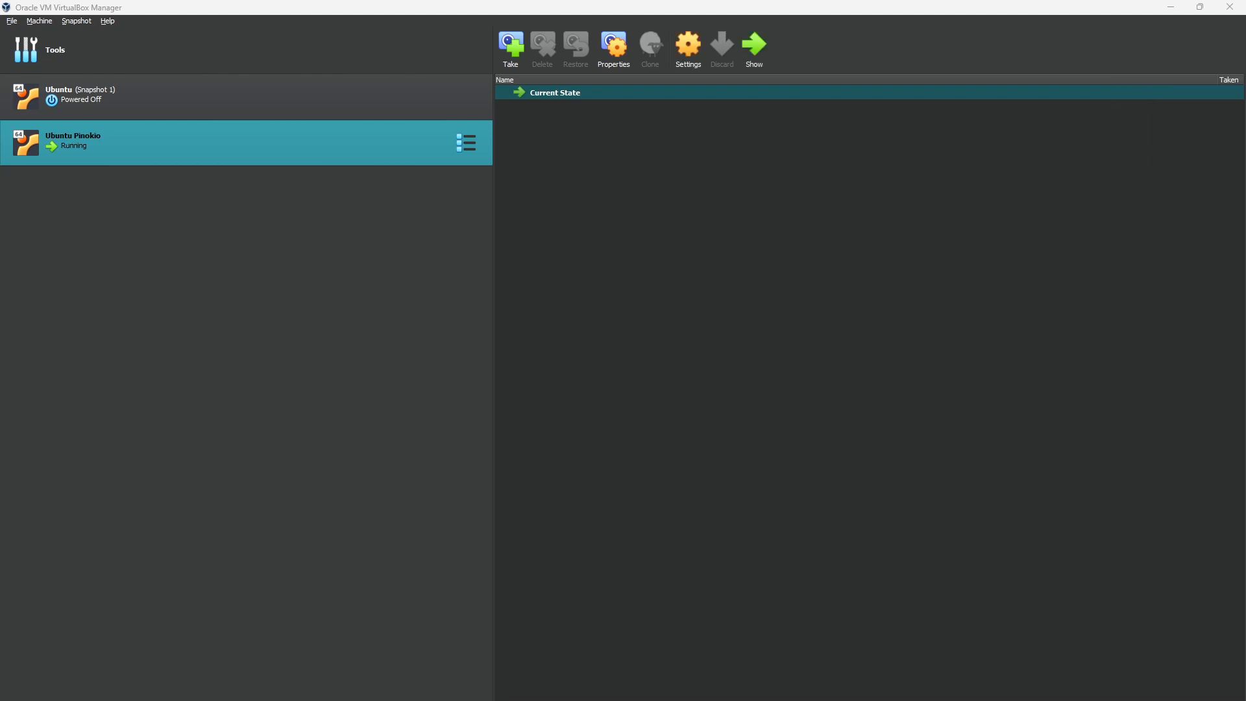
{"action": "left_click", "coordinate": [751, 47]}
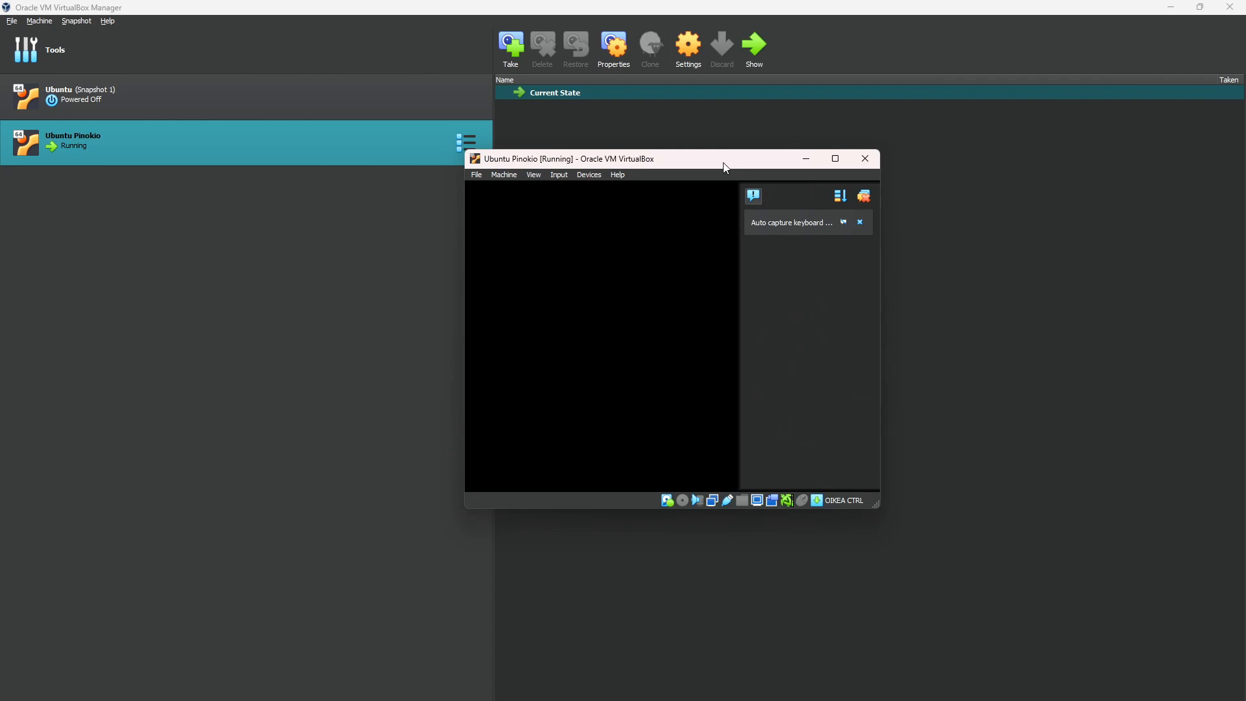
{"action": "left_click", "coordinate": [834, 158]}
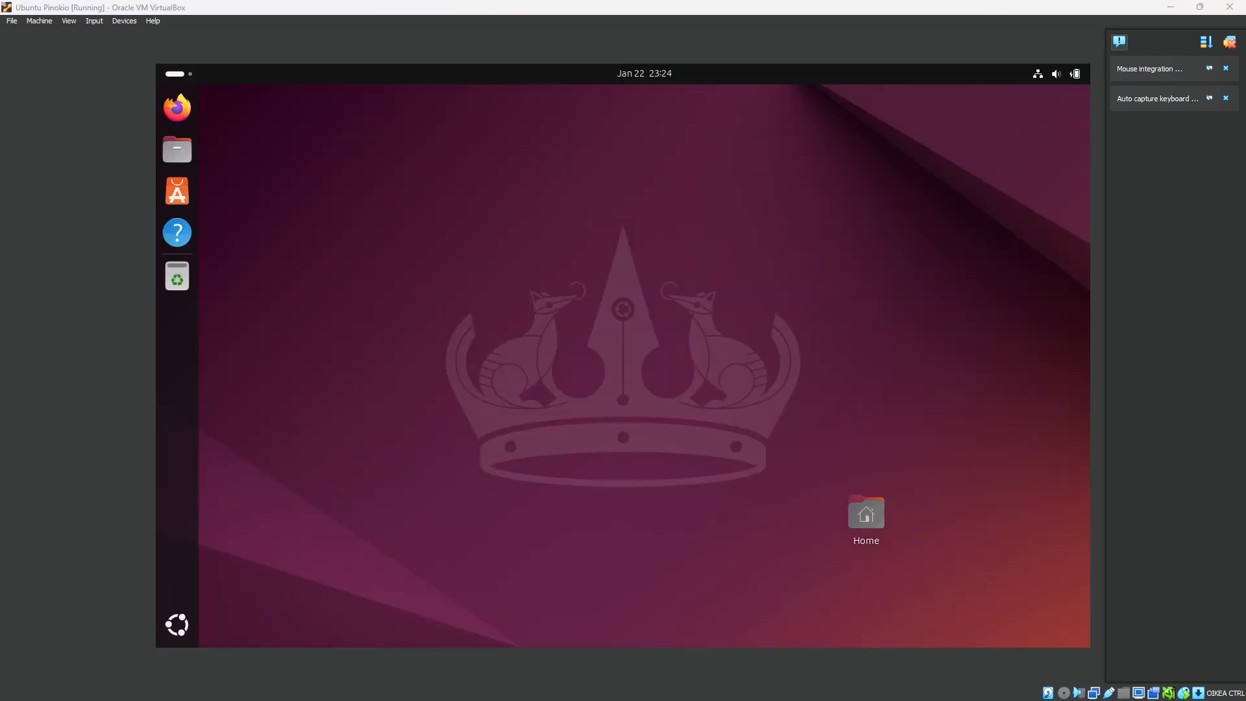
{"action": "mouse_move", "coordinate": [706, 247]}
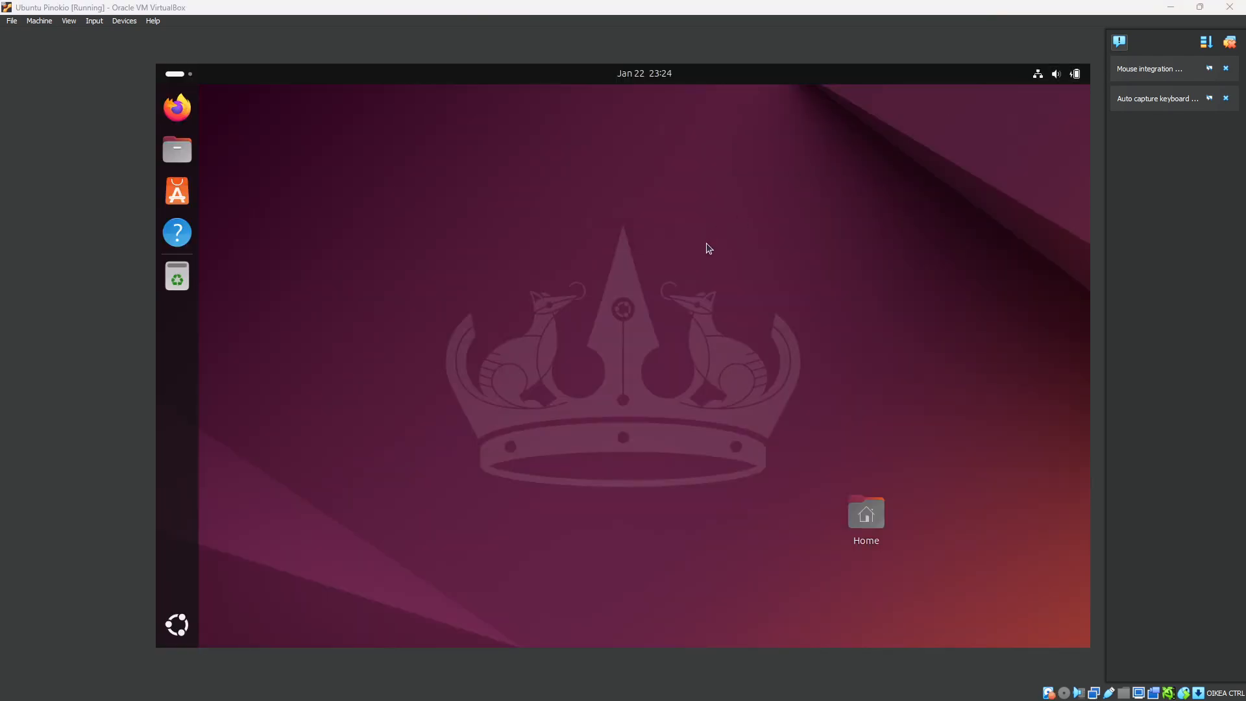
{"action": "mouse_move", "coordinate": [530, 232]}
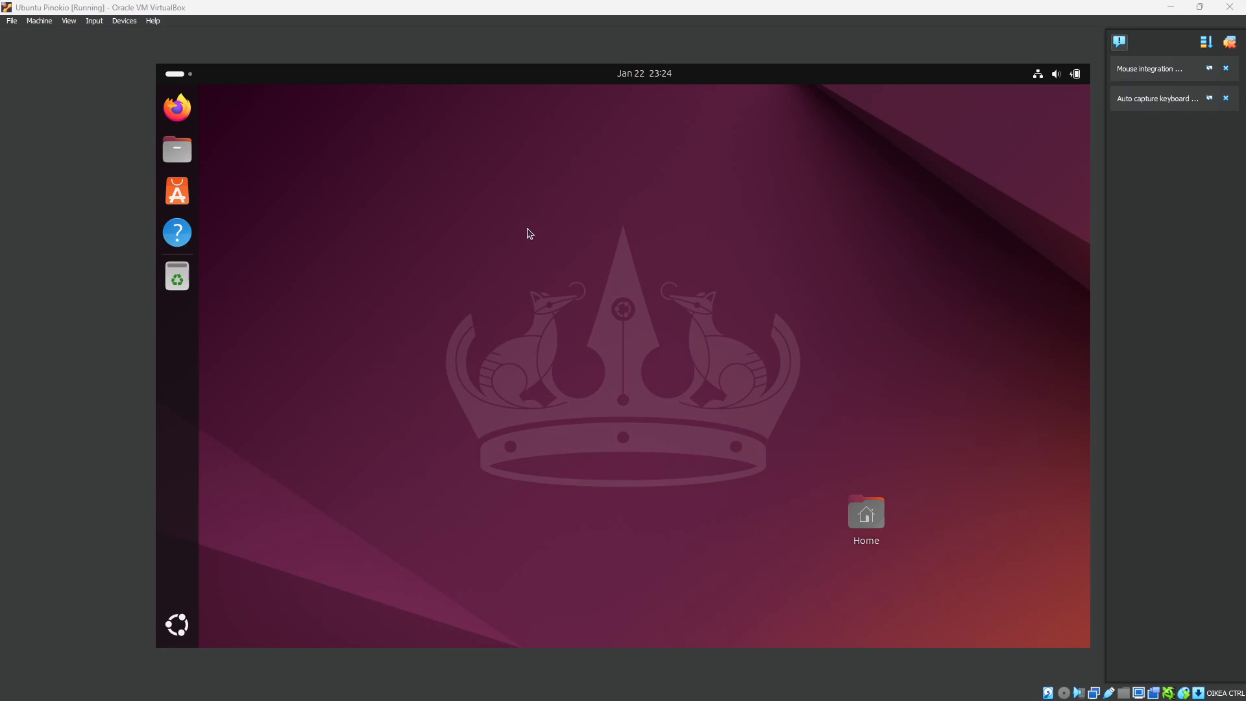
{"action": "mouse_move", "coordinate": [353, 255]}
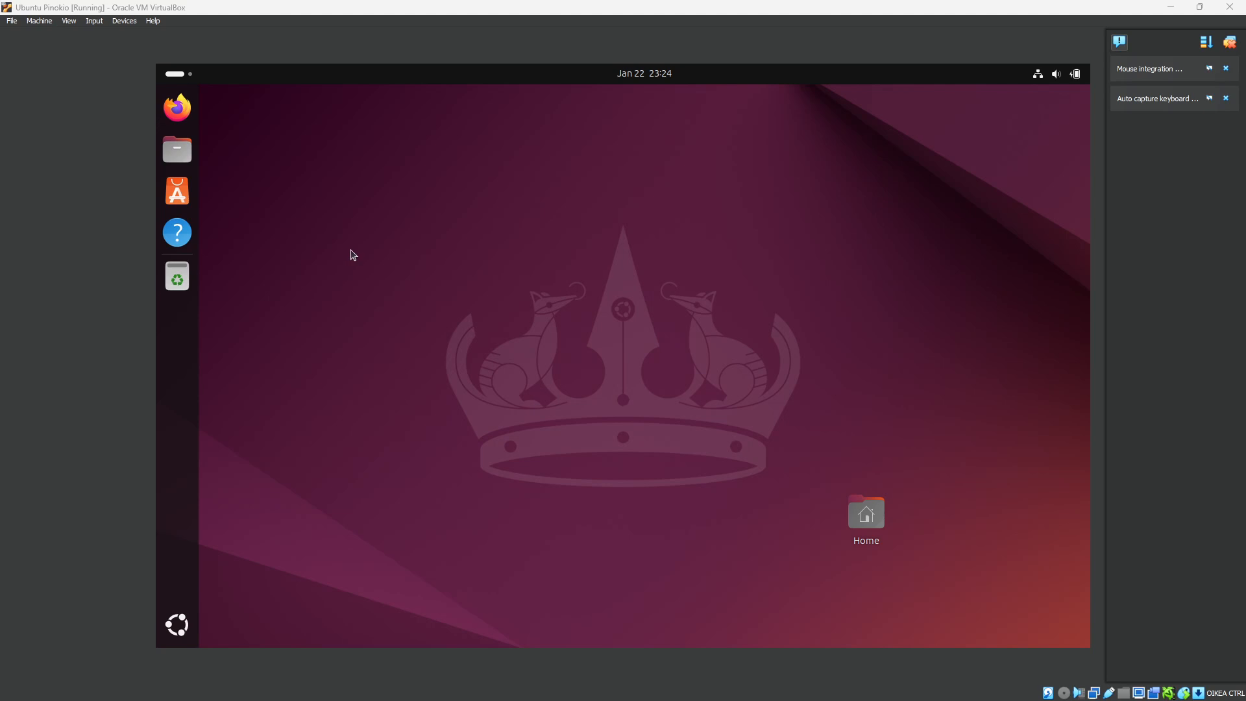
{"action": "mouse_move", "coordinate": [347, 243]}
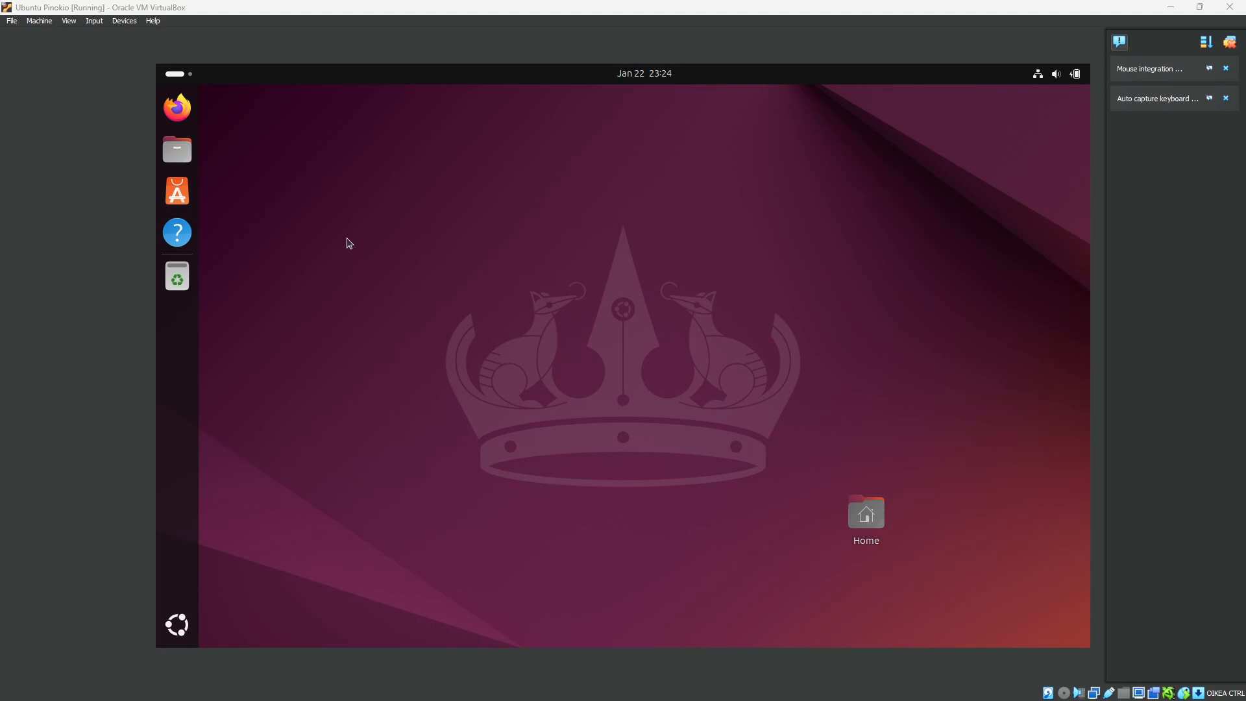
{"action": "mouse_move", "coordinate": [321, 238]}
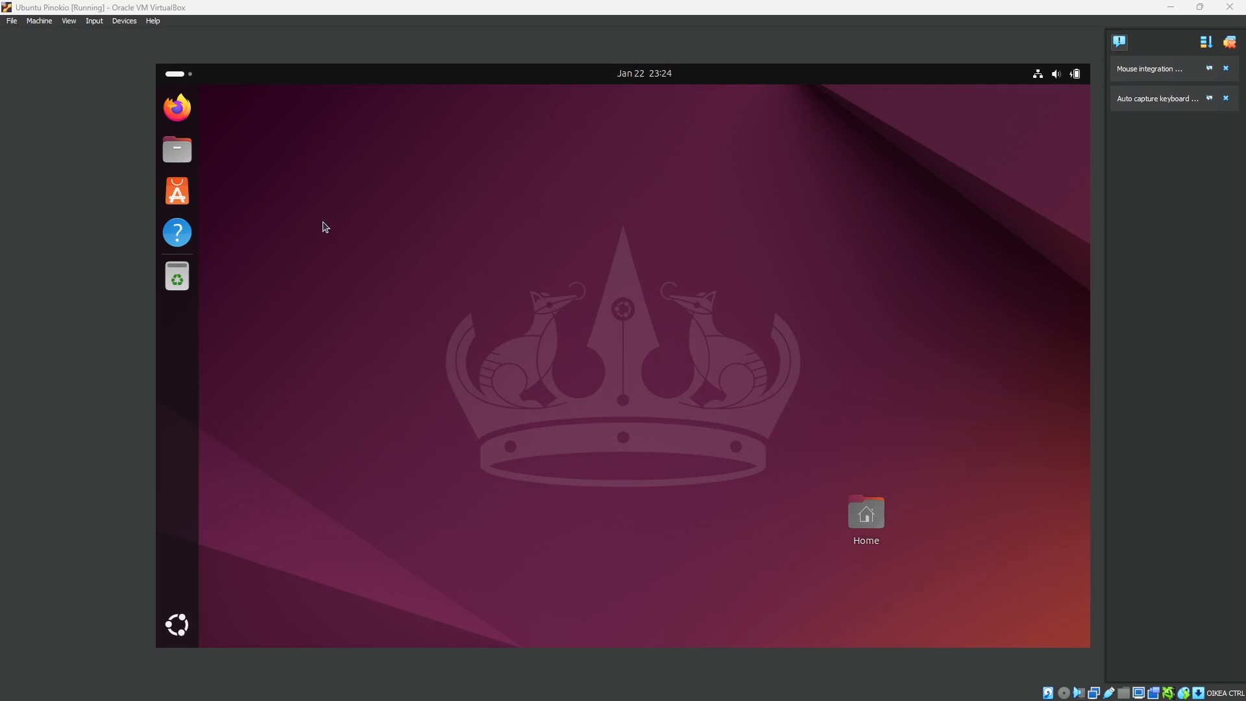
{"action": "mouse_move", "coordinate": [314, 256]}
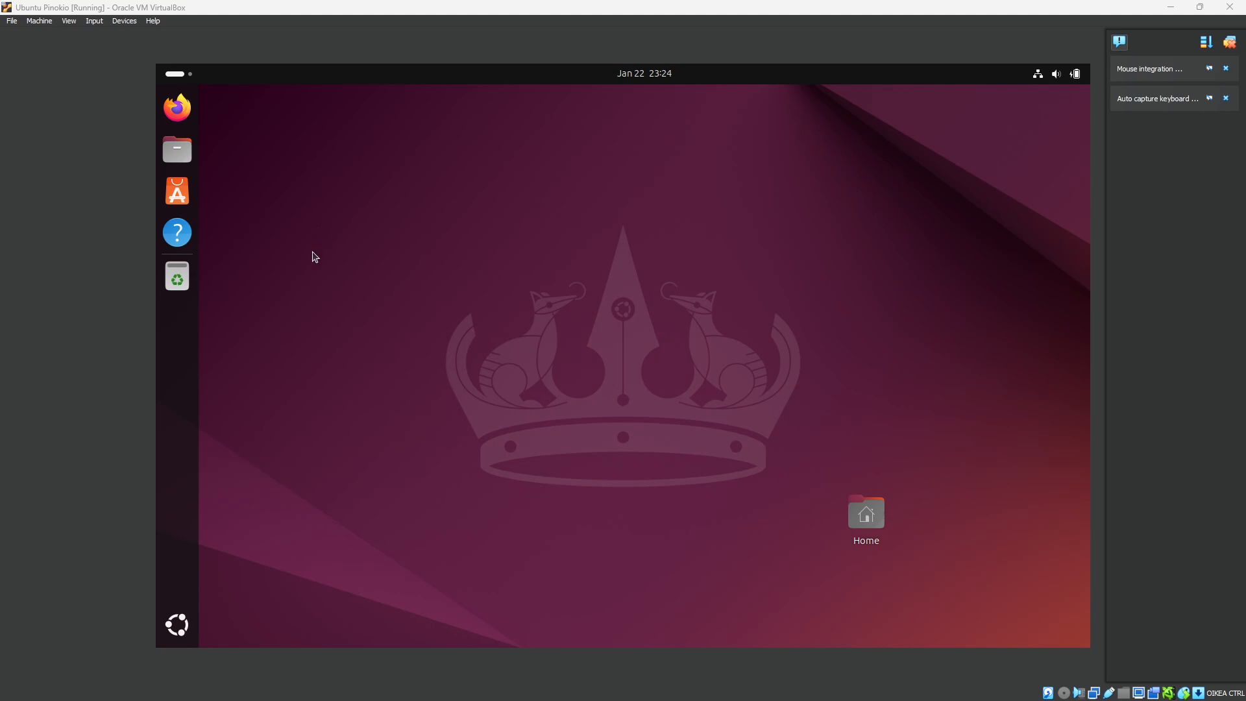
{"action": "mouse_move", "coordinate": [202, 119]}
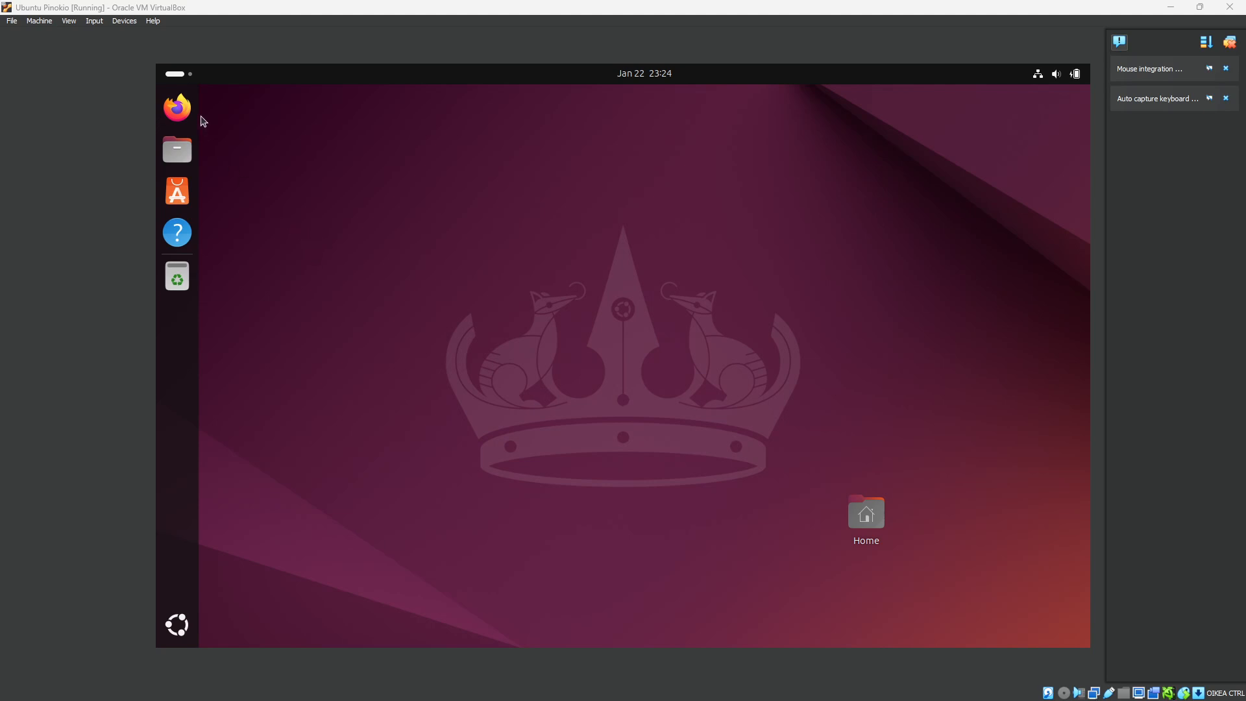
{"action": "mouse_move", "coordinate": [197, 551]}
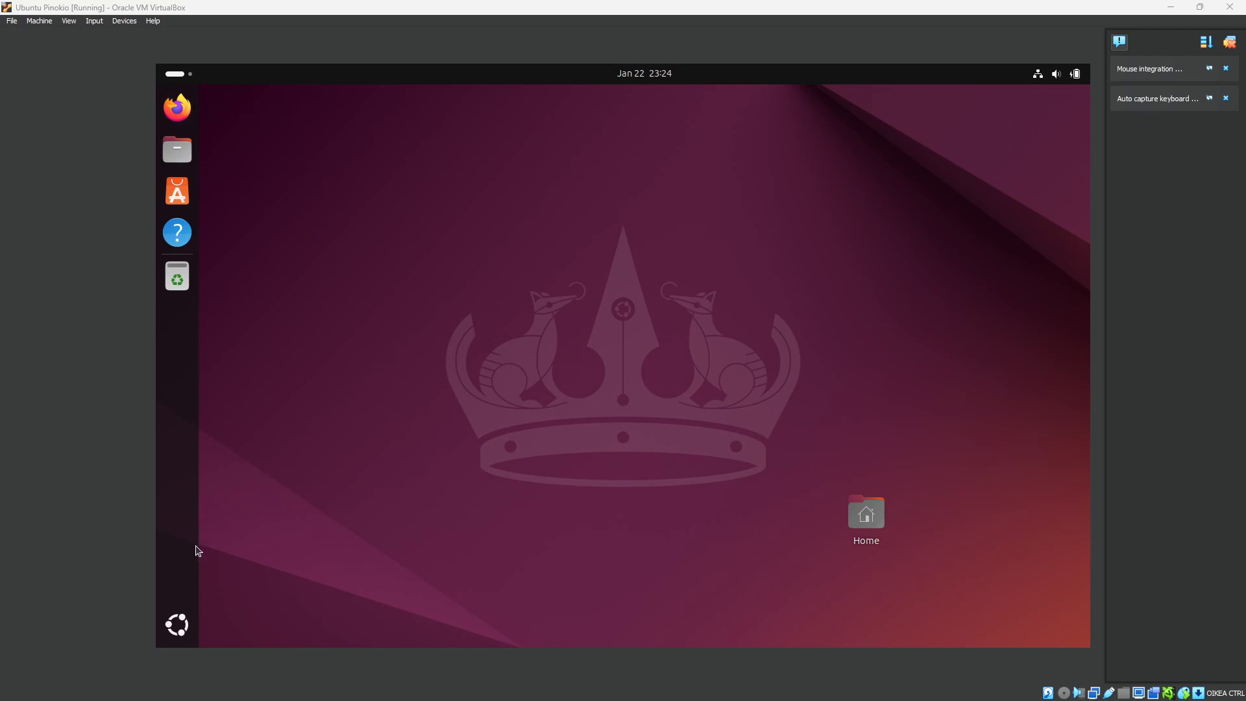
- Launch Terminal from the Show Apps grid on the Ubuntu desktop
{"action": "left_click", "coordinate": [177, 624]}
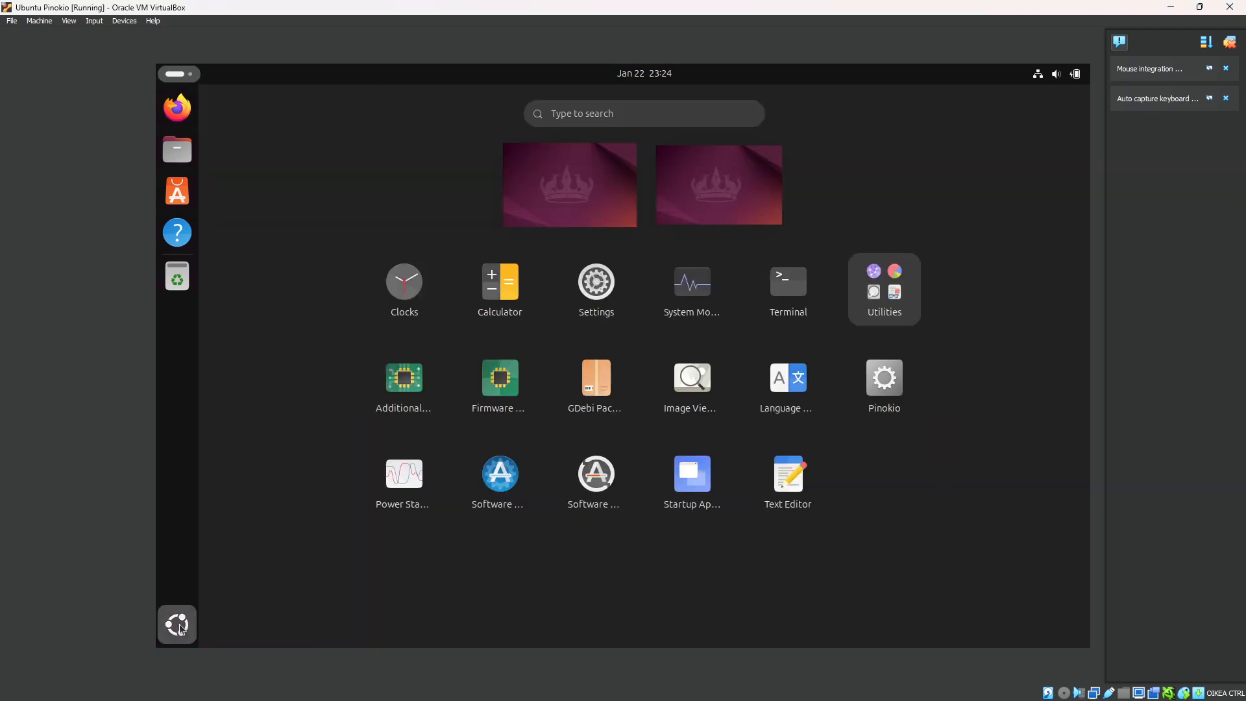
{"action": "mouse_move", "coordinate": [786, 288]}
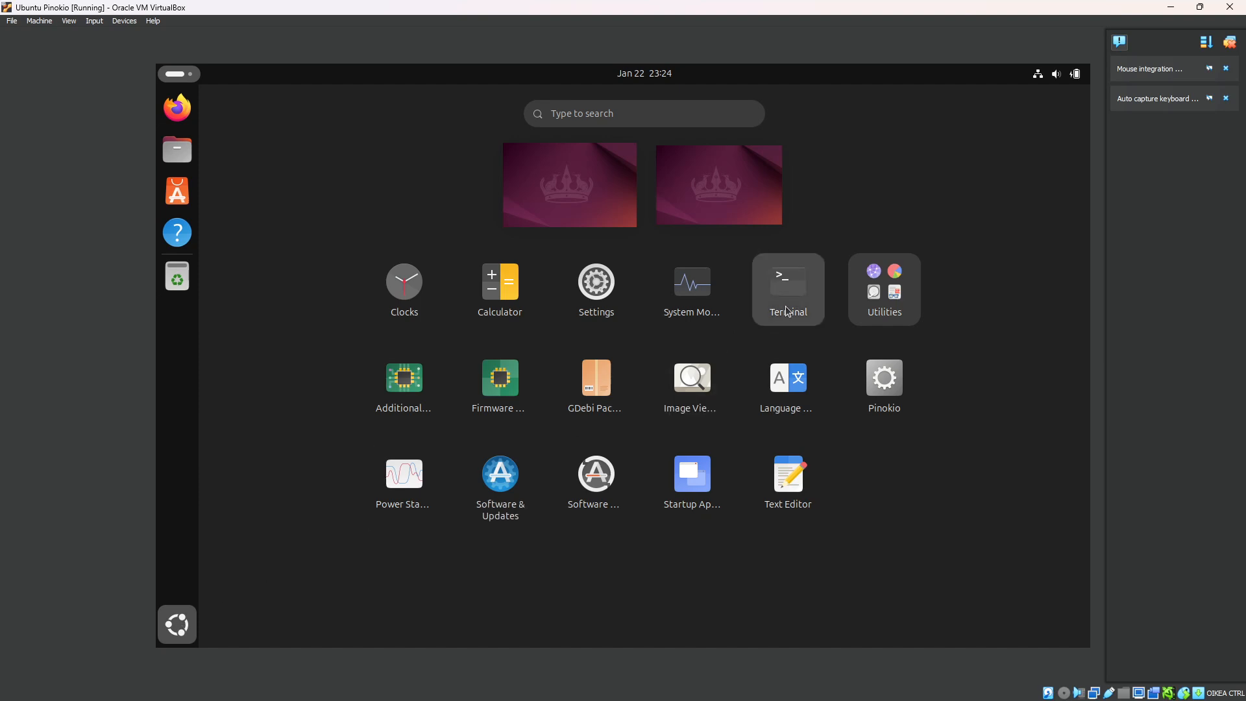
{"action": "left_click", "coordinate": [787, 282]}
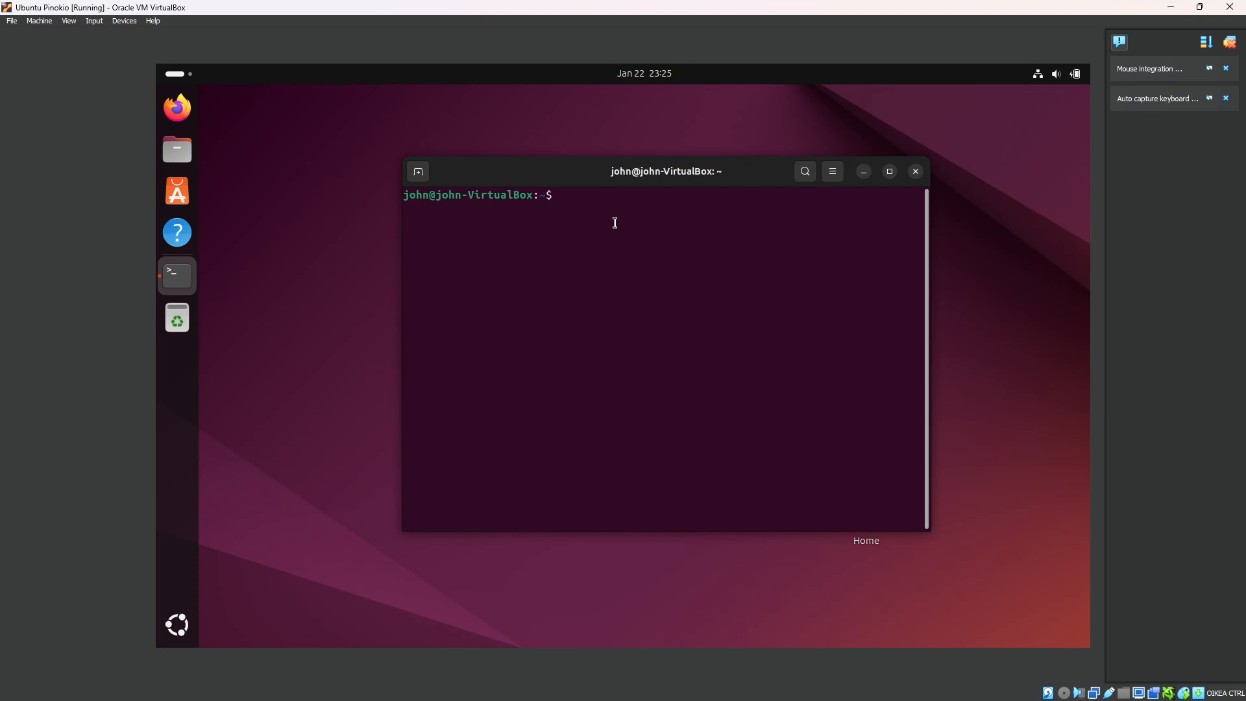
- Run the mistyped 'lis' command, get a not-found suggestion, then type 'ls' at the prompt
{"action": "key", "text": "Return"}
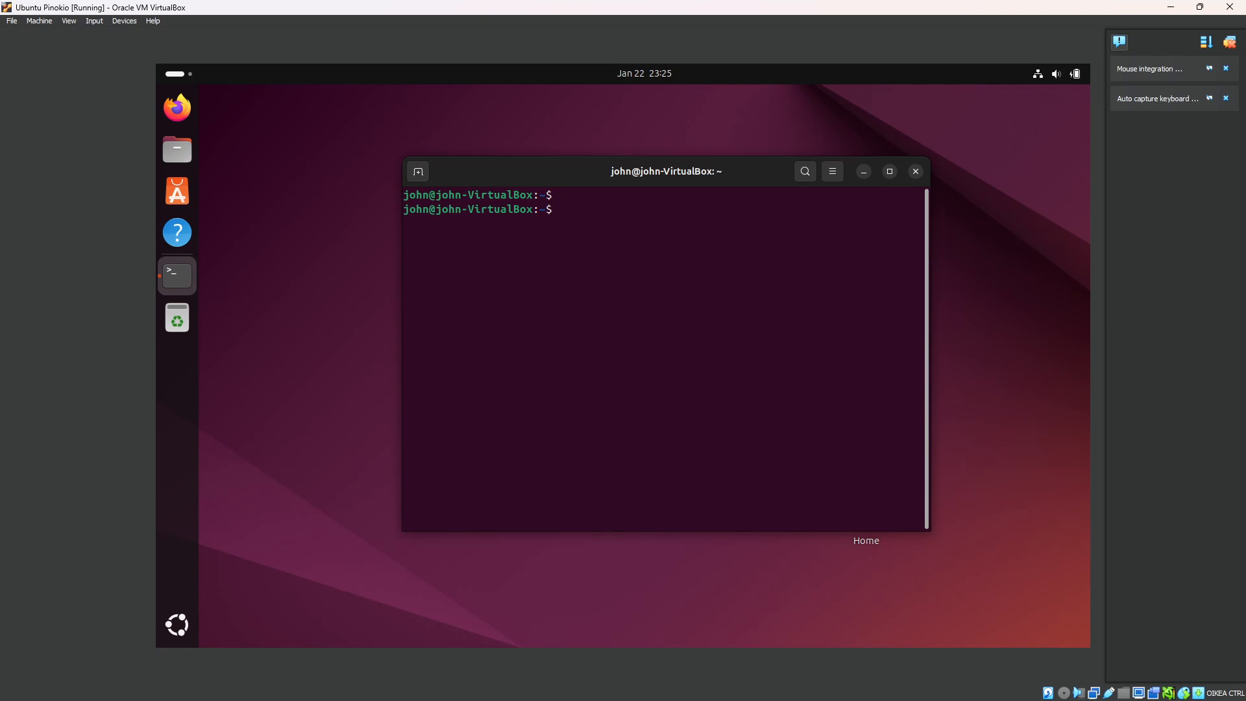
{"action": "left_click", "coordinate": [648, 286]}
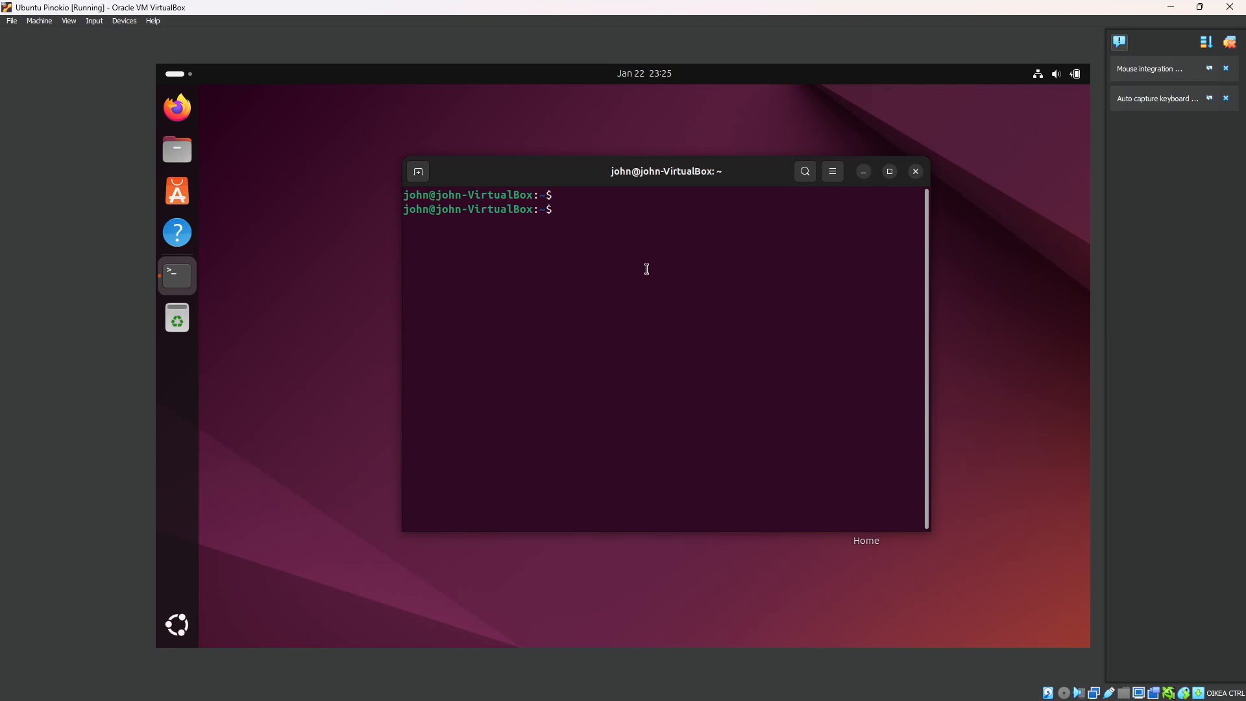
{"action": "type", "text": "l"}
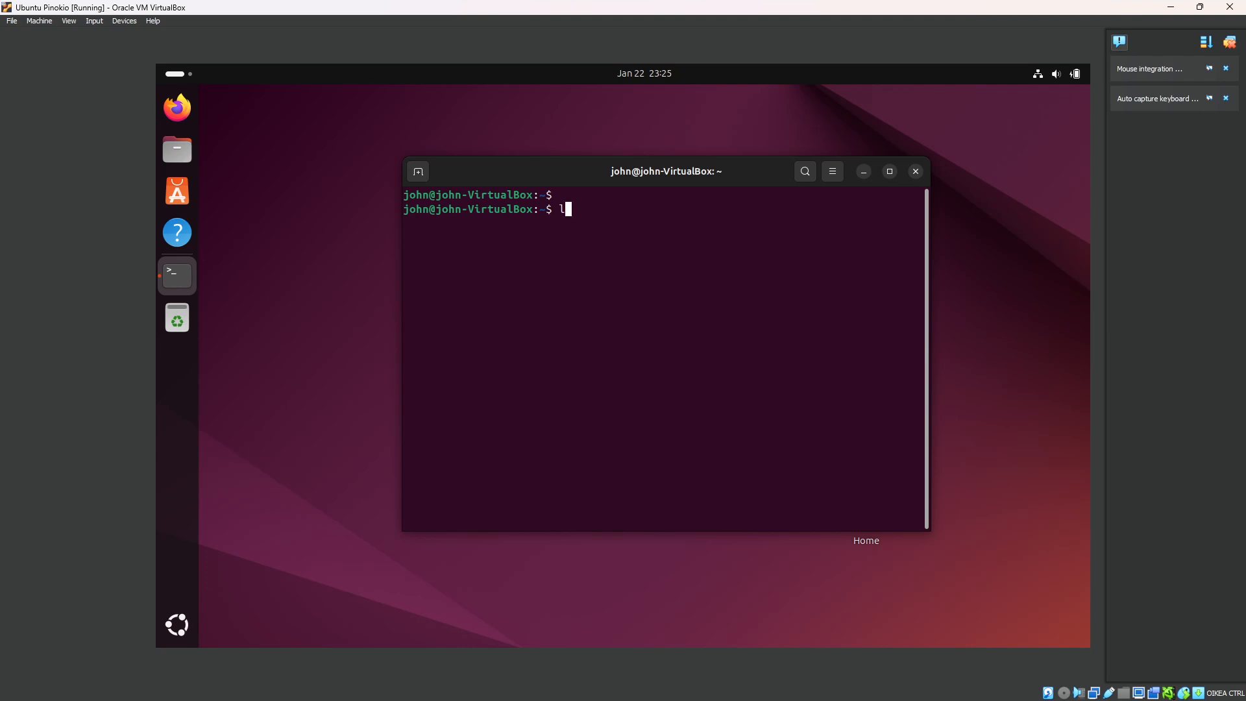
{"action": "type", "text": "i"}
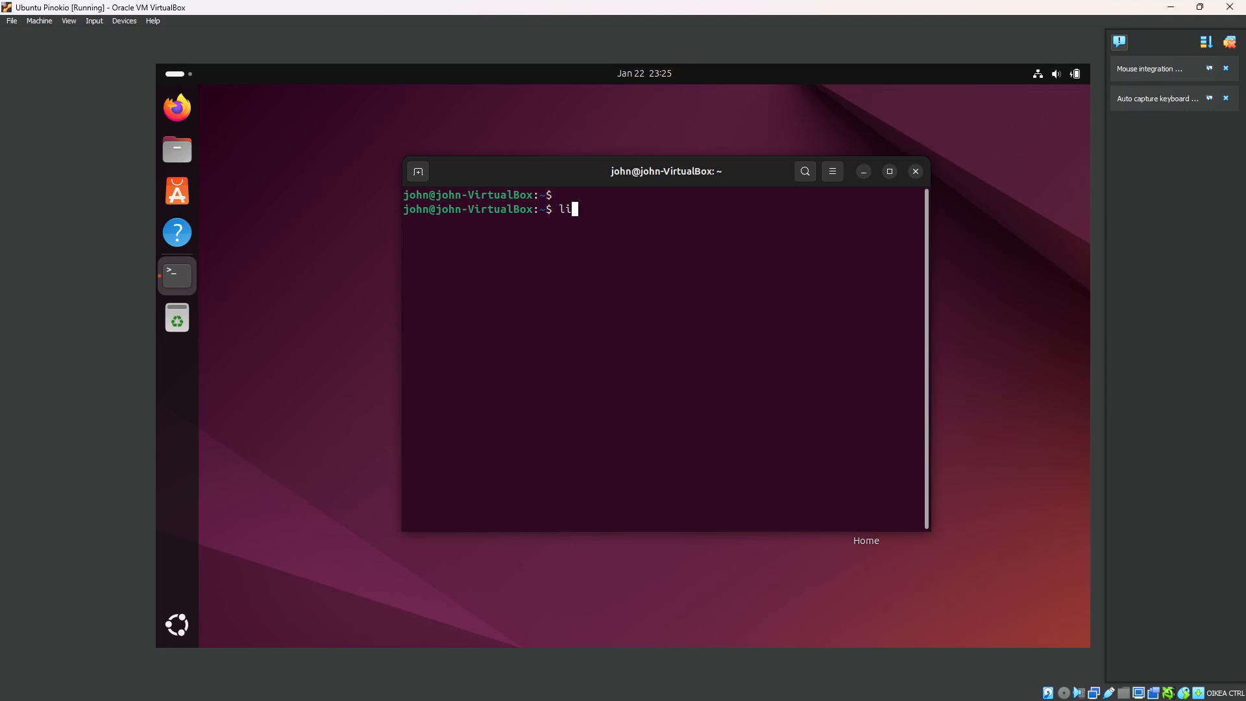
{"action": "key", "text": "Return"}
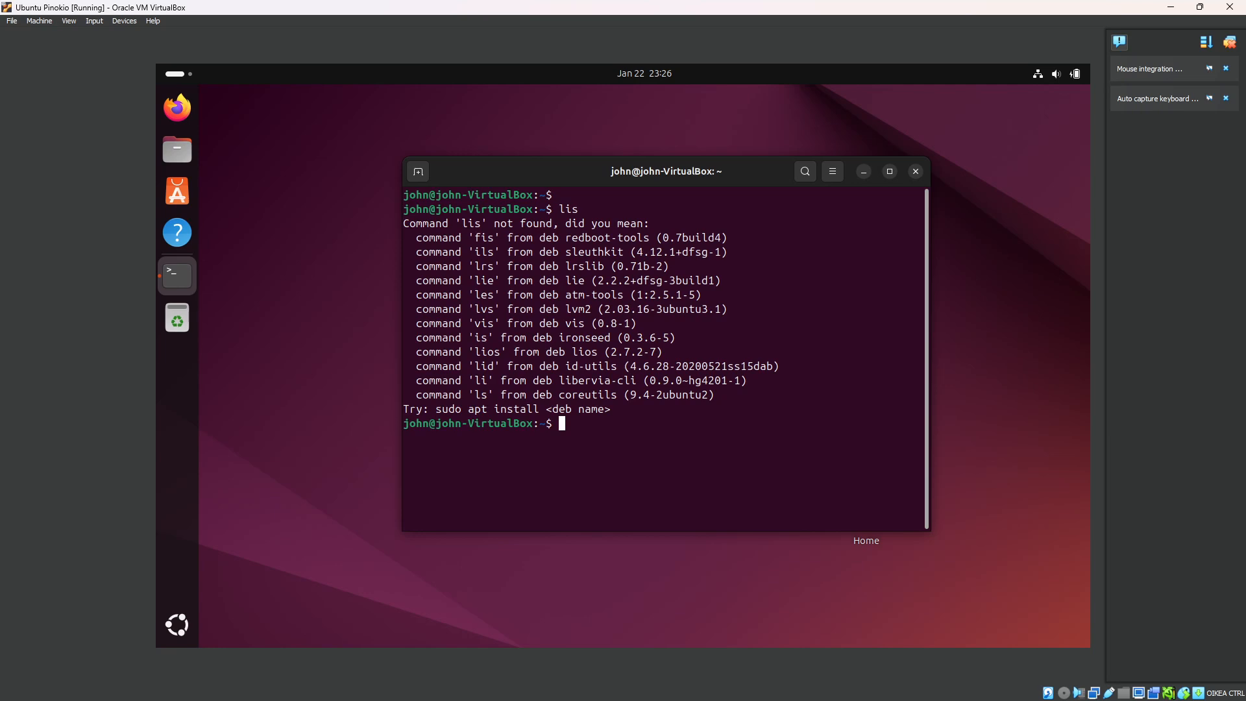
{"action": "type", "text": "ls"}
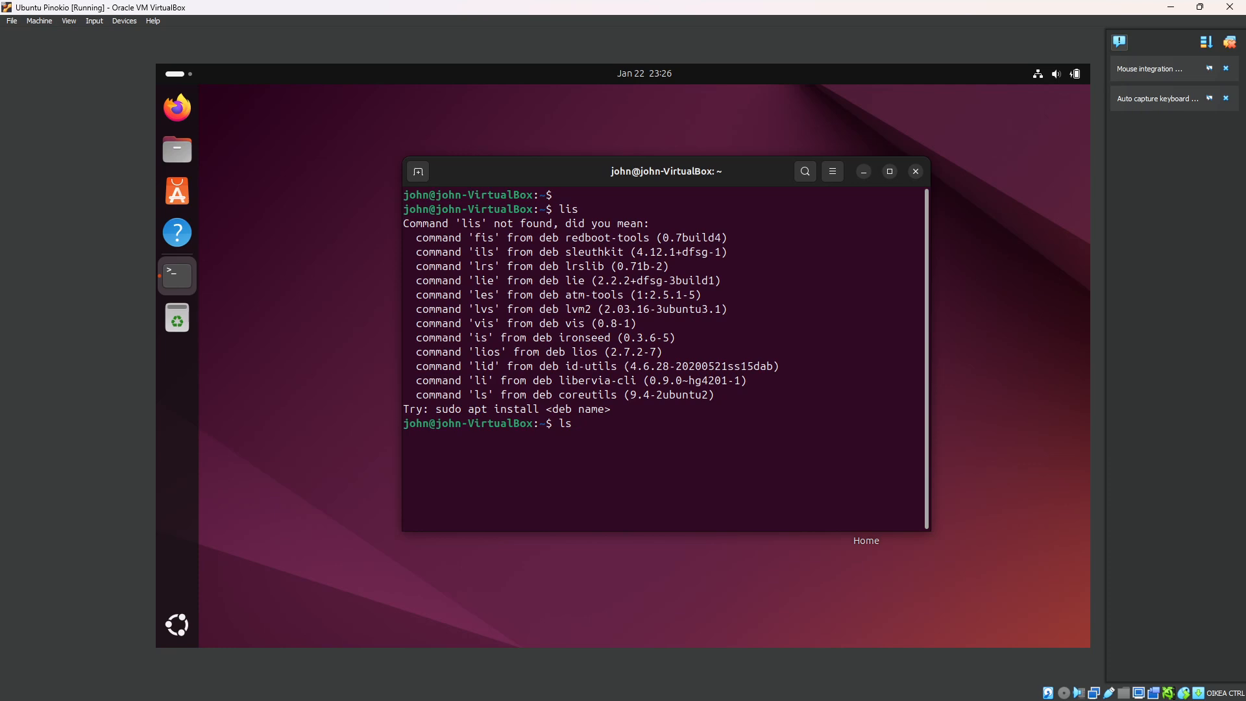
- Run 'ls' to list the home folder: Desktop, Downloads, pinokio, snap and more
{"action": "key", "text": "Return"}
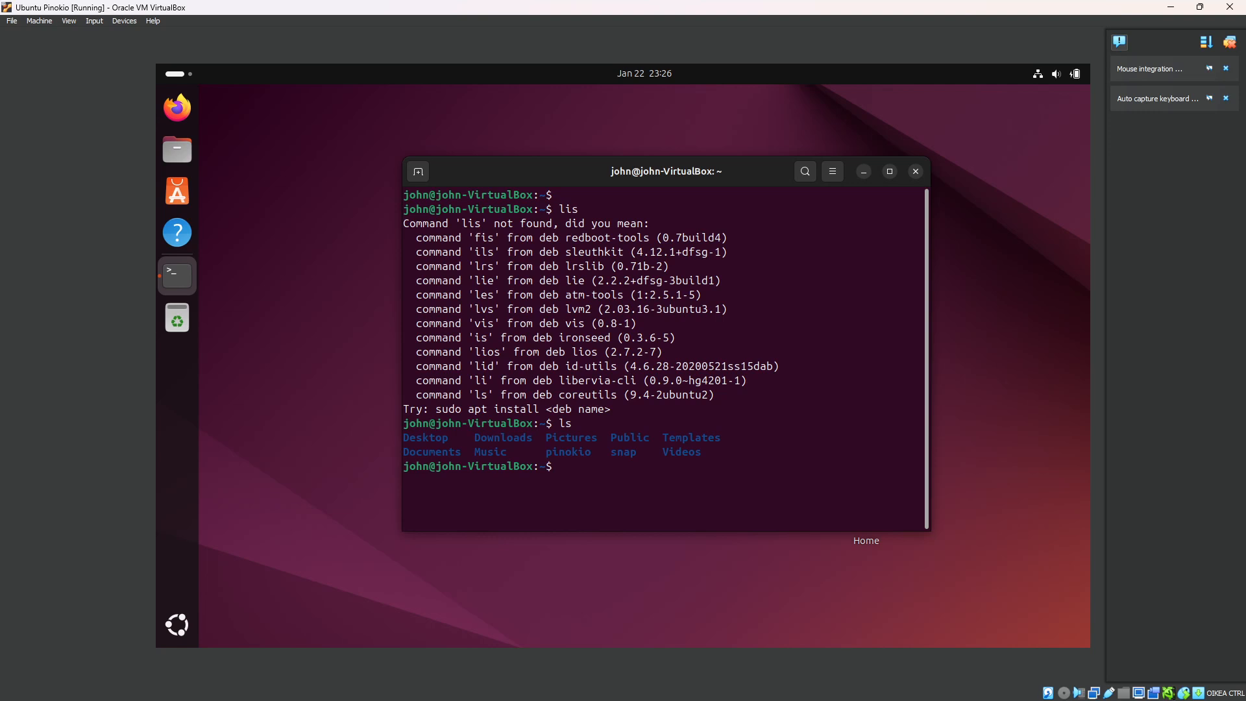
{"action": "mouse_move", "coordinate": [823, 35]}
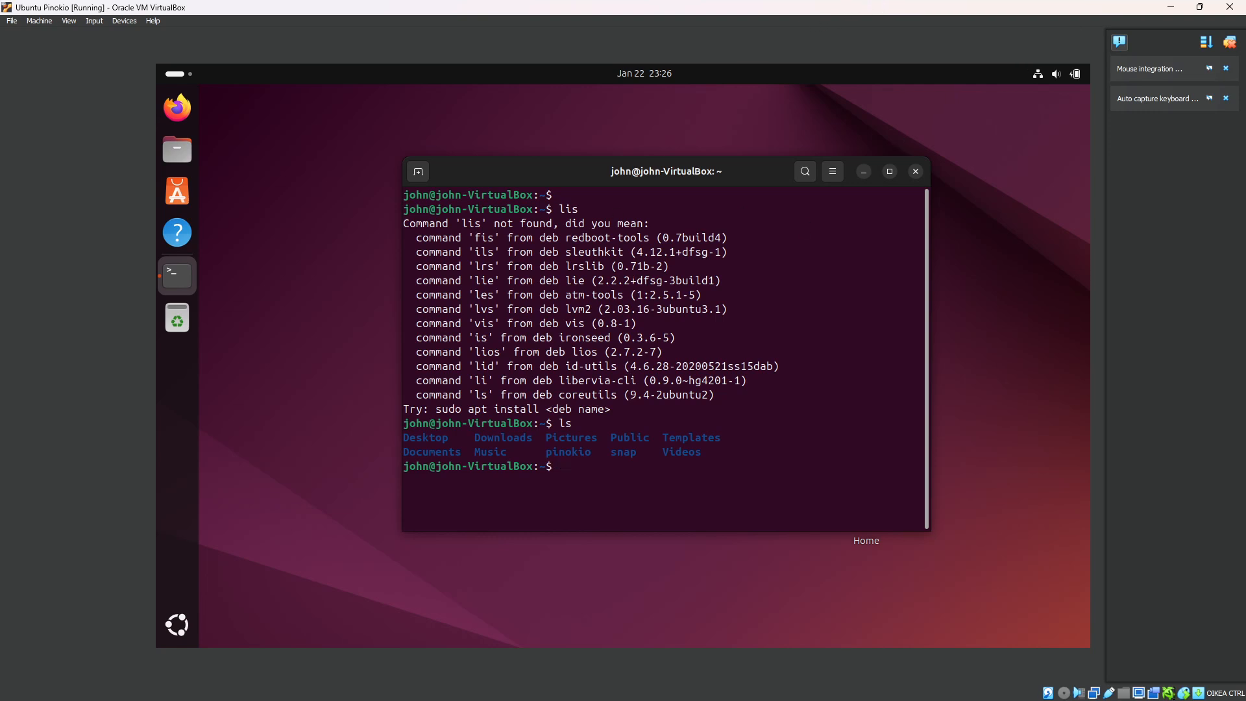
{"action": "mouse_move", "coordinate": [729, 451]}
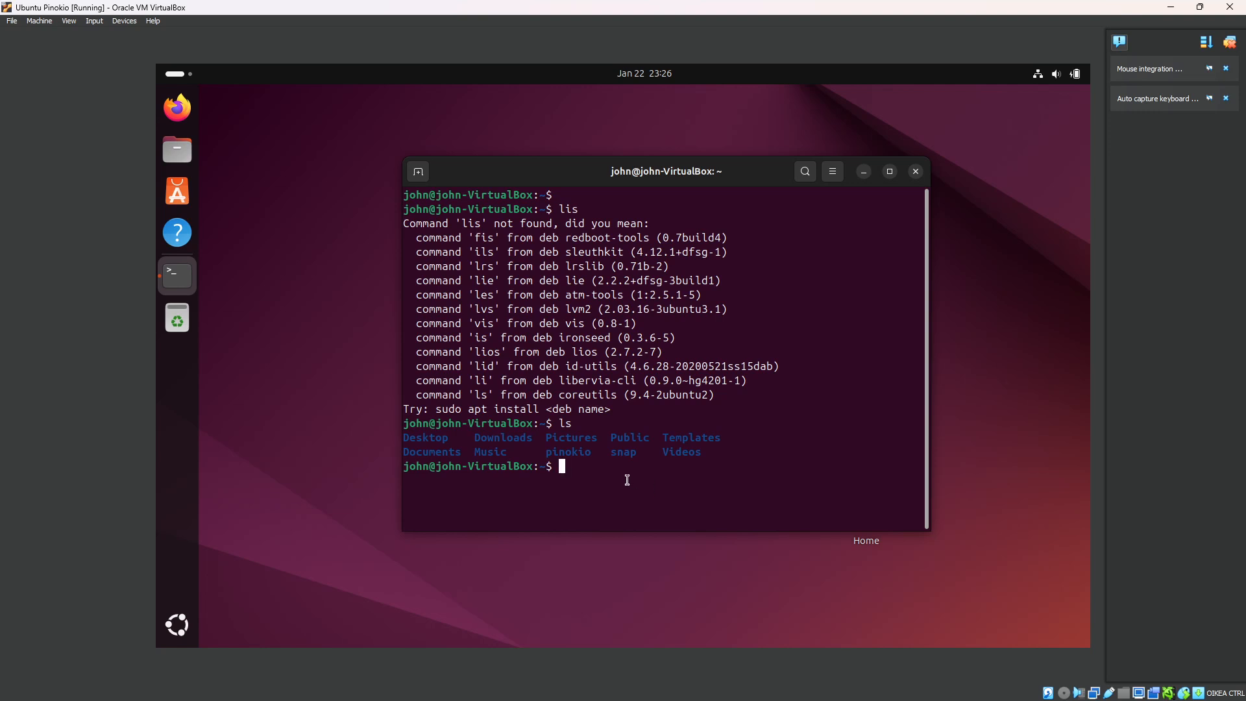
{"action": "mouse_move", "coordinate": [559, 489]}
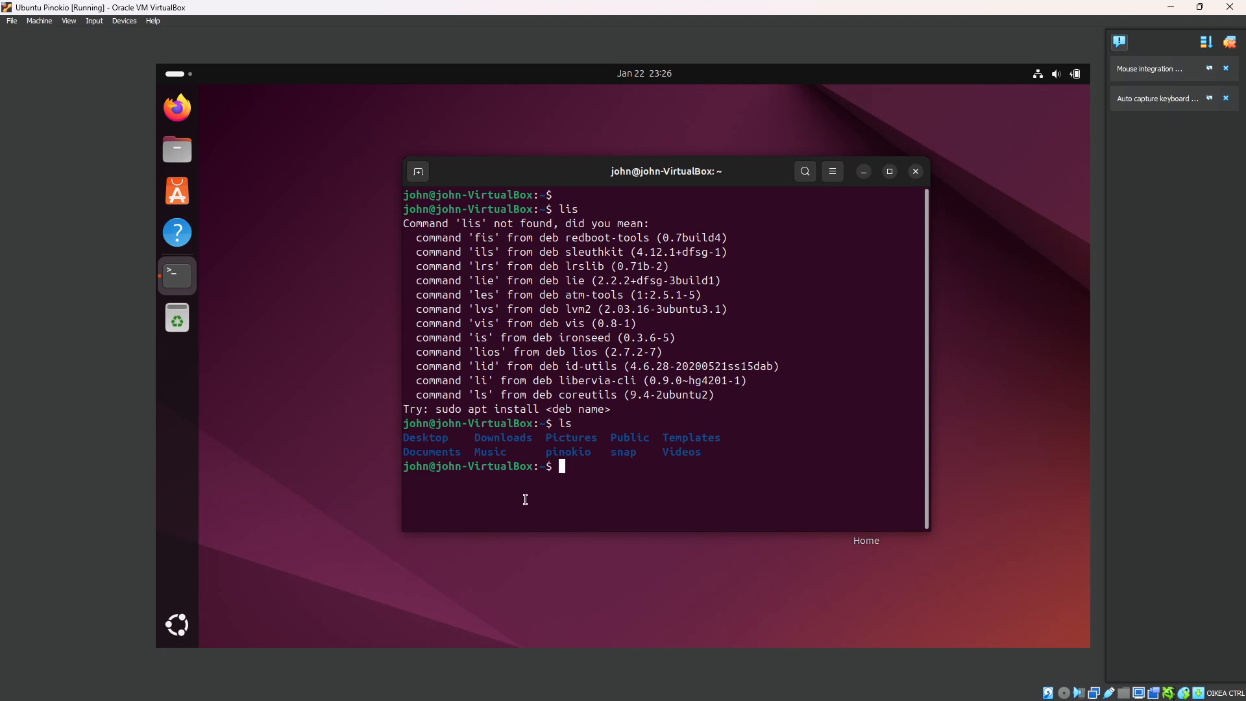
{"action": "mouse_move", "coordinate": [574, 479]}
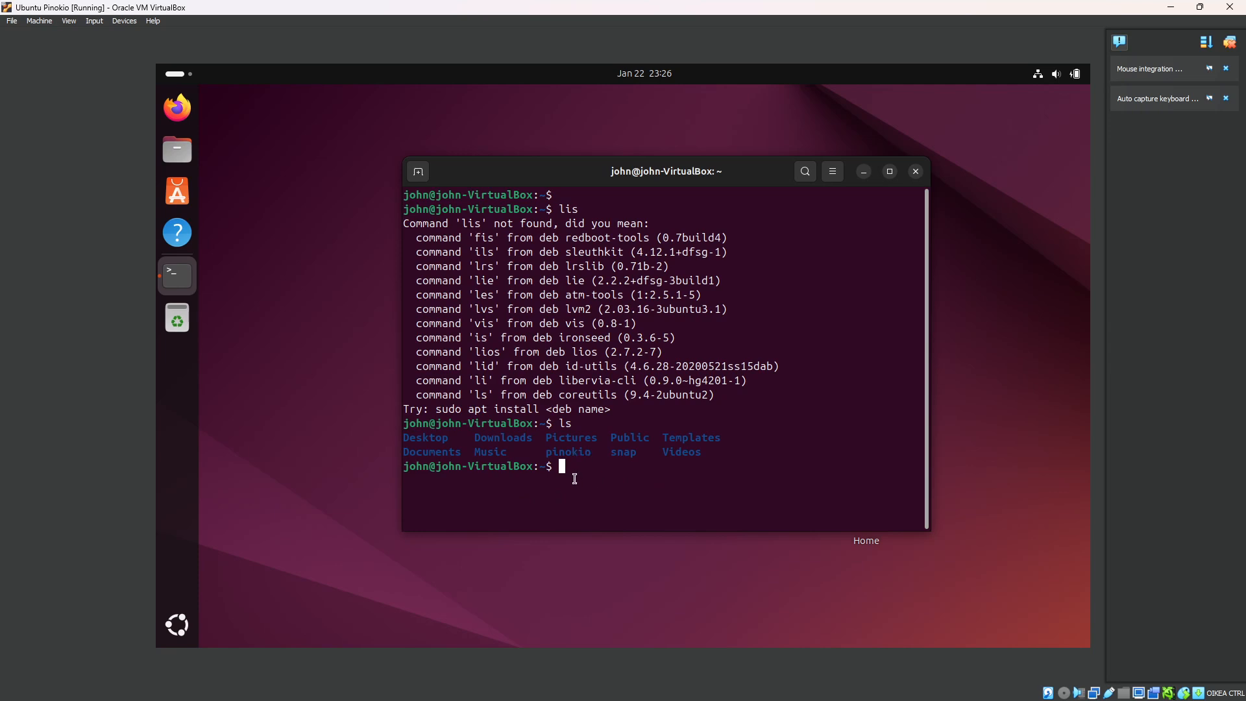
{"action": "mouse_move", "coordinate": [612, 463]}
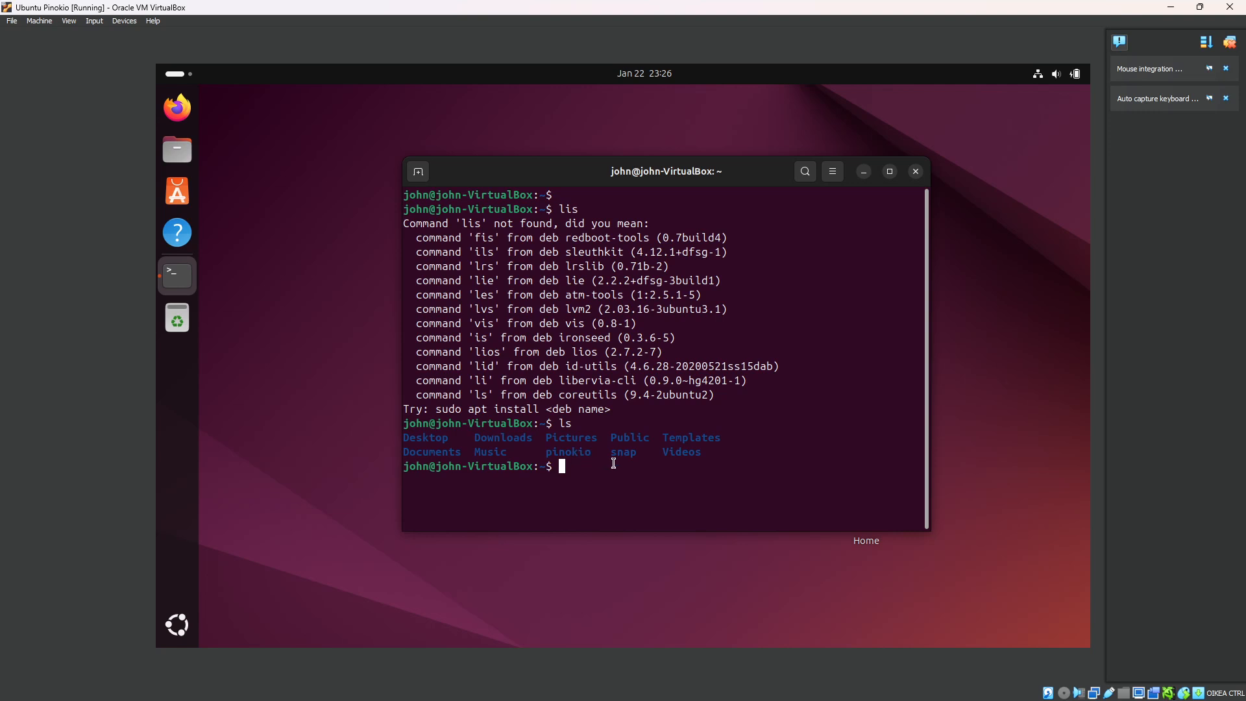
{"action": "mouse_move", "coordinate": [721, 497]}
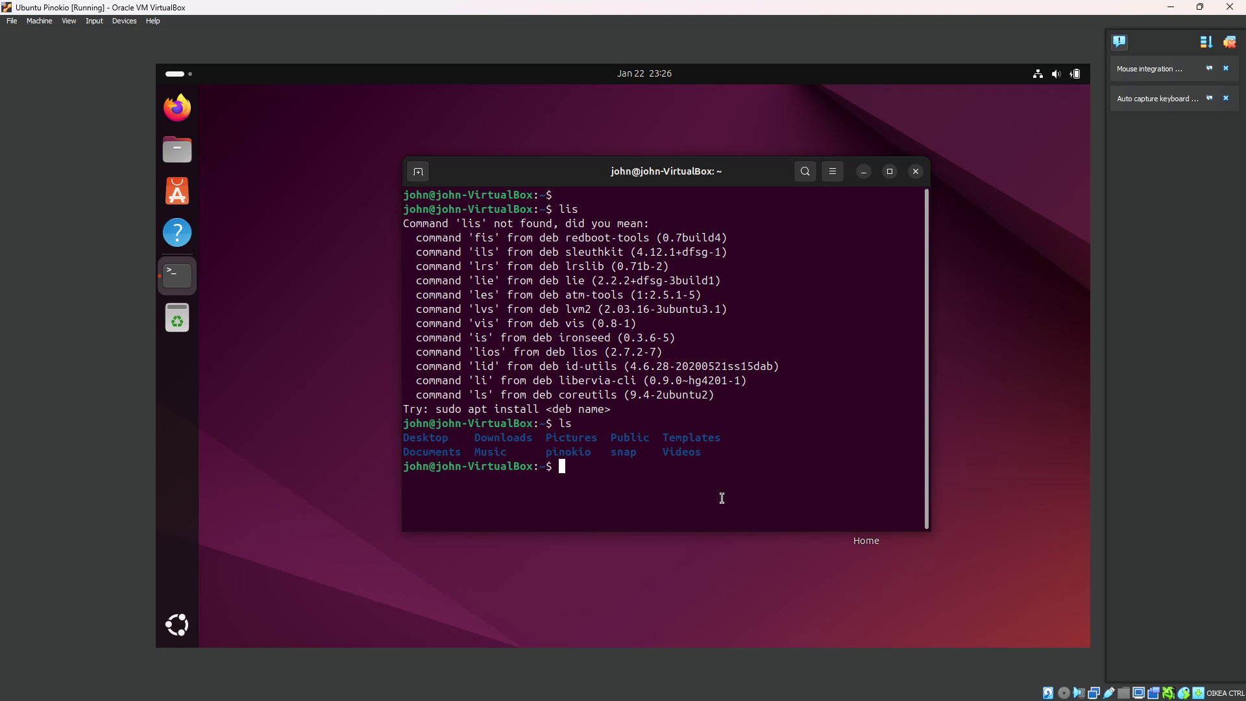
- Change into the pinokio folder with 'cd pinokio/'
{"action": "type", "text": "cd p"}
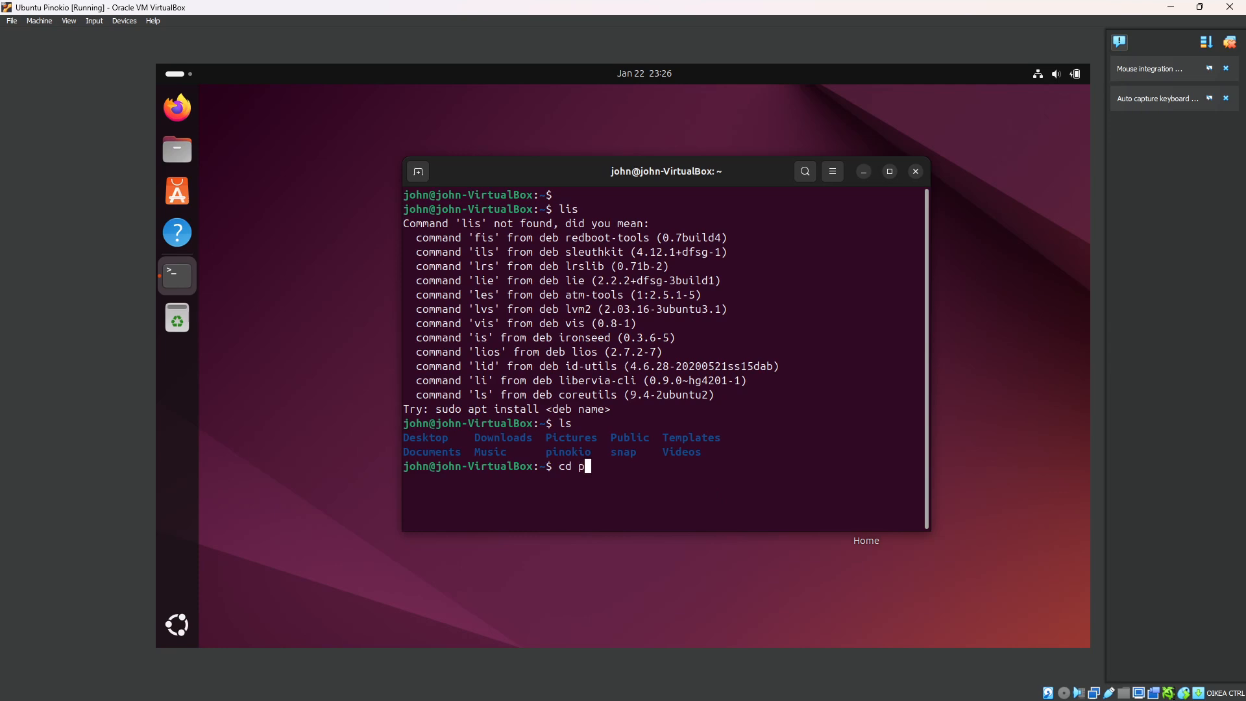
{"action": "type", "text": "inokio/"}
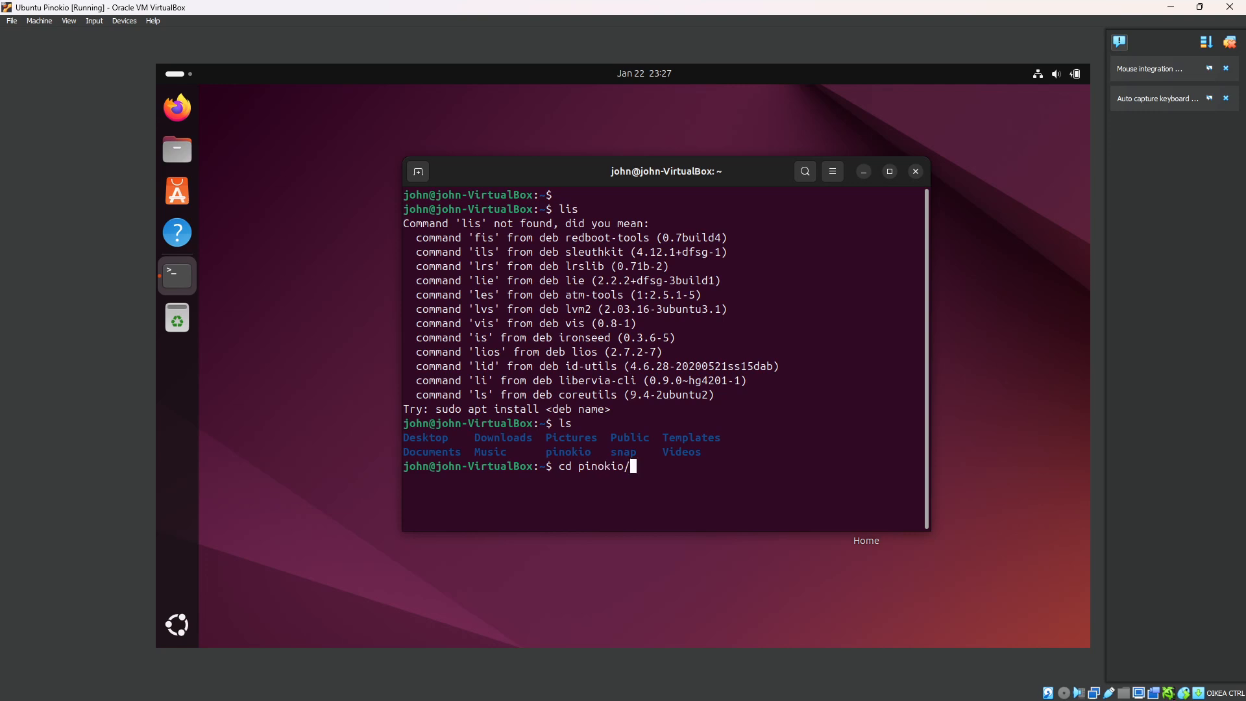
{"action": "key", "text": "Return"}
{"action": "type", "text": "ls"}
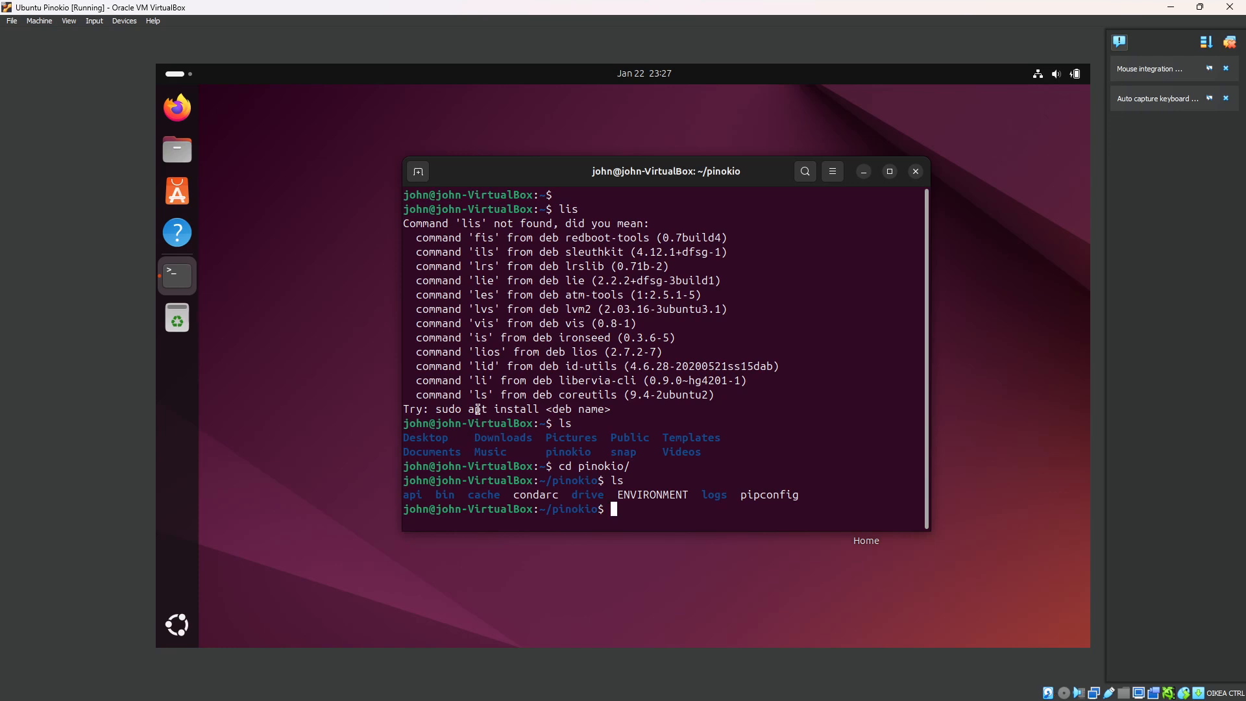
{"action": "mouse_move", "coordinate": [668, 450]}
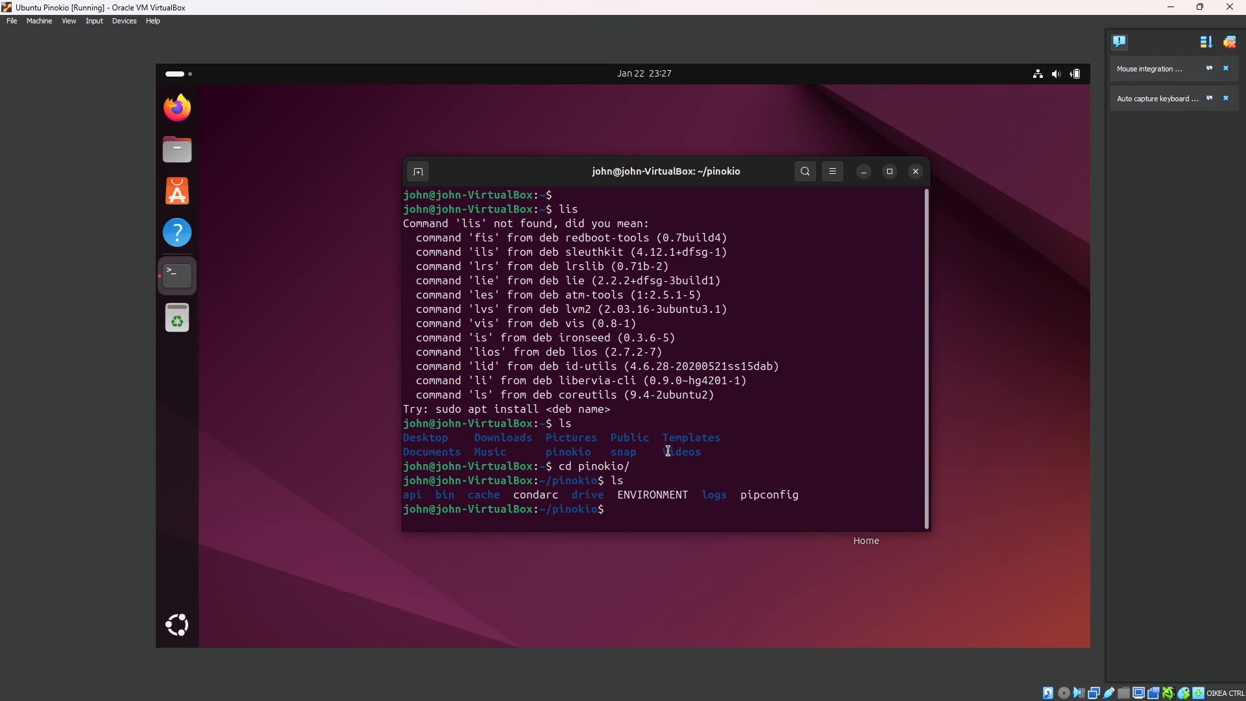
{"action": "mouse_move", "coordinate": [667, 450]}
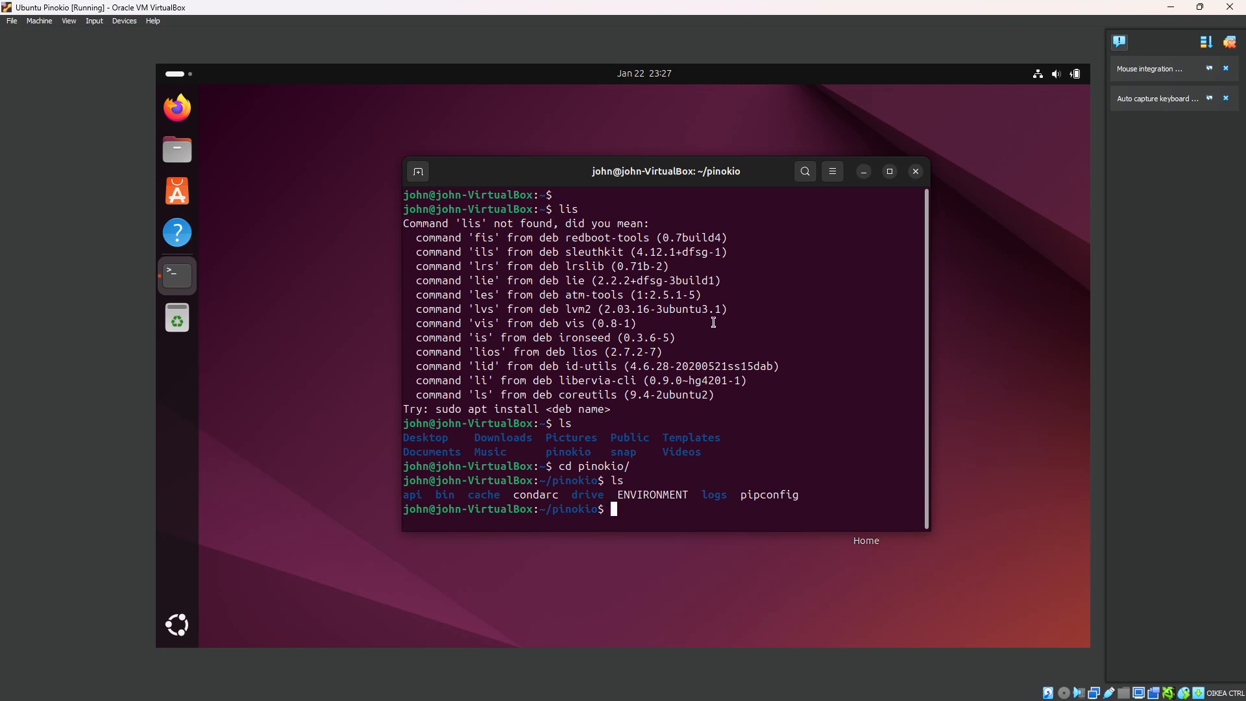
{"action": "mouse_move", "coordinate": [557, 323]}
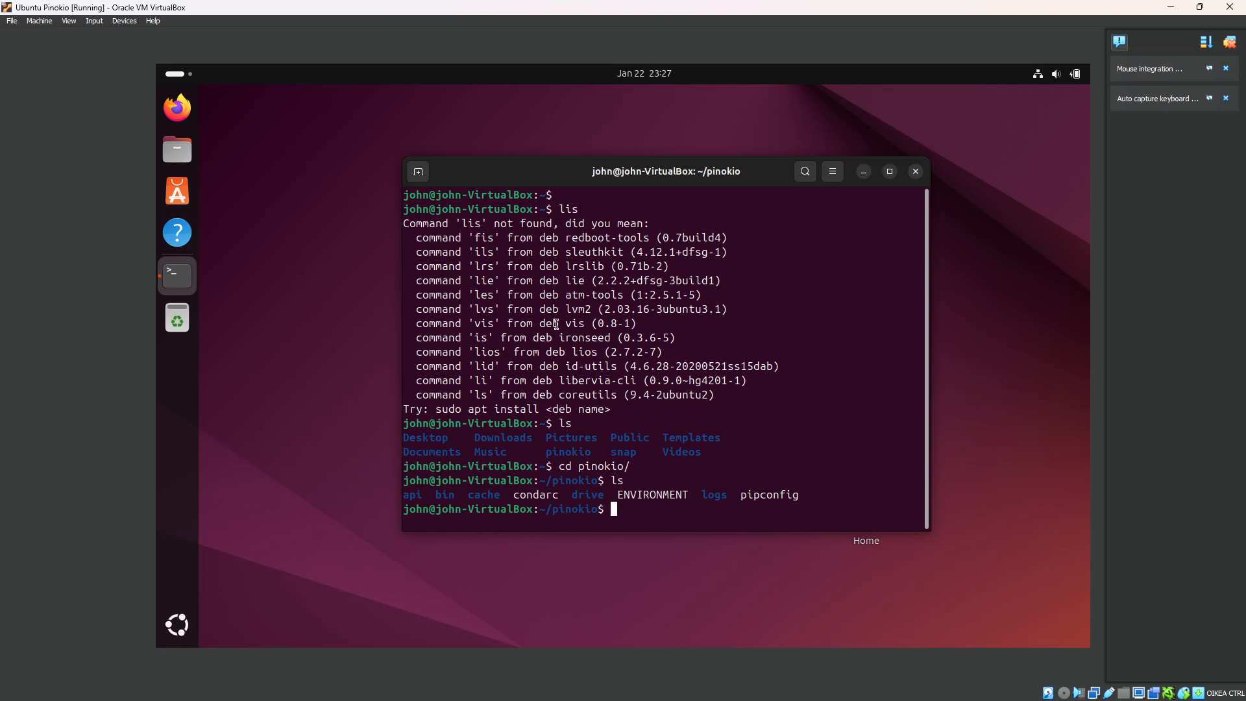
{"action": "mouse_move", "coordinate": [480, 309]}
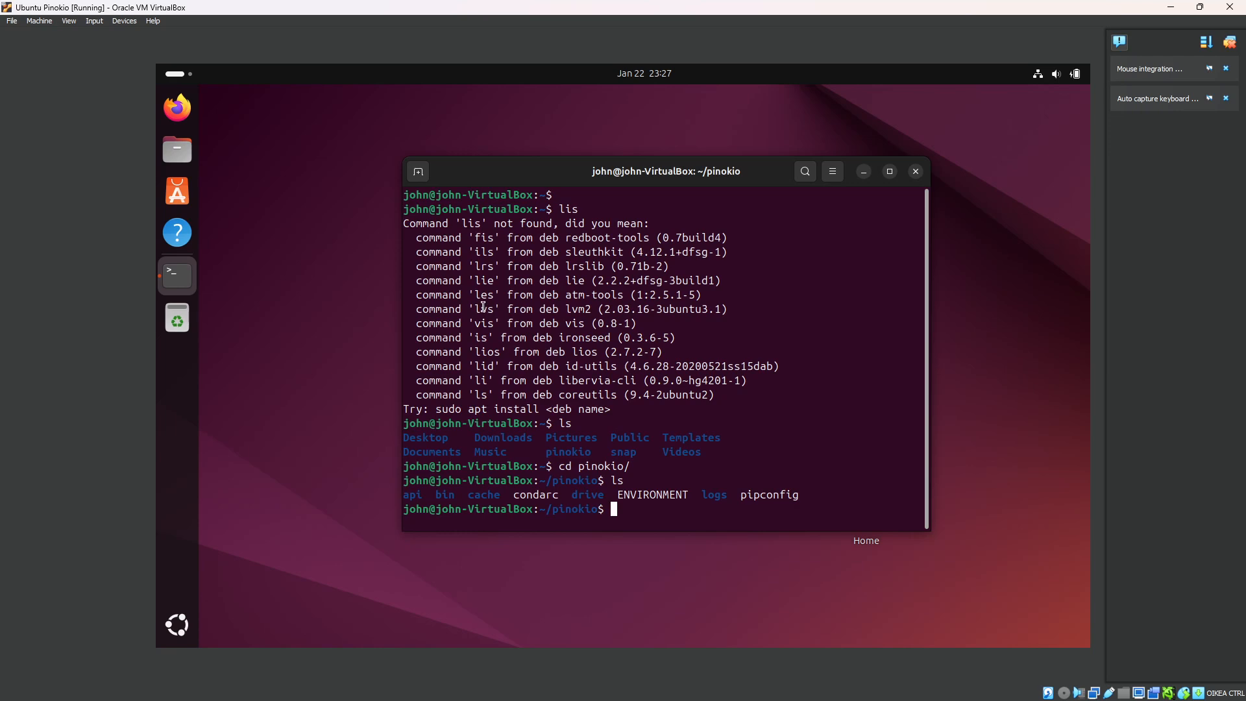
{"action": "mouse_move", "coordinate": [853, 419]}
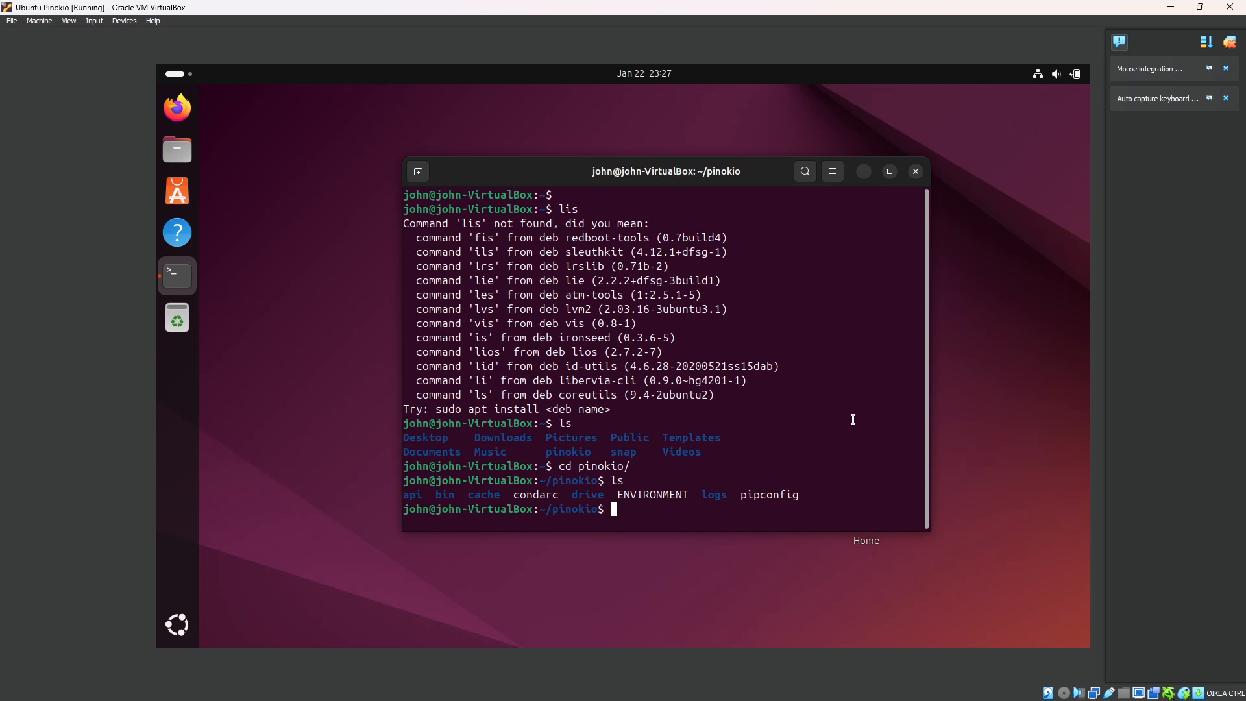
{"action": "mouse_move", "coordinate": [774, 443]}
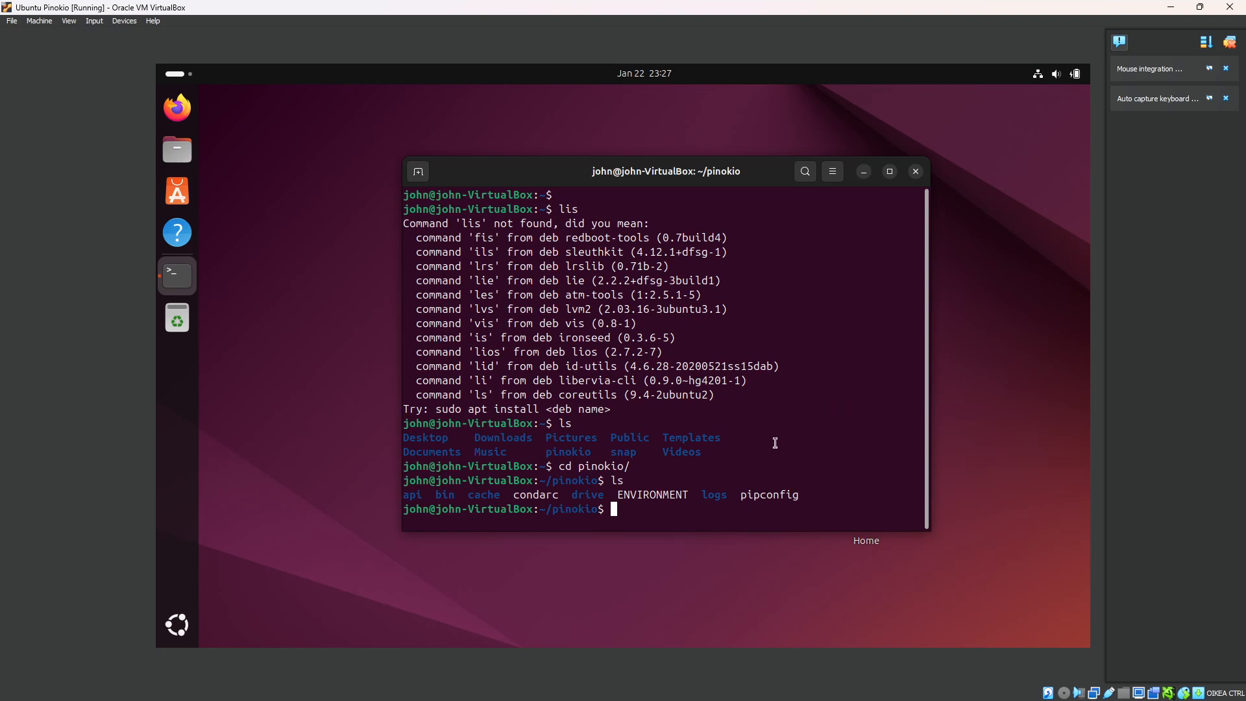
{"action": "mouse_move", "coordinate": [719, 426]}
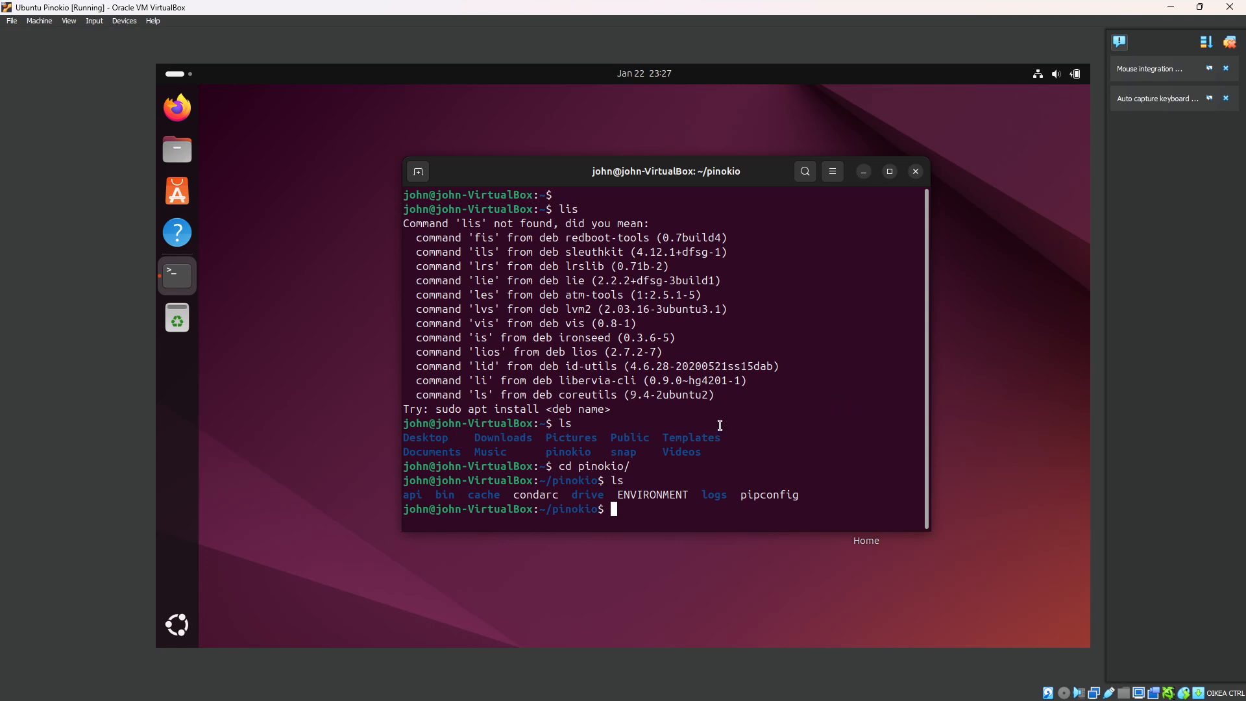
{"action": "mouse_move", "coordinate": [703, 445]}
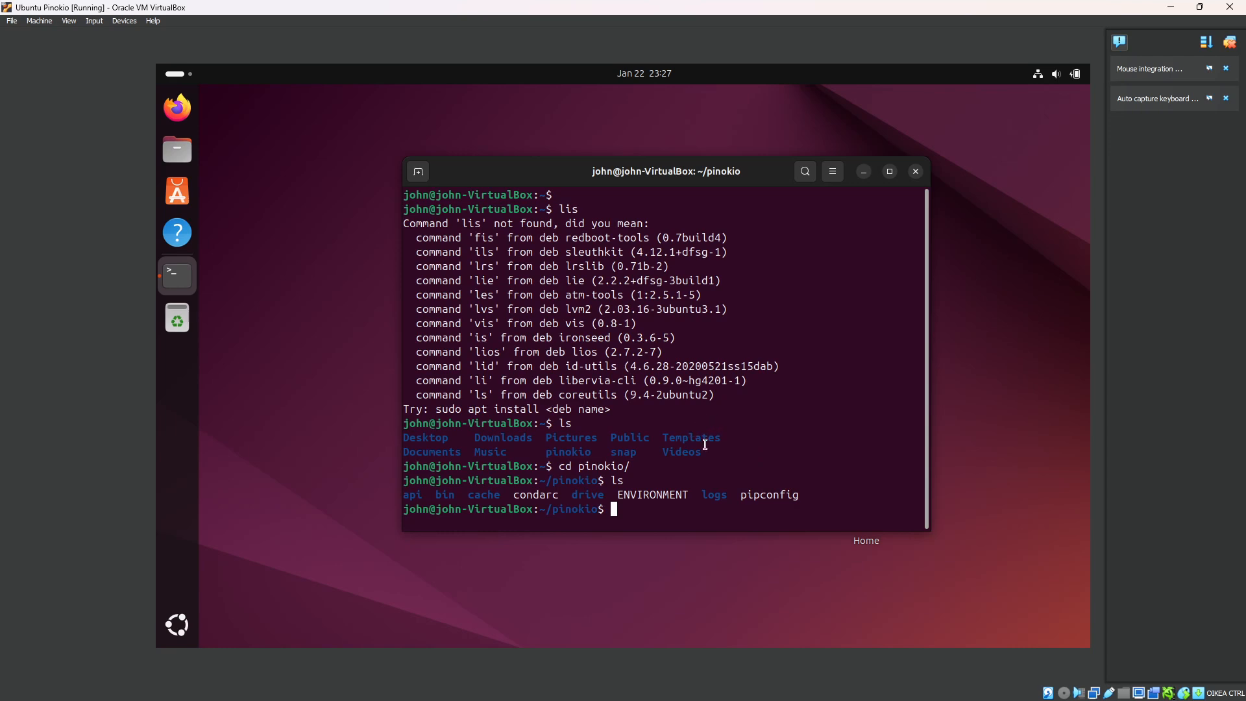
{"action": "mouse_move", "coordinate": [176, 108]}
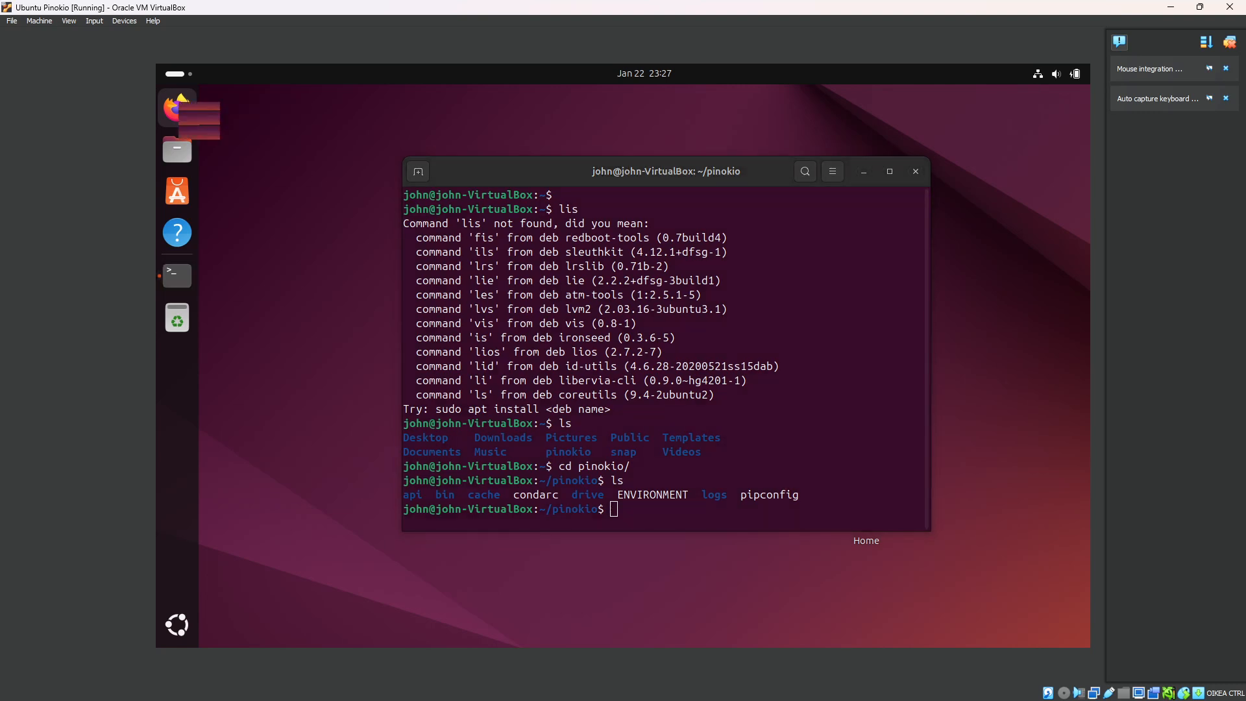
- Look up 'pinokio' in Firefox and scroll down through the Pinokio docs page
{"action": "left_click", "coordinate": [177, 107]}
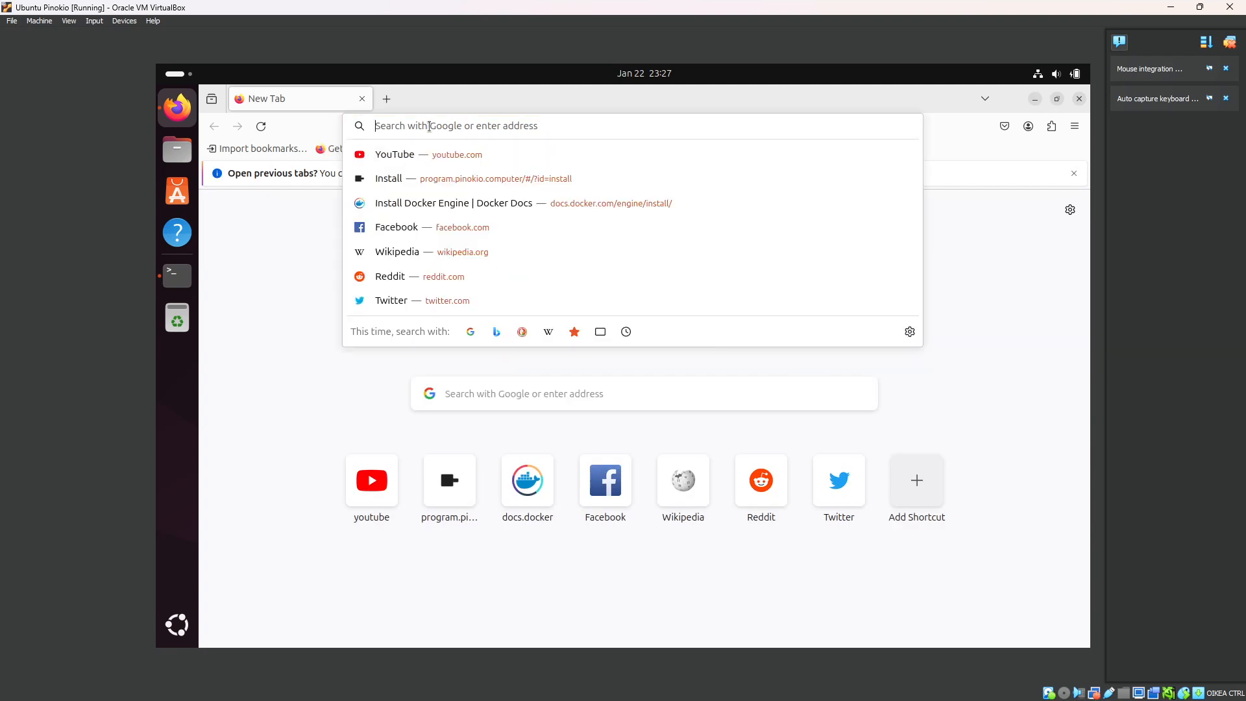
{"action": "type", "text": "pinokio.computer/#/"}
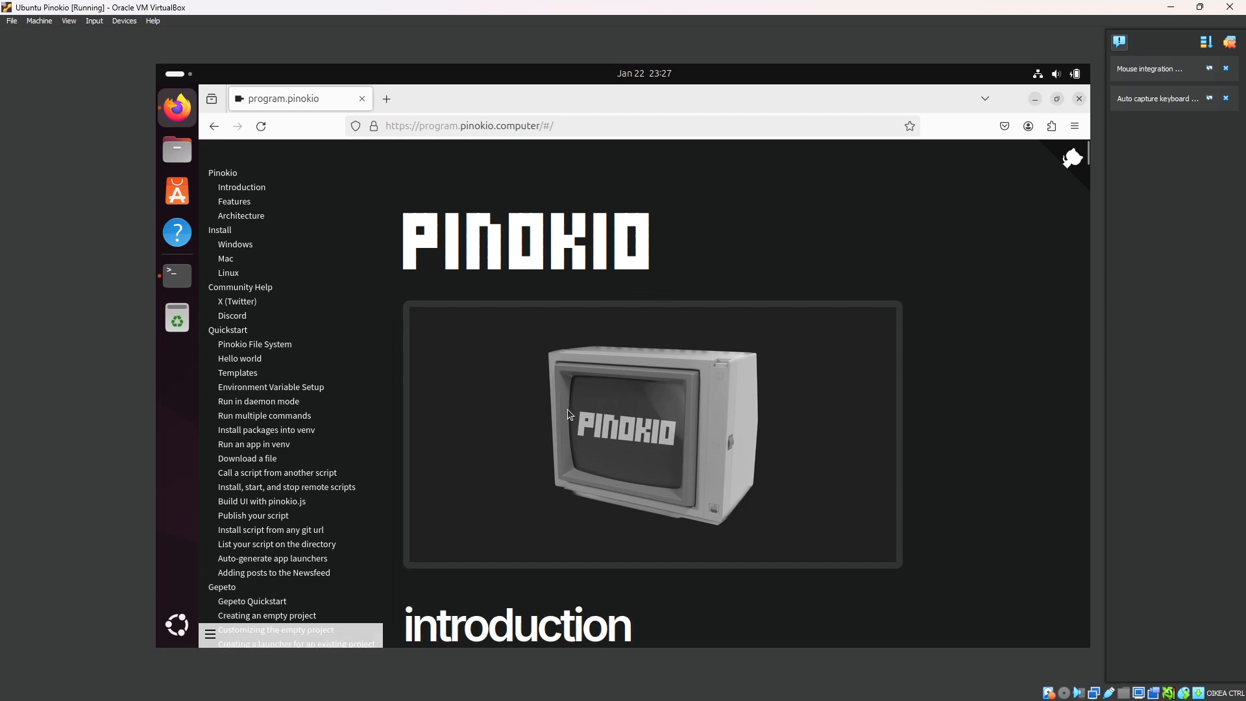
{"action": "scroll", "scroll_direction": "down", "scroll_amount": 3}
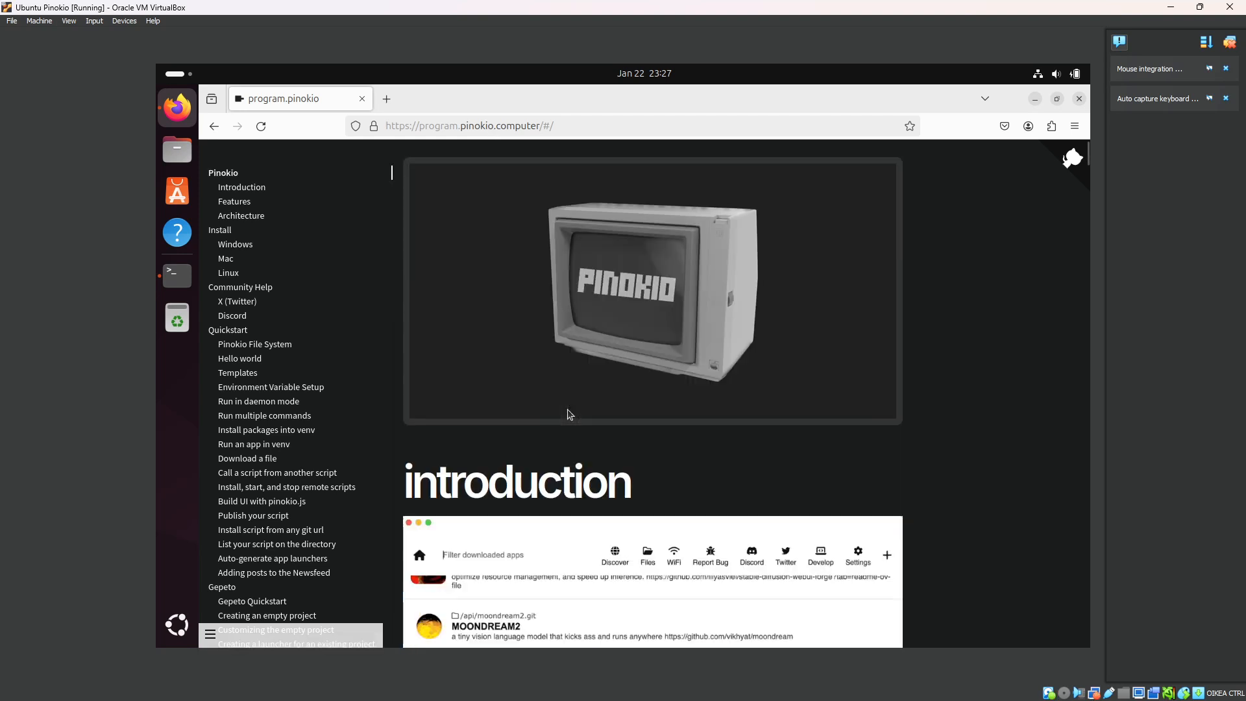
{"action": "scroll", "scroll_direction": "down", "scroll_amount": 3}
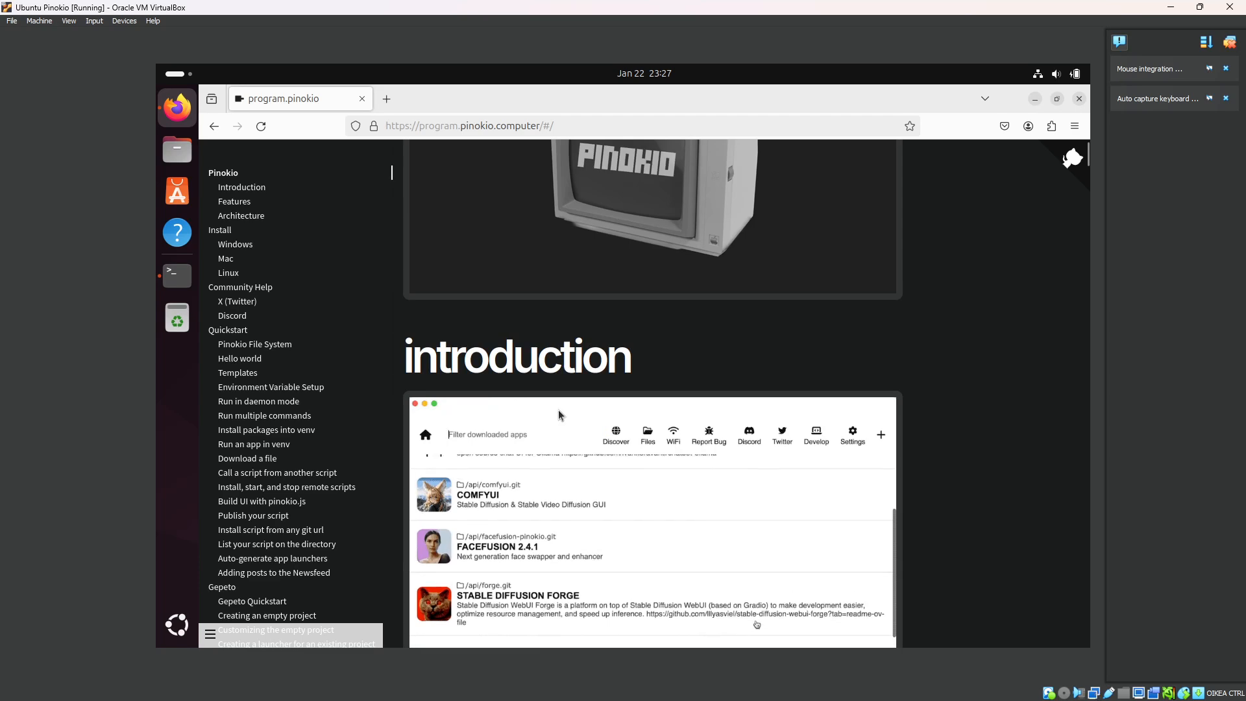
{"action": "scroll", "scroll_direction": "down", "scroll_amount": 3}
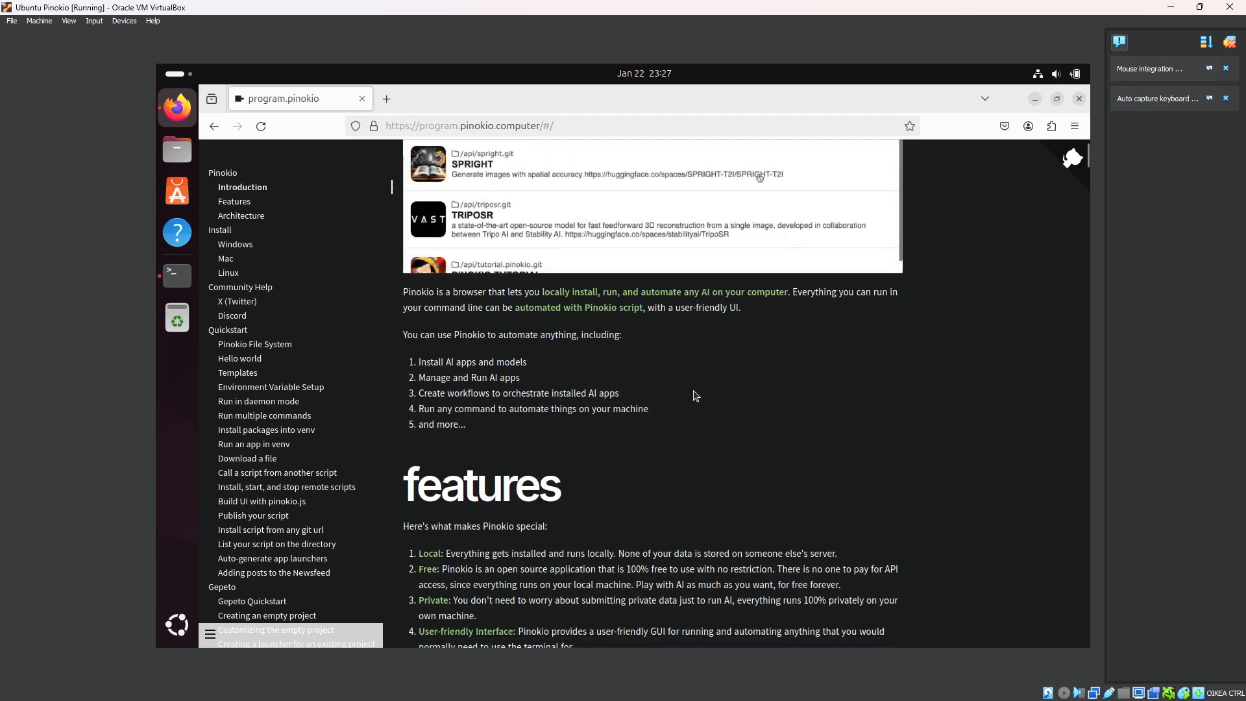
{"action": "scroll", "scroll_direction": "down", "scroll_amount": 3}
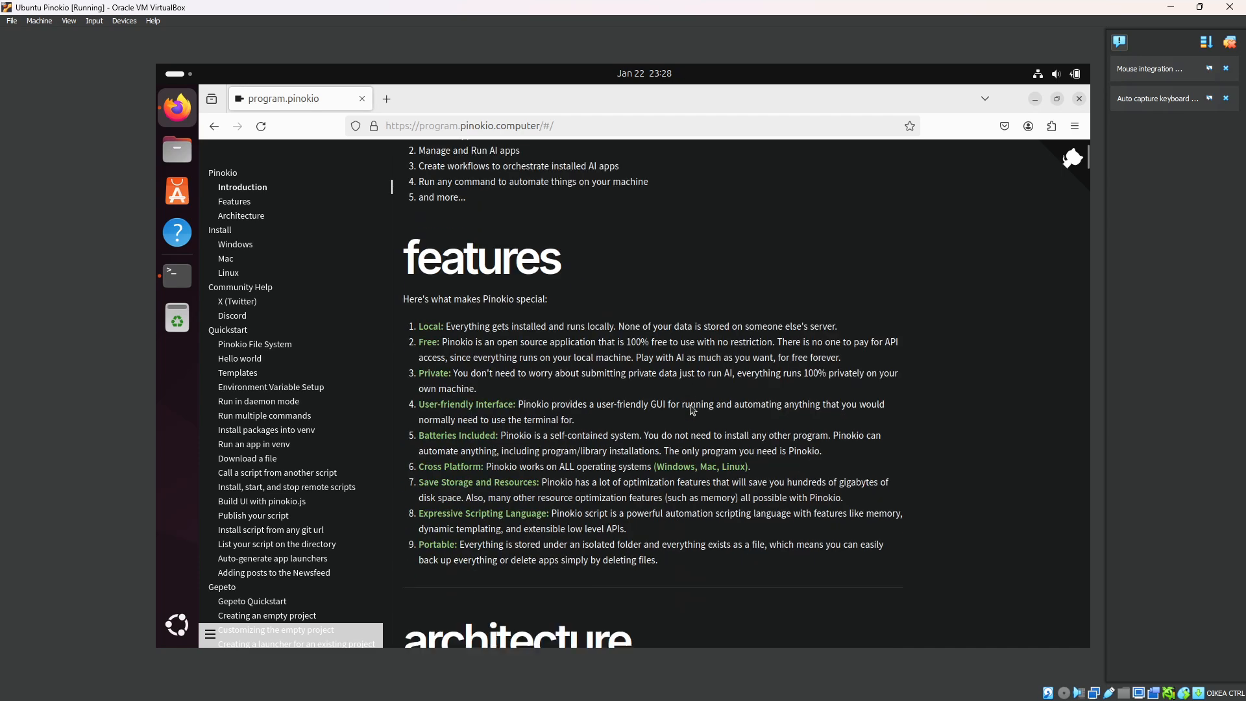
{"action": "scroll", "scroll_direction": "down", "scroll_amount": 3}
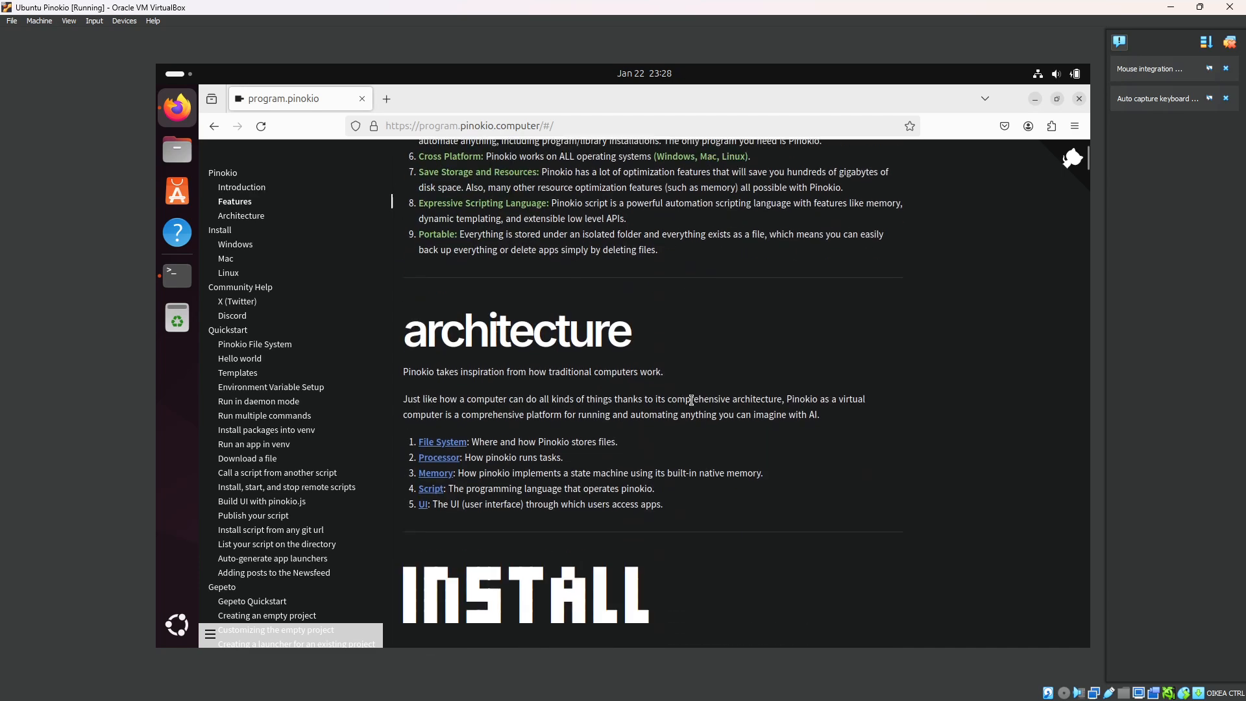
{"action": "scroll", "scroll_direction": "down", "scroll_amount": 3}
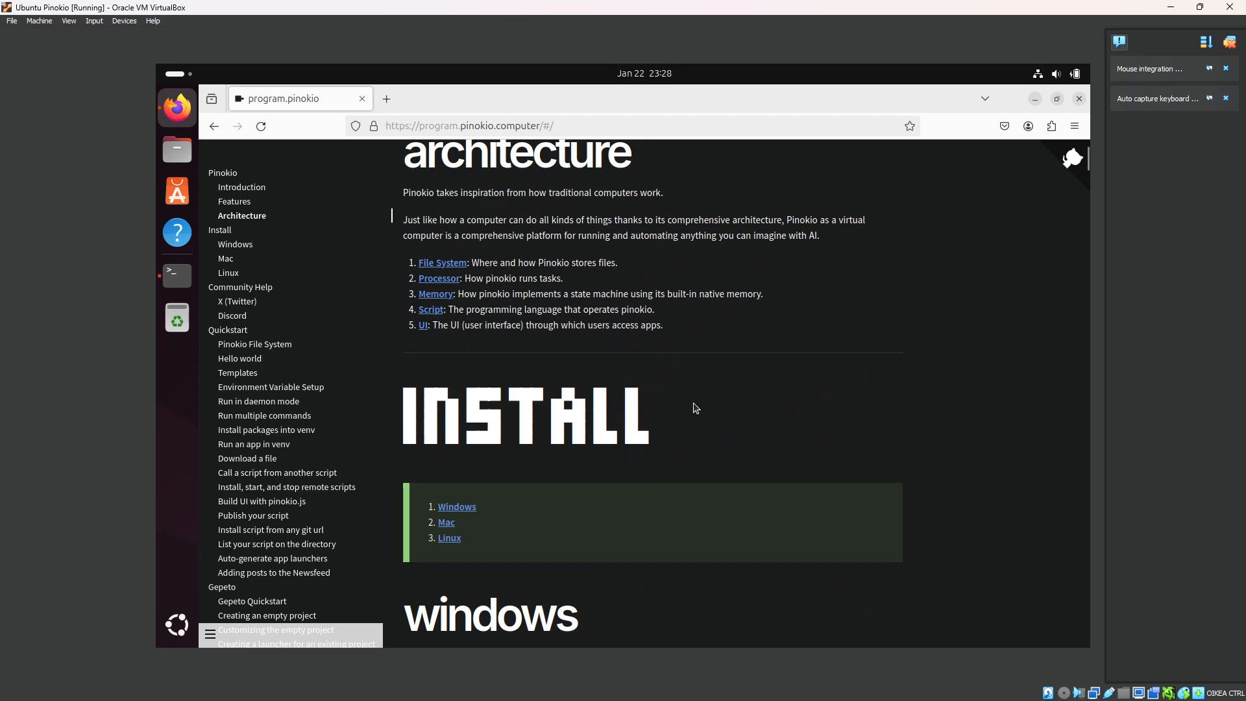
{"action": "scroll", "scroll_direction": "down", "scroll_amount": 3}
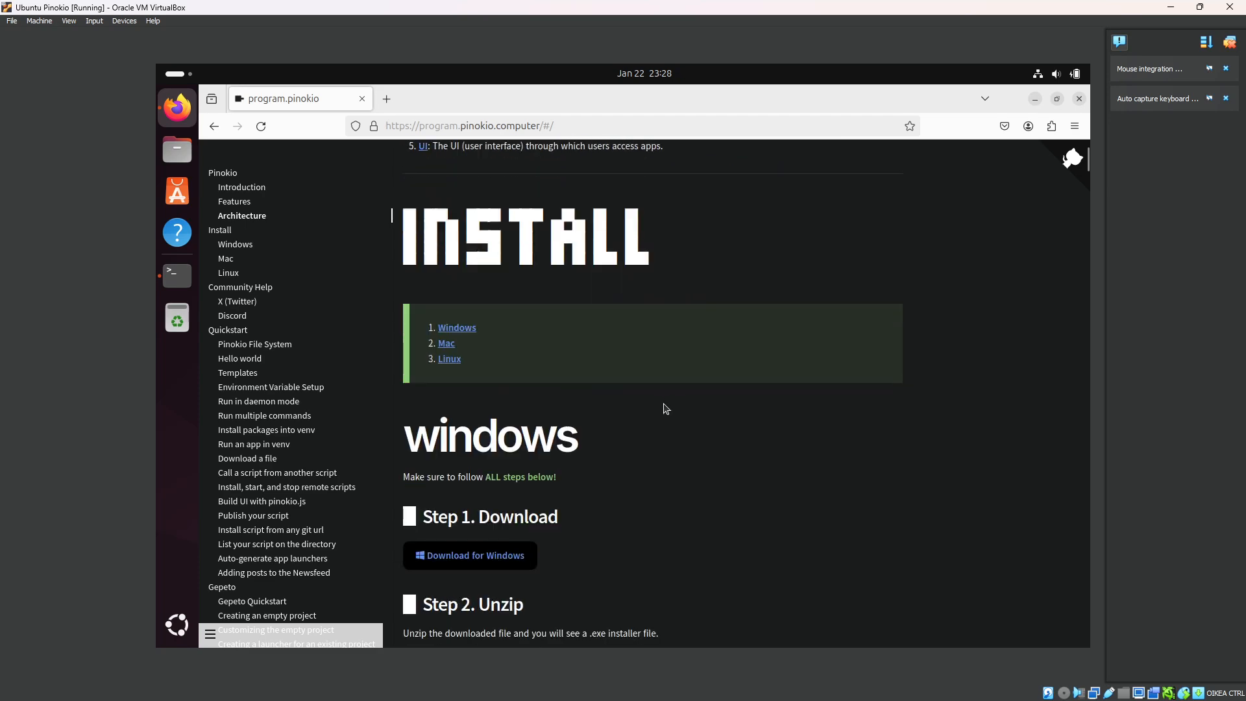
{"action": "scroll", "scroll_direction": "down", "scroll_amount": 3}
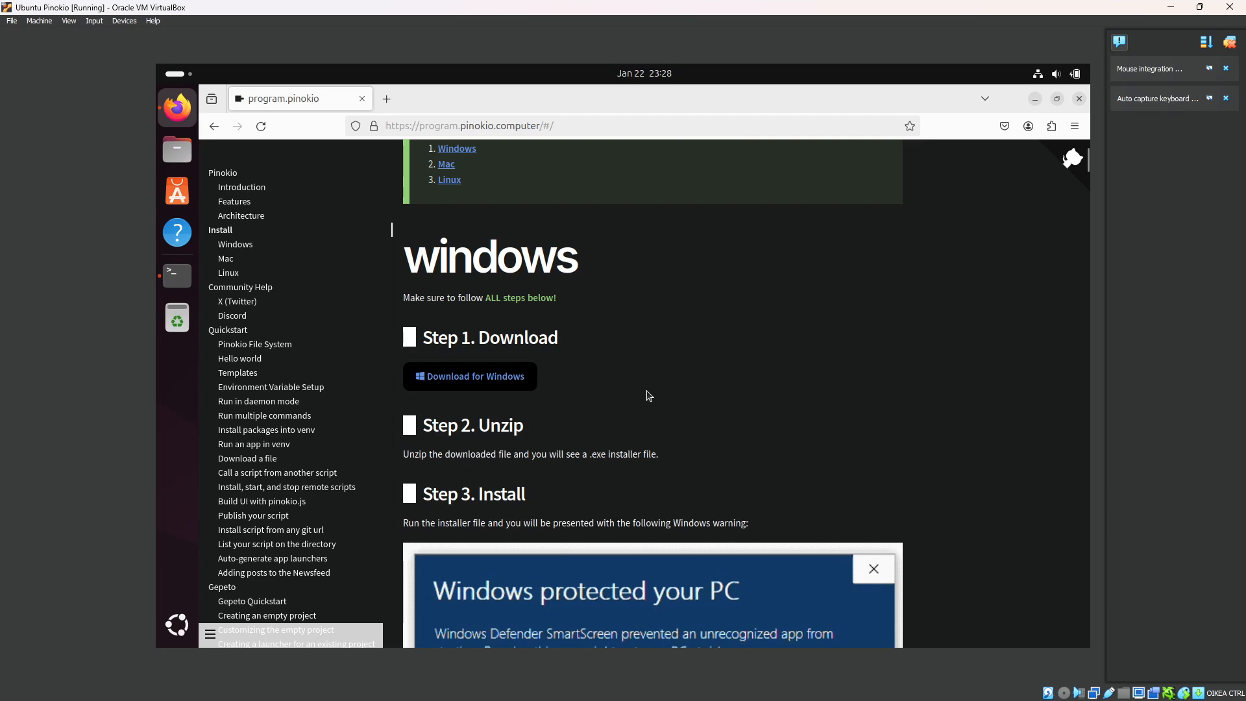
{"action": "scroll", "scroll_direction": "down", "scroll_amount": 3}
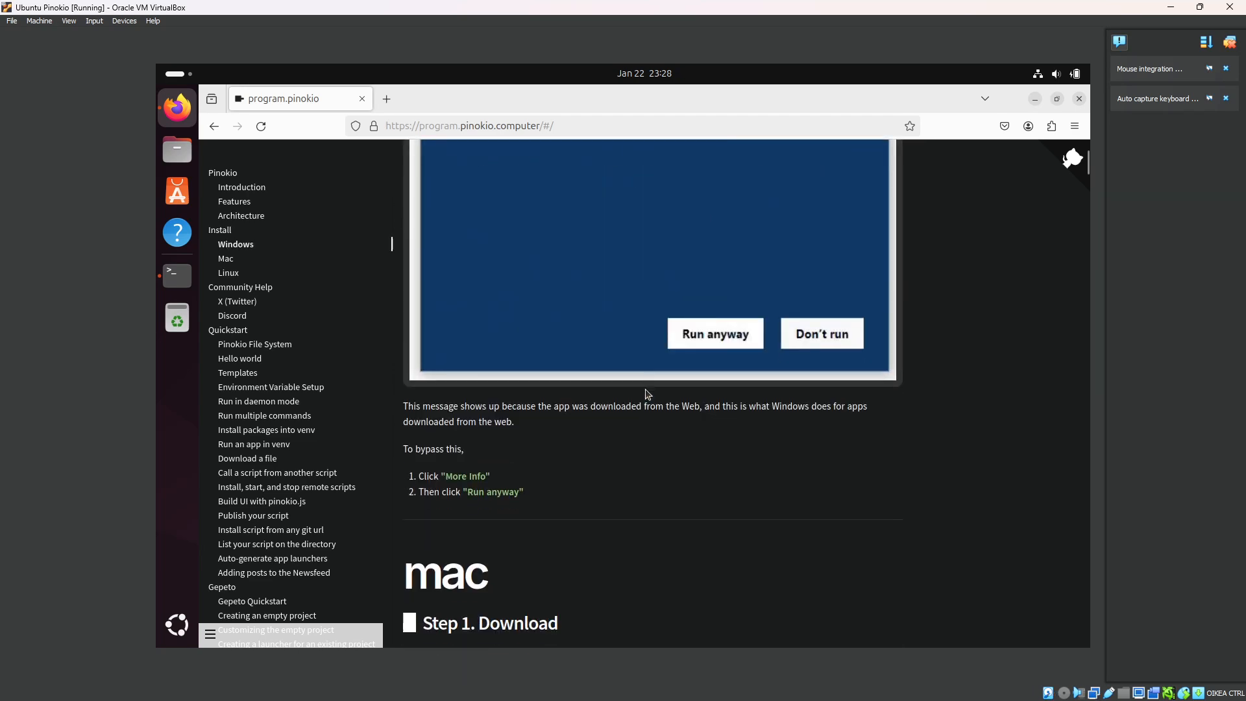
{"action": "scroll", "scroll_direction": "down", "scroll_amount": 3}
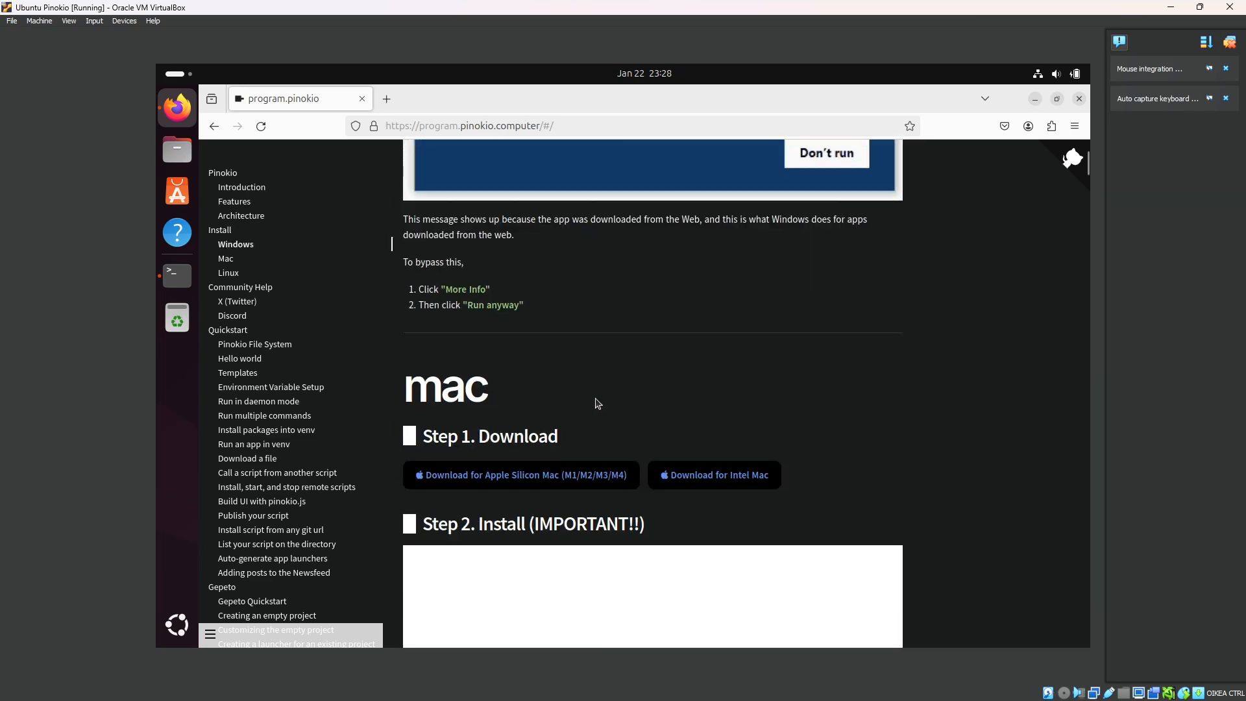
{"action": "scroll", "scroll_direction": "down", "scroll_amount": 3}
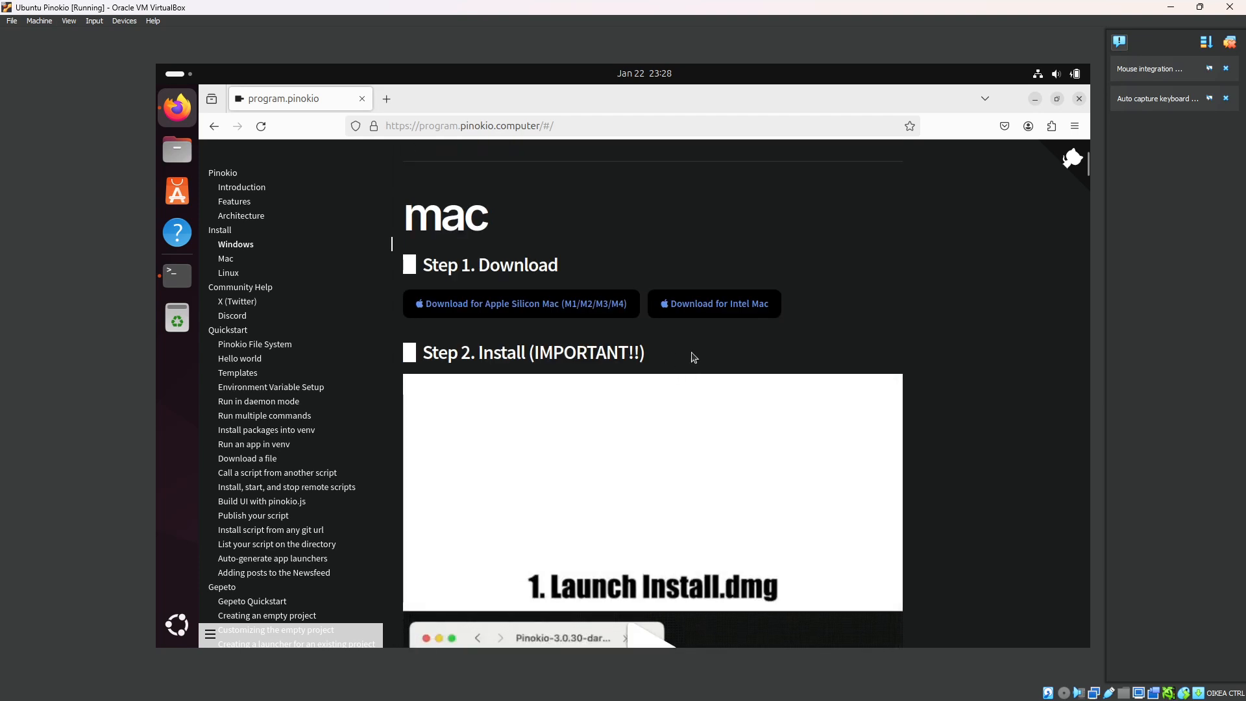
{"action": "mouse_move", "coordinate": [558, 337]}
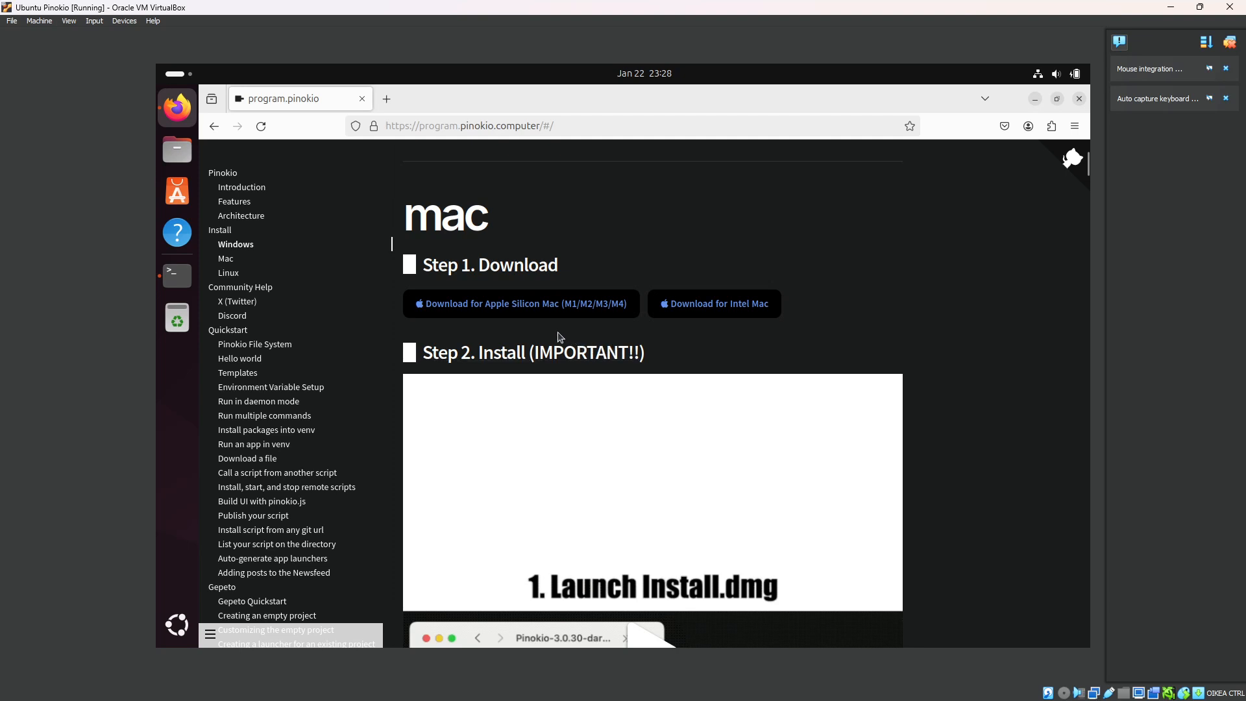
- Find the Linux install section via 'releas' and follow 'Go to the Releases Page' to GitHub
{"action": "scroll", "scroll_direction": "down", "scroll_amount": 3}
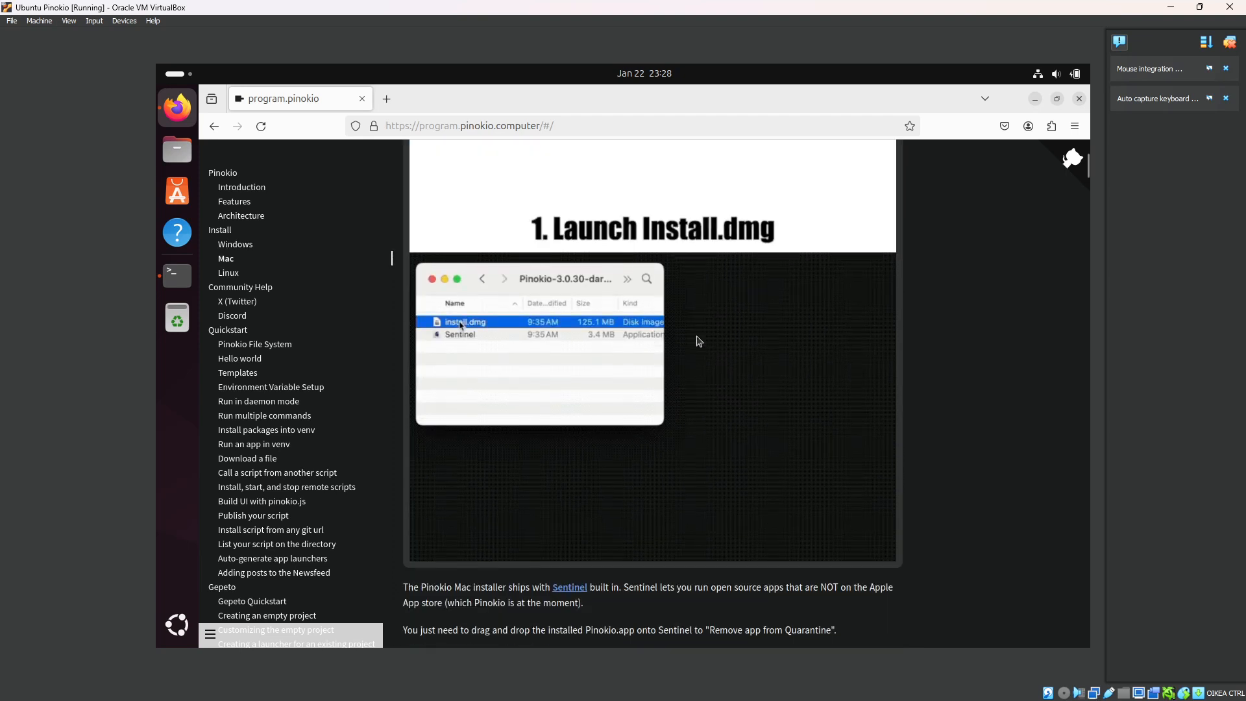
{"action": "scroll", "scroll_direction": "down", "scroll_amount": 3}
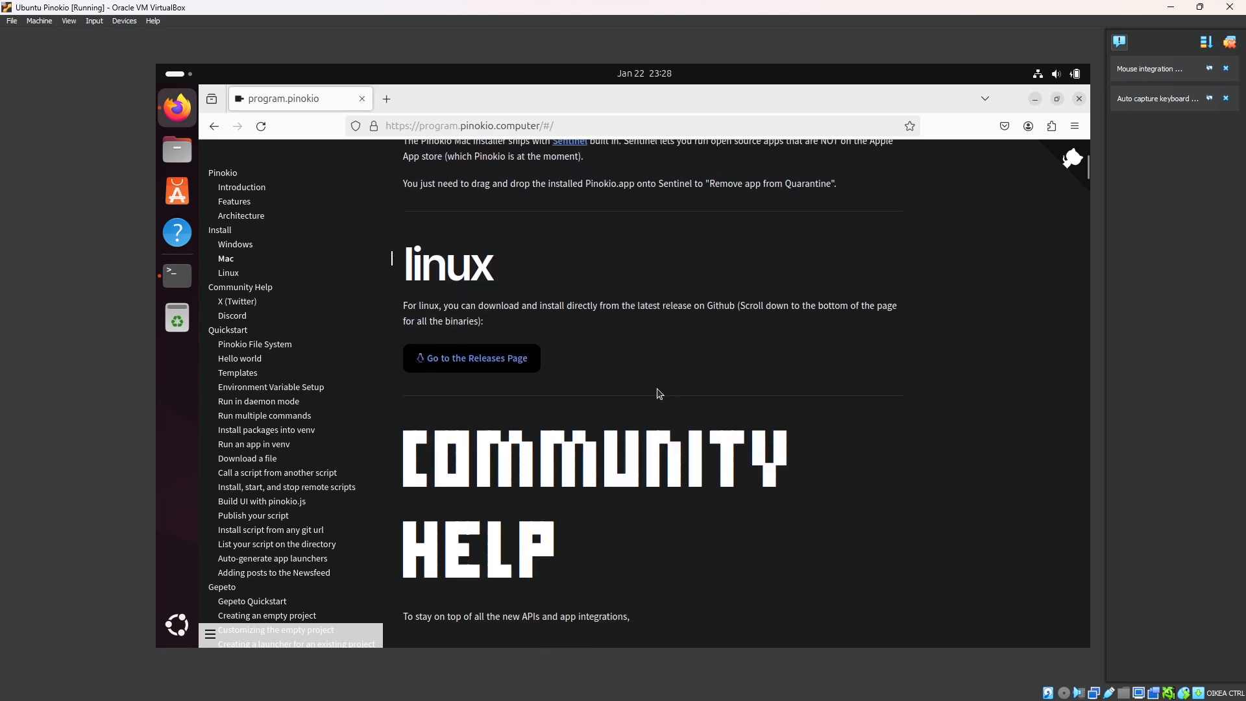
{"action": "scroll", "scroll_direction": "down", "scroll_amount": 3}
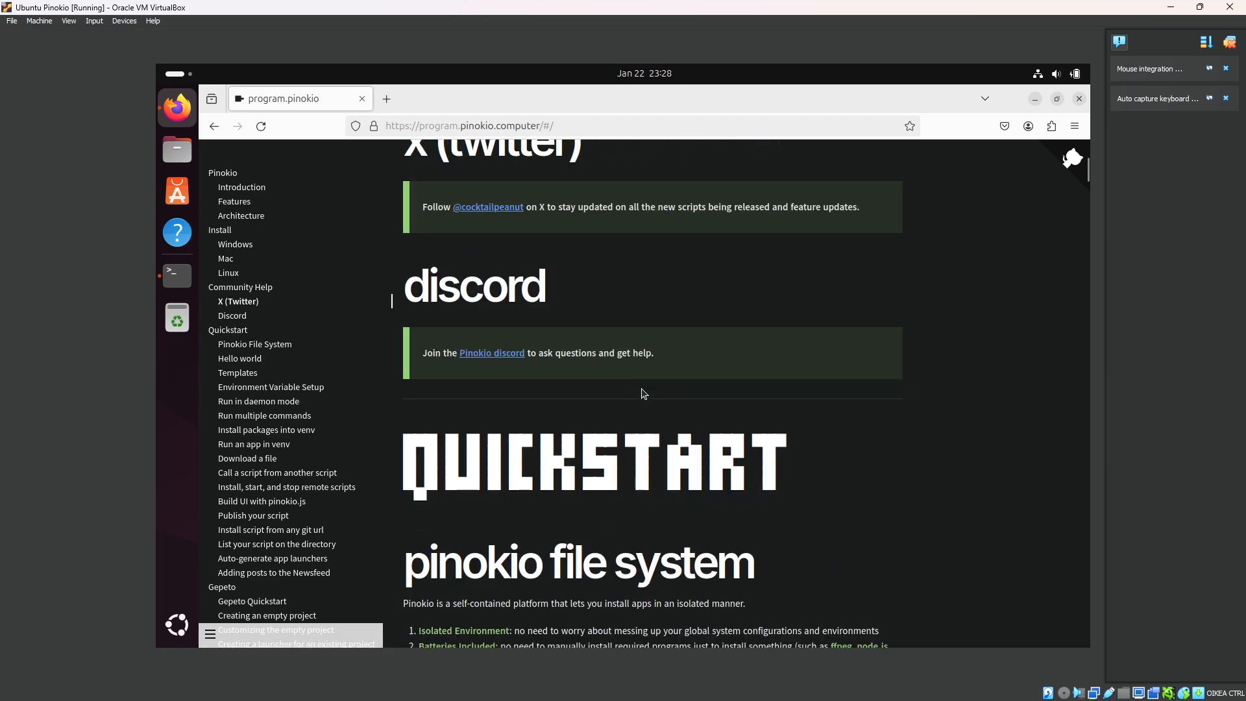
{"action": "scroll", "scroll_direction": "down", "scroll_amount": 3}
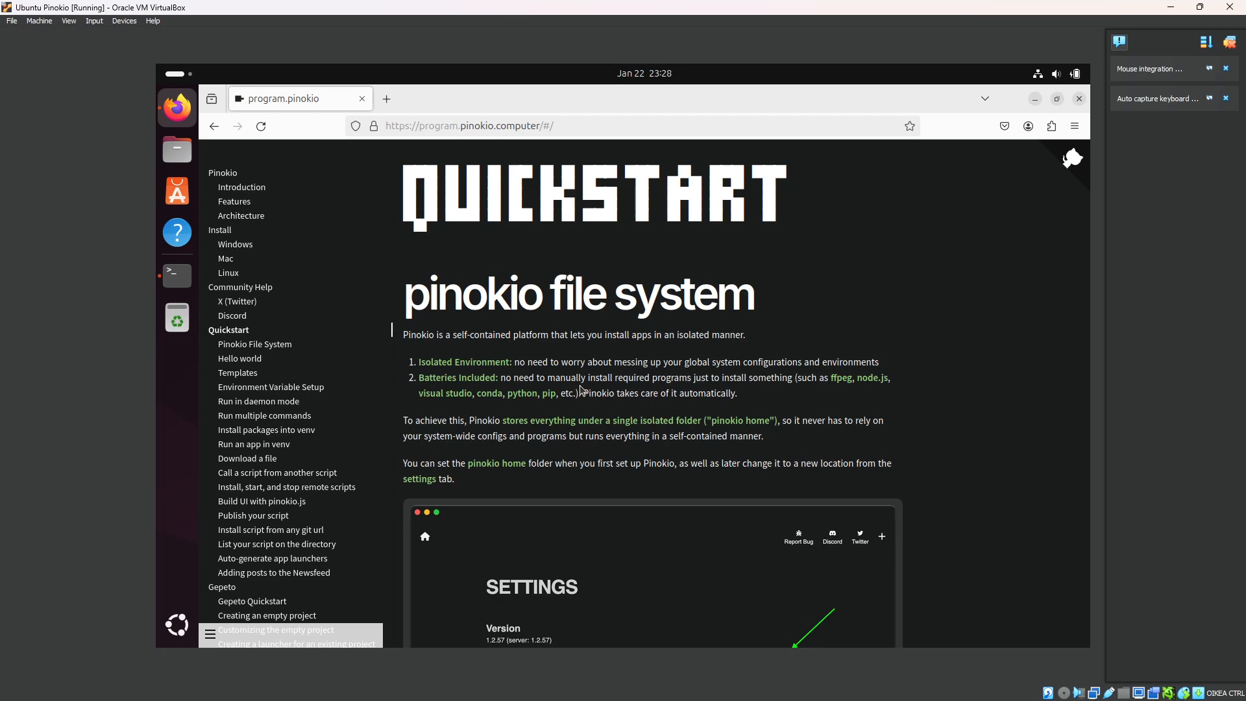
{"action": "scroll", "scroll_direction": "down", "scroll_amount": 3}
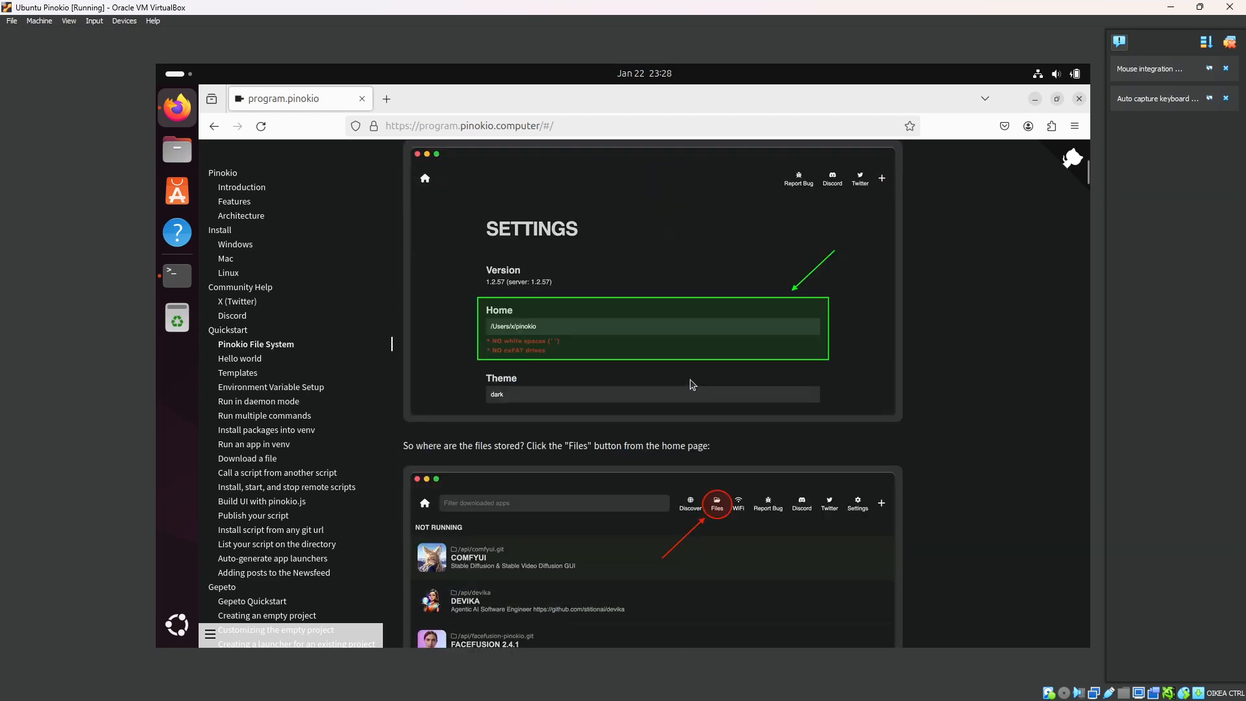
{"action": "mouse_move", "coordinate": [626, 405]}
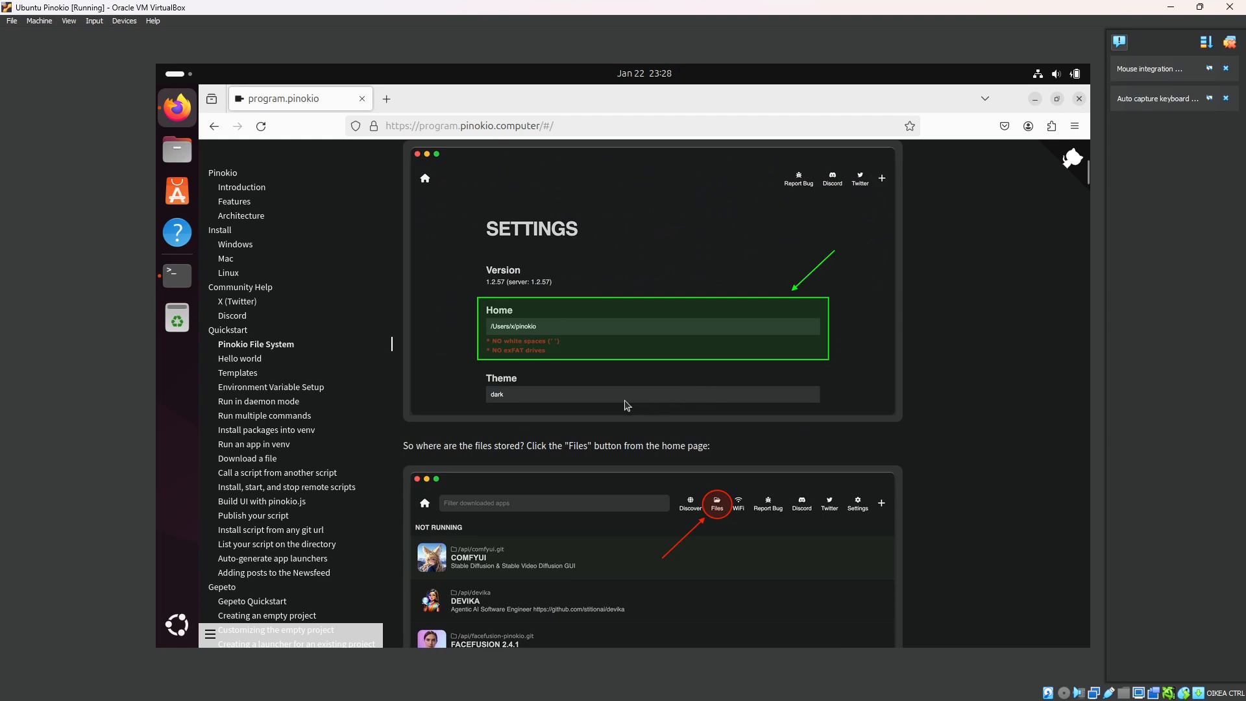
{"action": "mouse_move", "coordinate": [536, 406]}
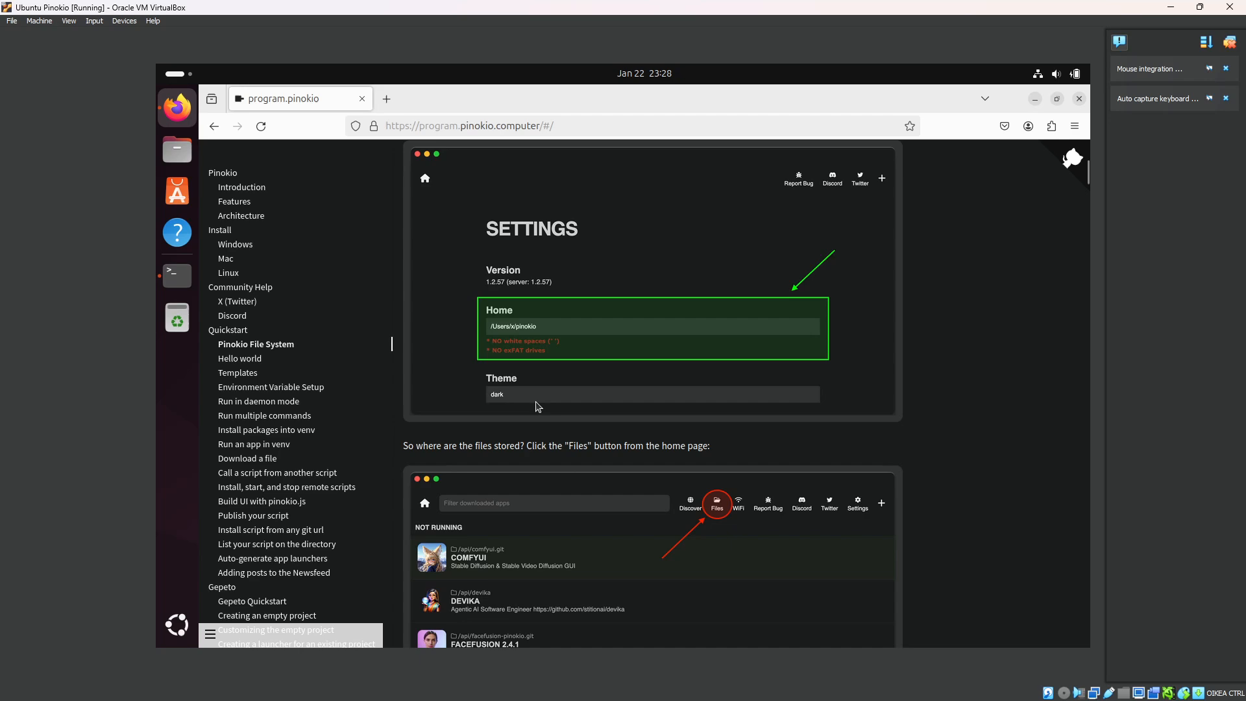
{"action": "scroll", "scroll_direction": "down", "scroll_amount": 3}
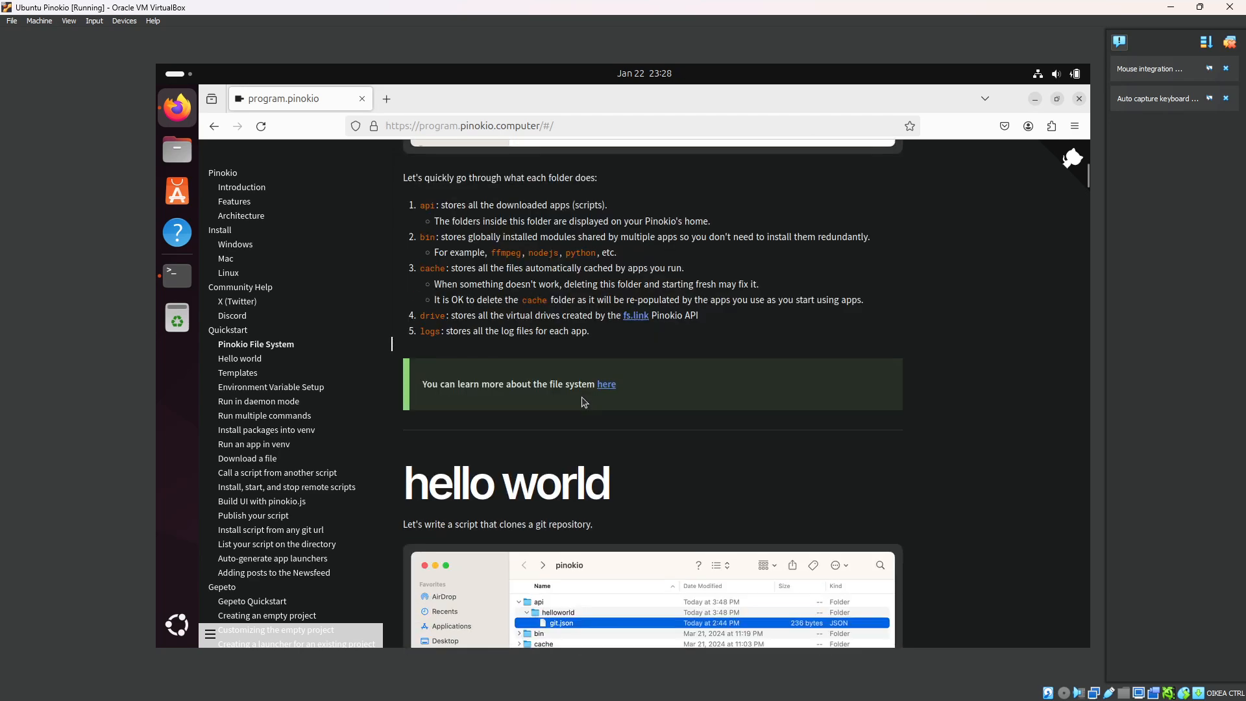
{"action": "scroll", "scroll_direction": "down", "scroll_amount": 3}
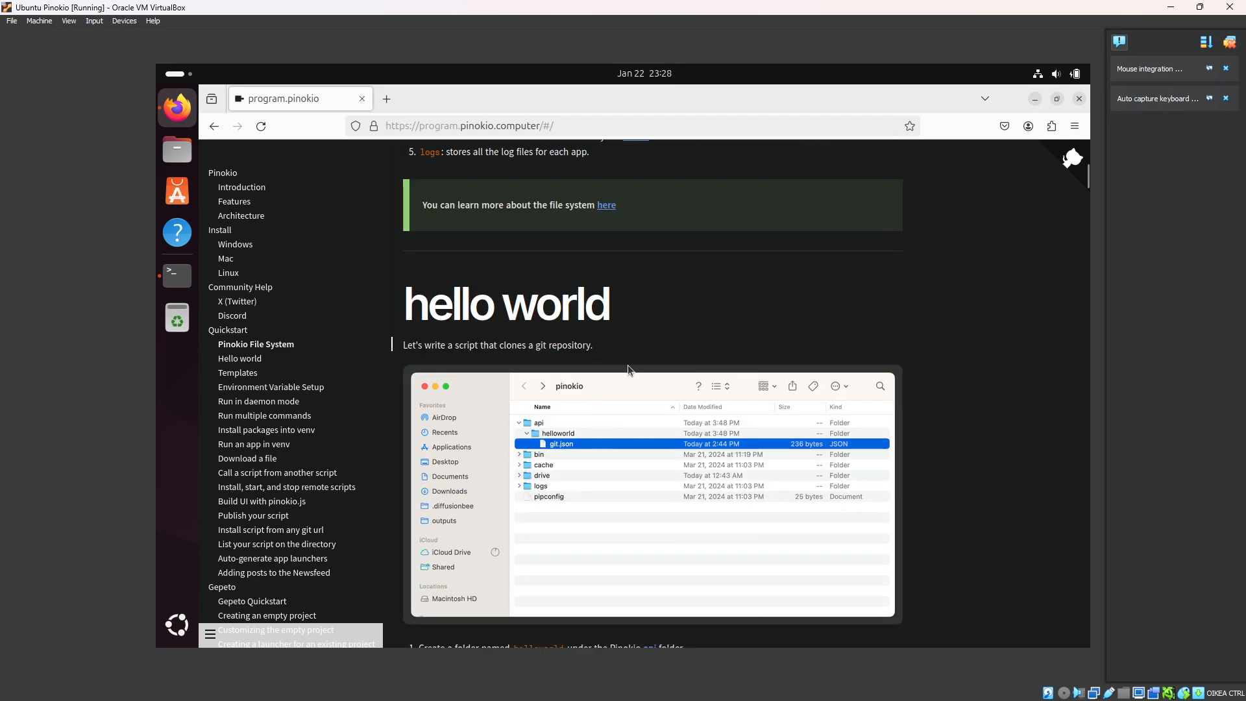
{"action": "scroll", "scroll_direction": "down", "scroll_amount": 3}
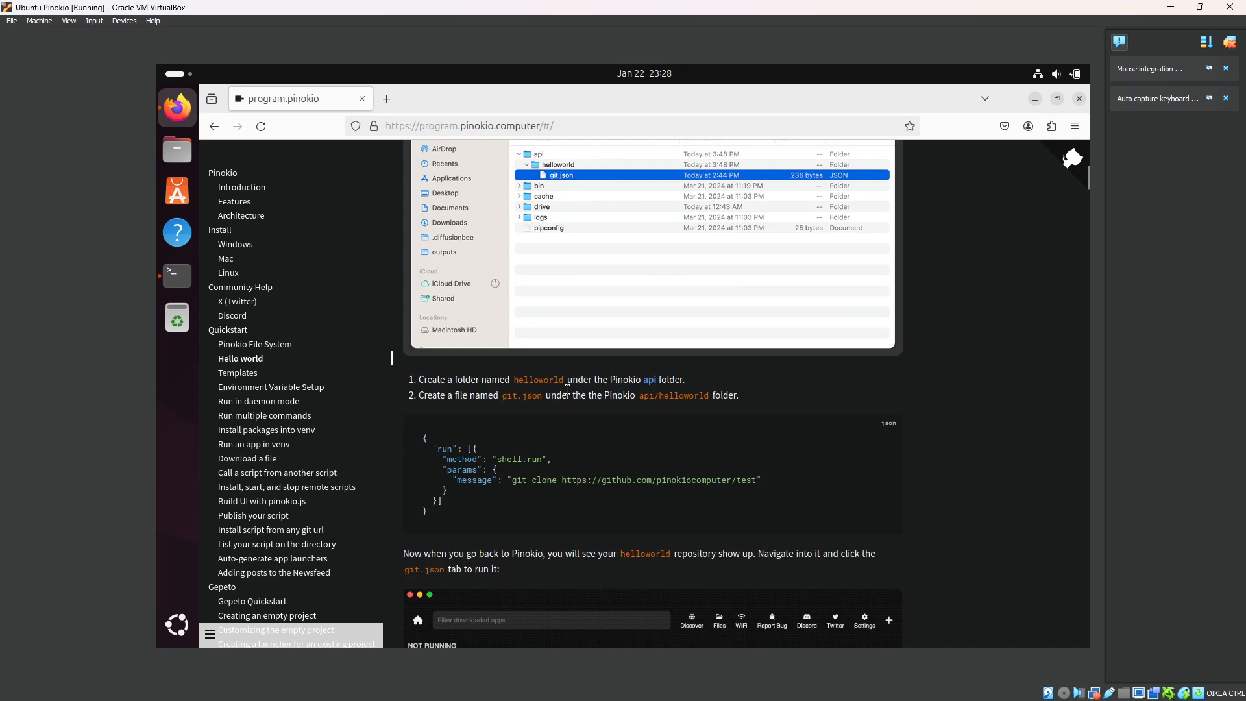
{"action": "scroll", "scroll_direction": "down", "scroll_amount": 3}
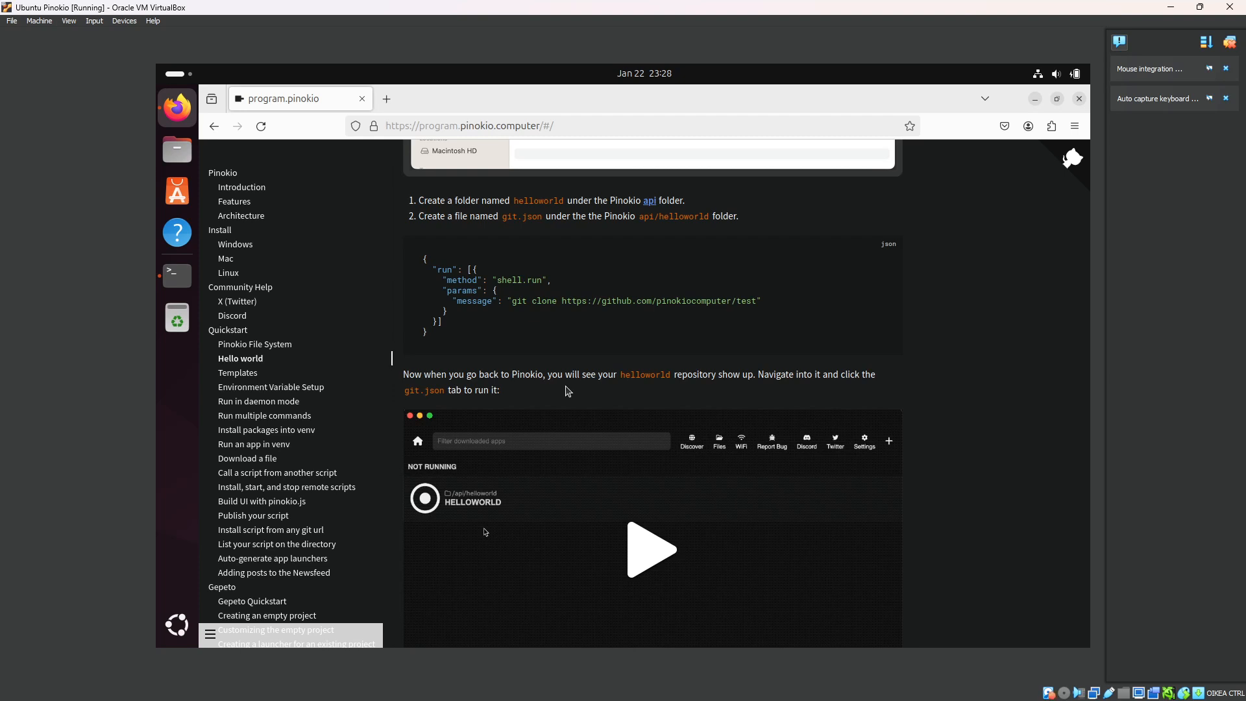
{"action": "mouse_move", "coordinate": [547, 371]}
{"action": "type", "text": "rel"}
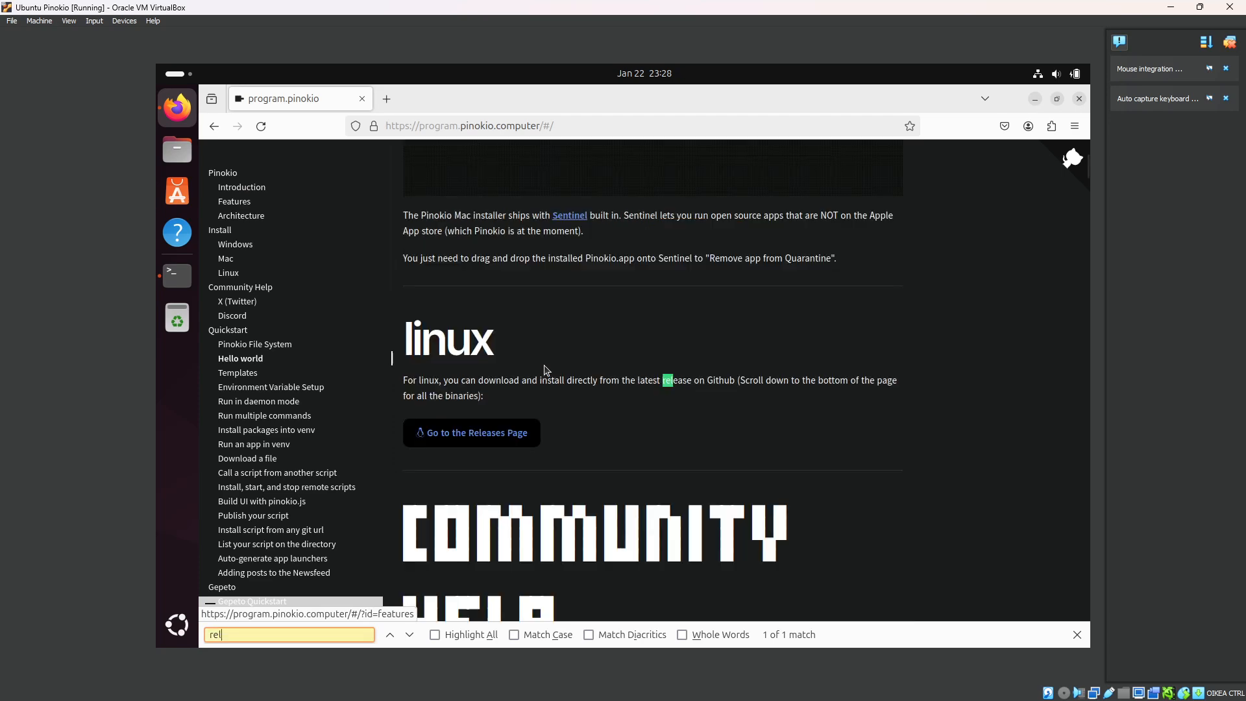
{"action": "type", "text": "eas"}
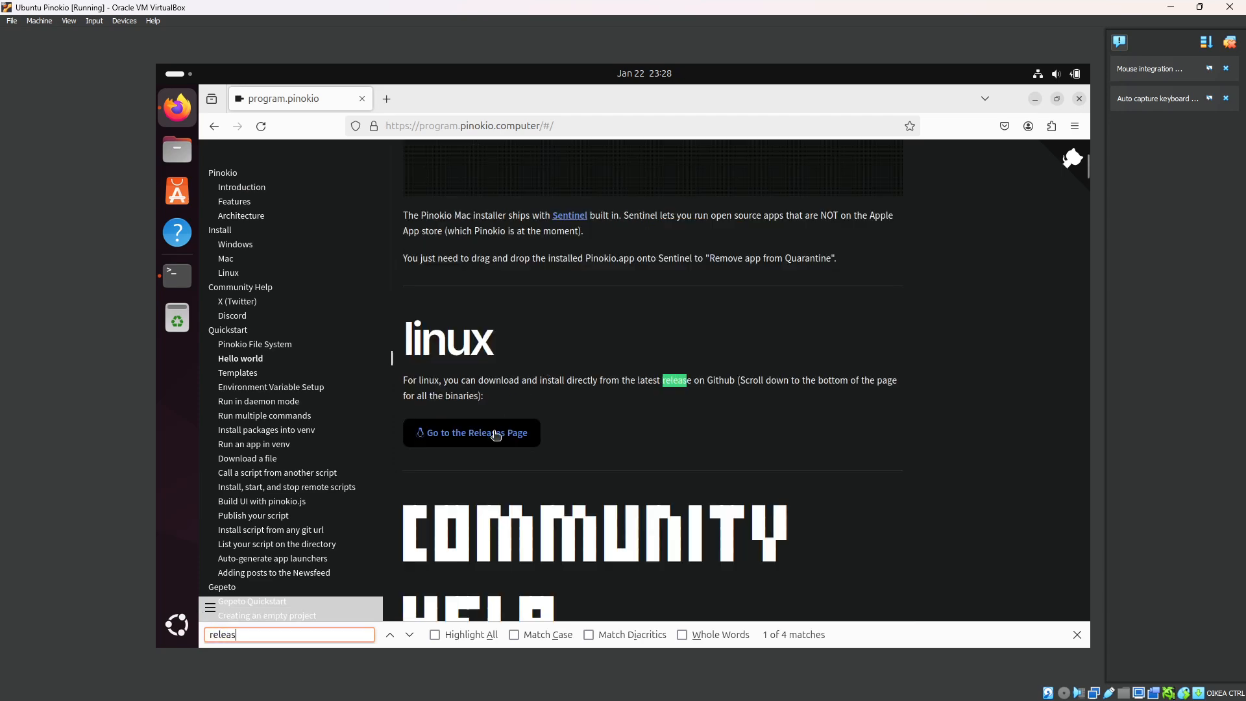
{"action": "left_click", "coordinate": [471, 433]}
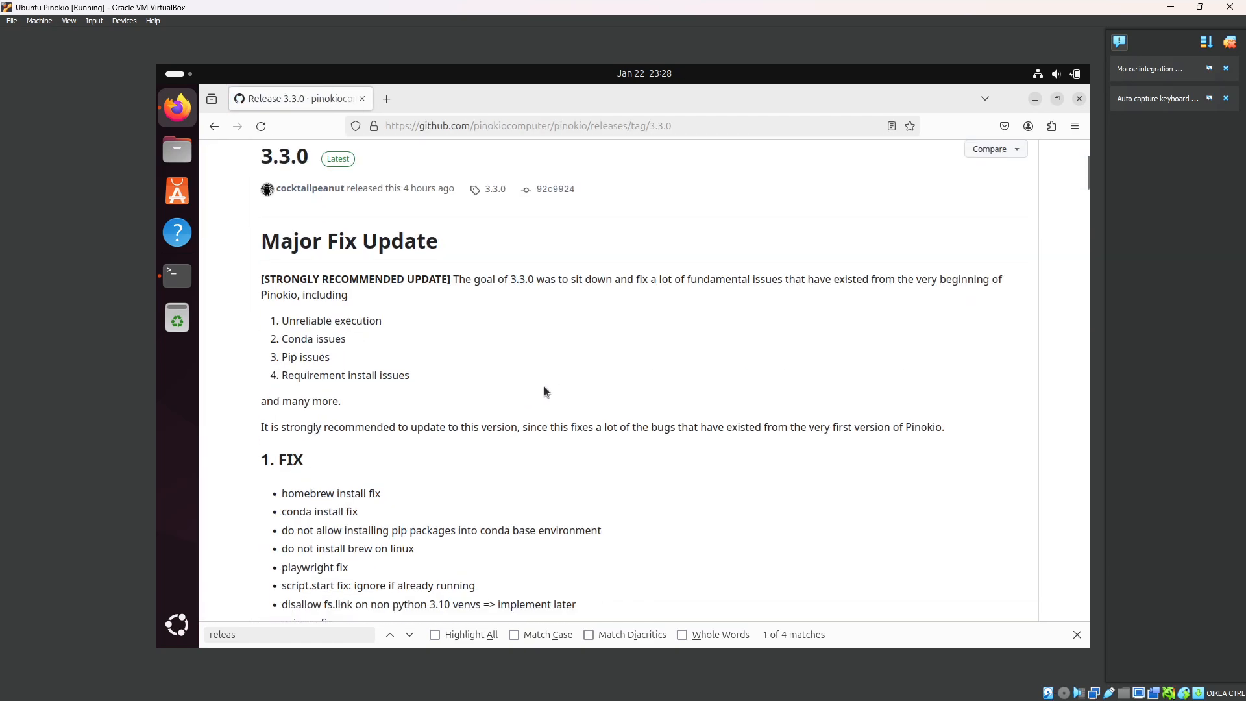
{"action": "scroll", "scroll_direction": "down", "scroll_amount": 3}
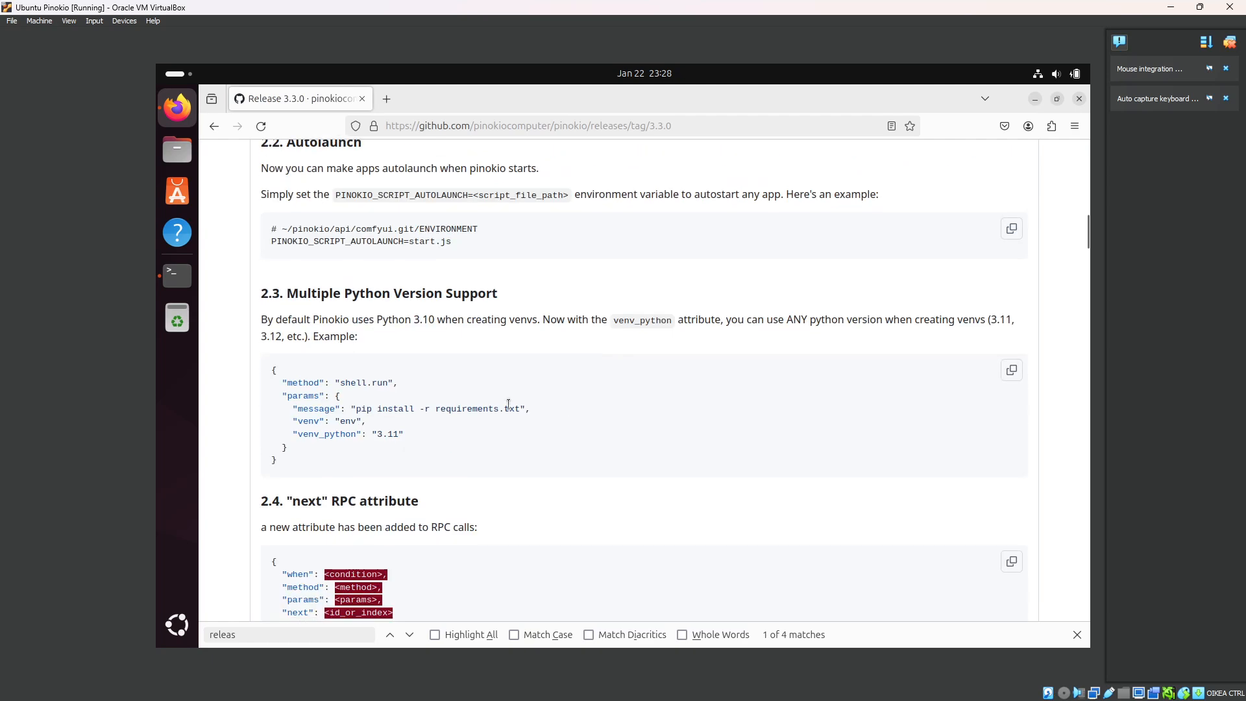
{"action": "scroll", "scroll_direction": "down", "scroll_amount": 3}
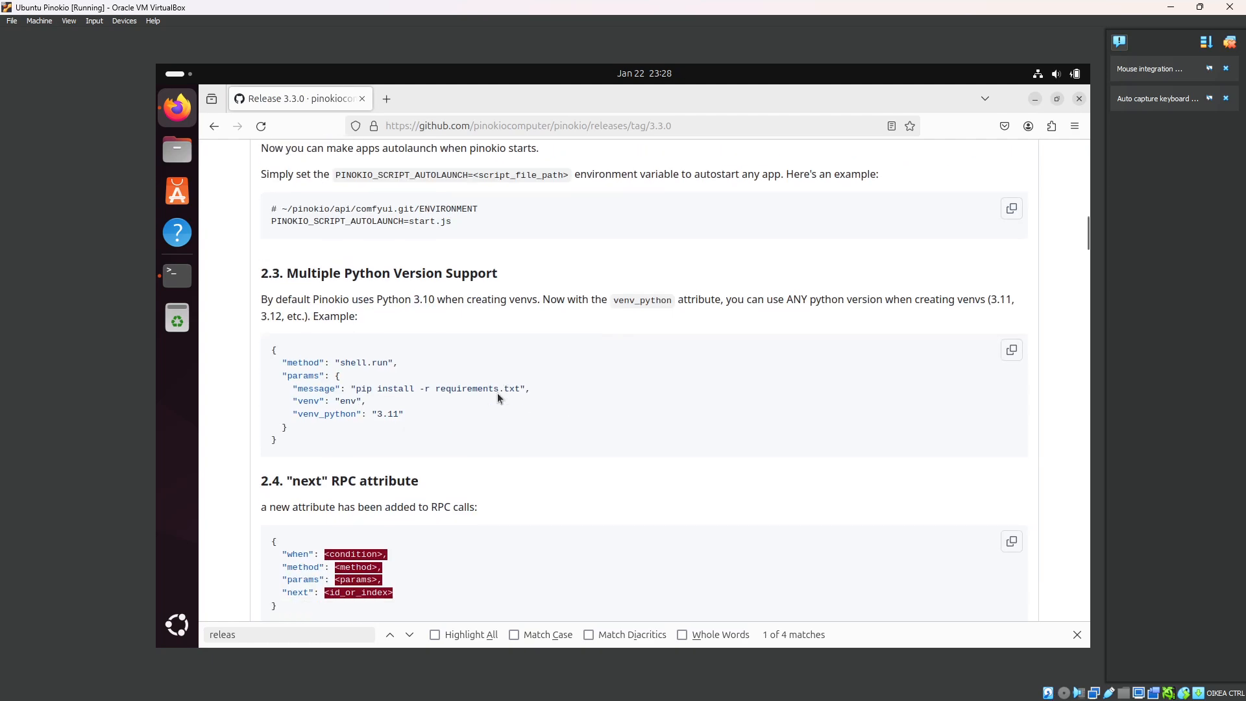
{"action": "scroll", "scroll_direction": "up", "scroll_amount": 3}
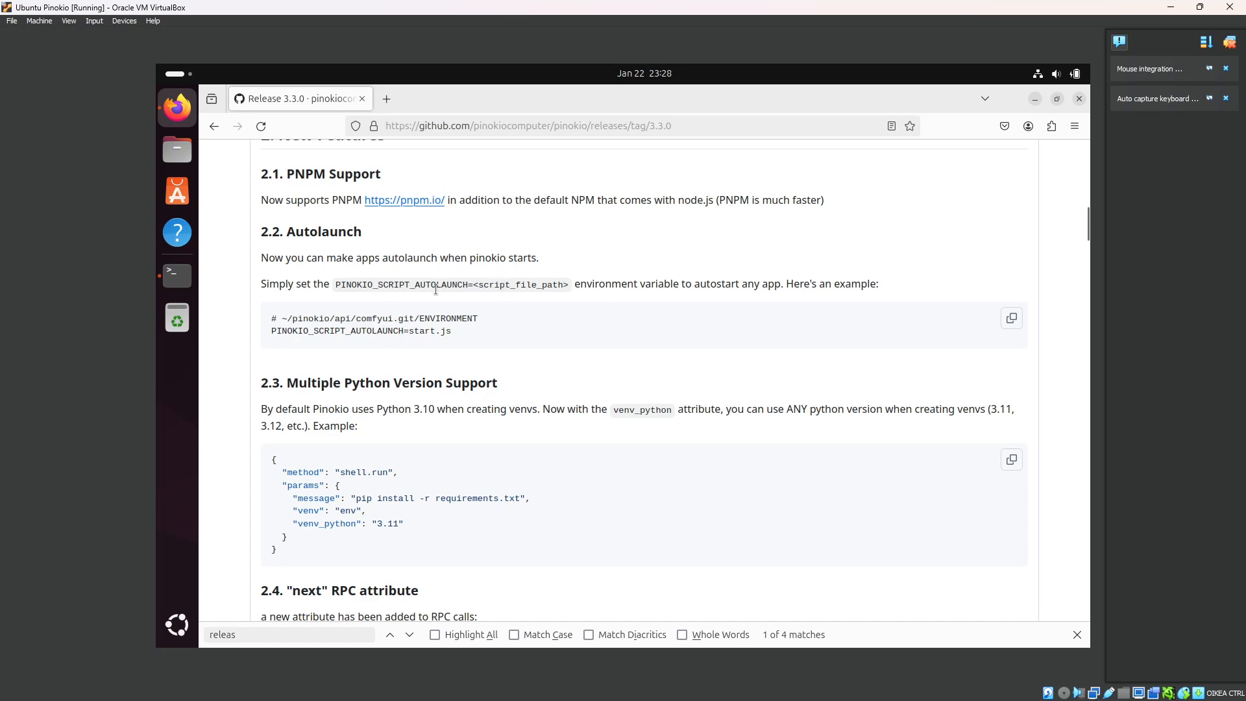
{"action": "scroll", "scroll_direction": "down", "scroll_amount": 3}
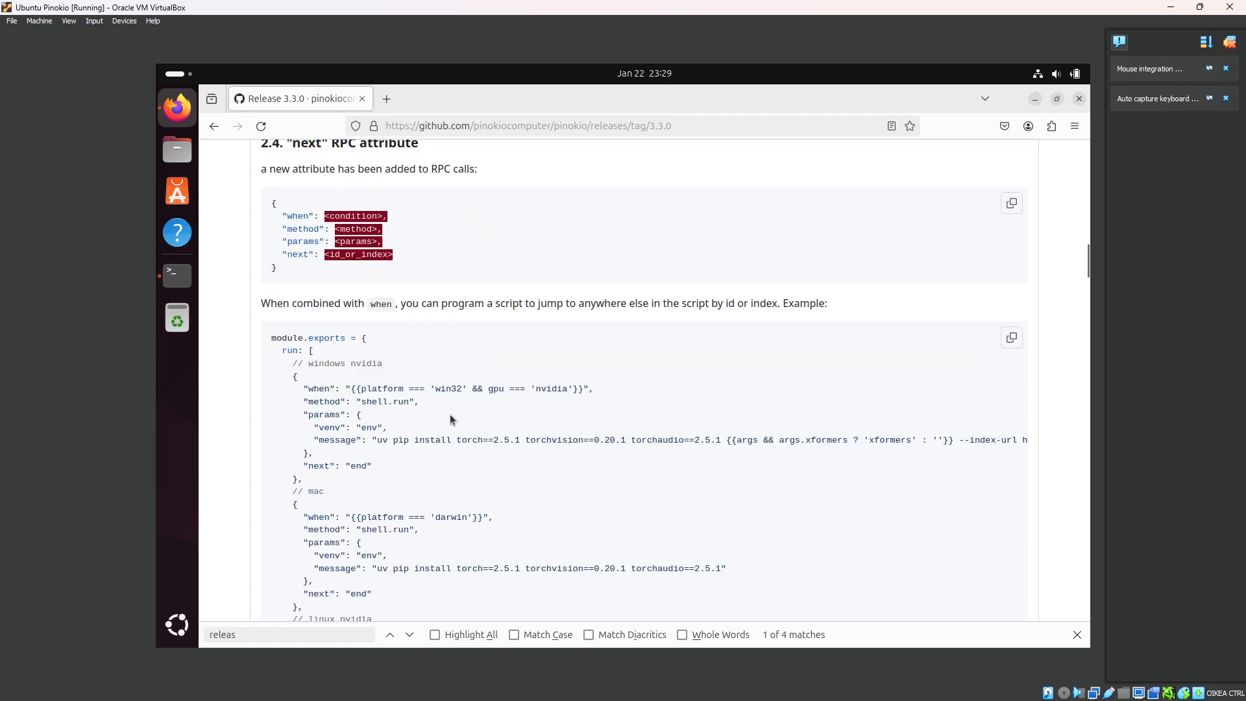
{"action": "scroll", "scroll_direction": "down", "scroll_amount": 3}
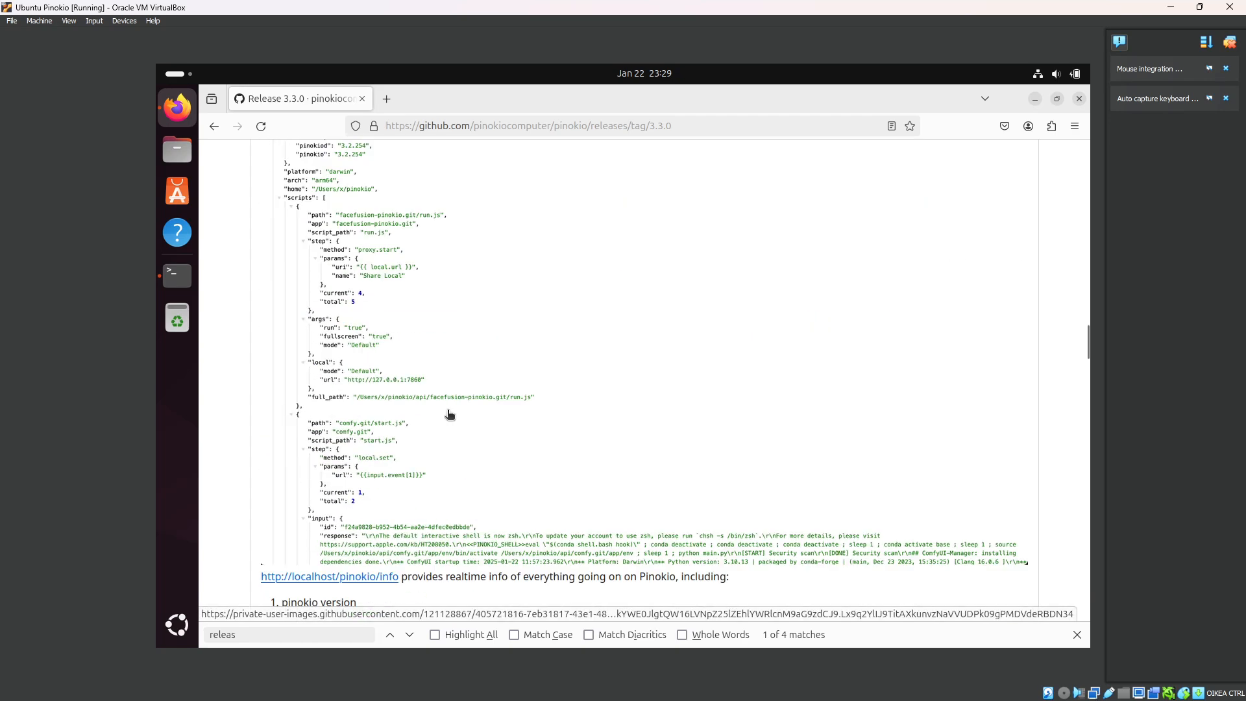
{"action": "scroll", "scroll_direction": "down", "scroll_amount": 3}
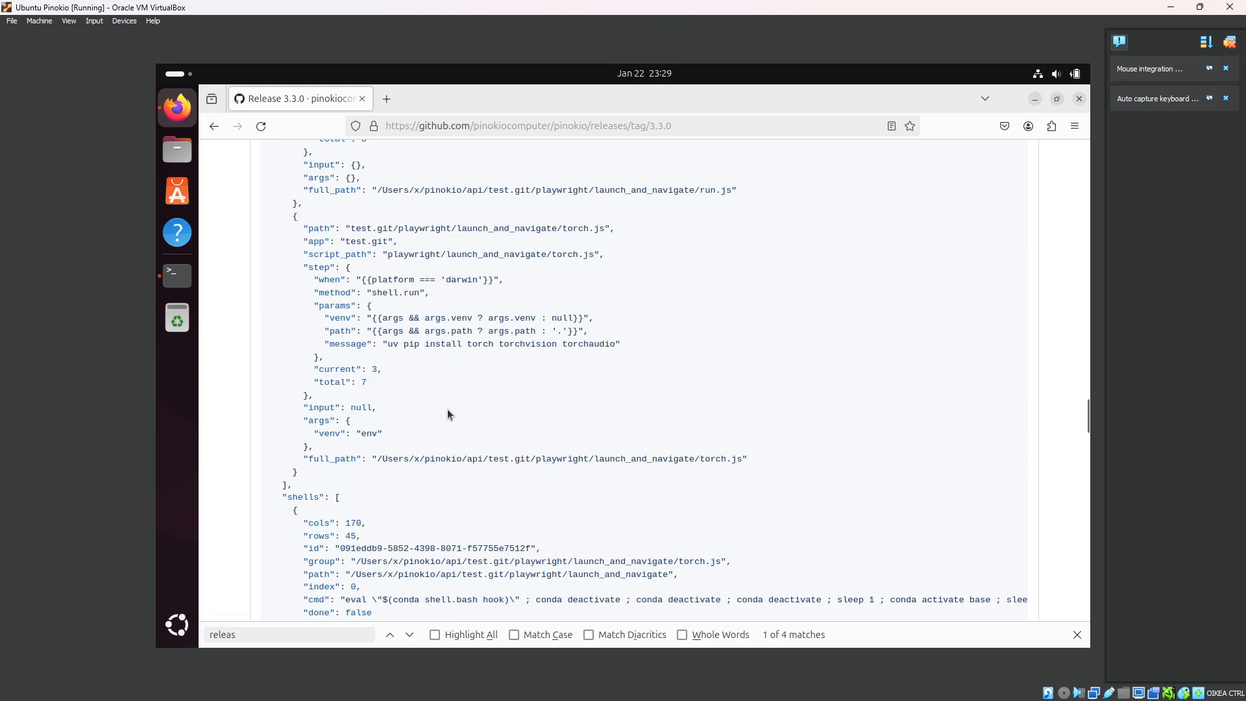
{"action": "scroll", "scroll_direction": "down", "scroll_amount": 3}
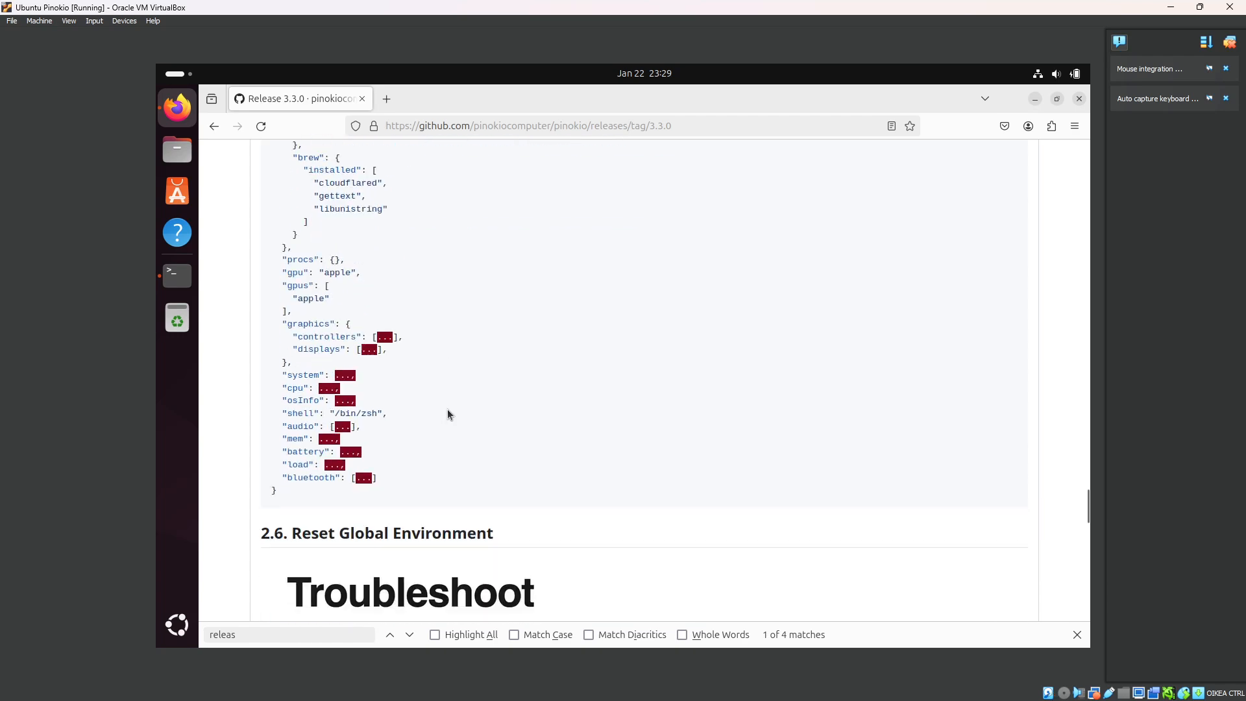
{"action": "scroll", "scroll_direction": "down", "scroll_amount": 3}
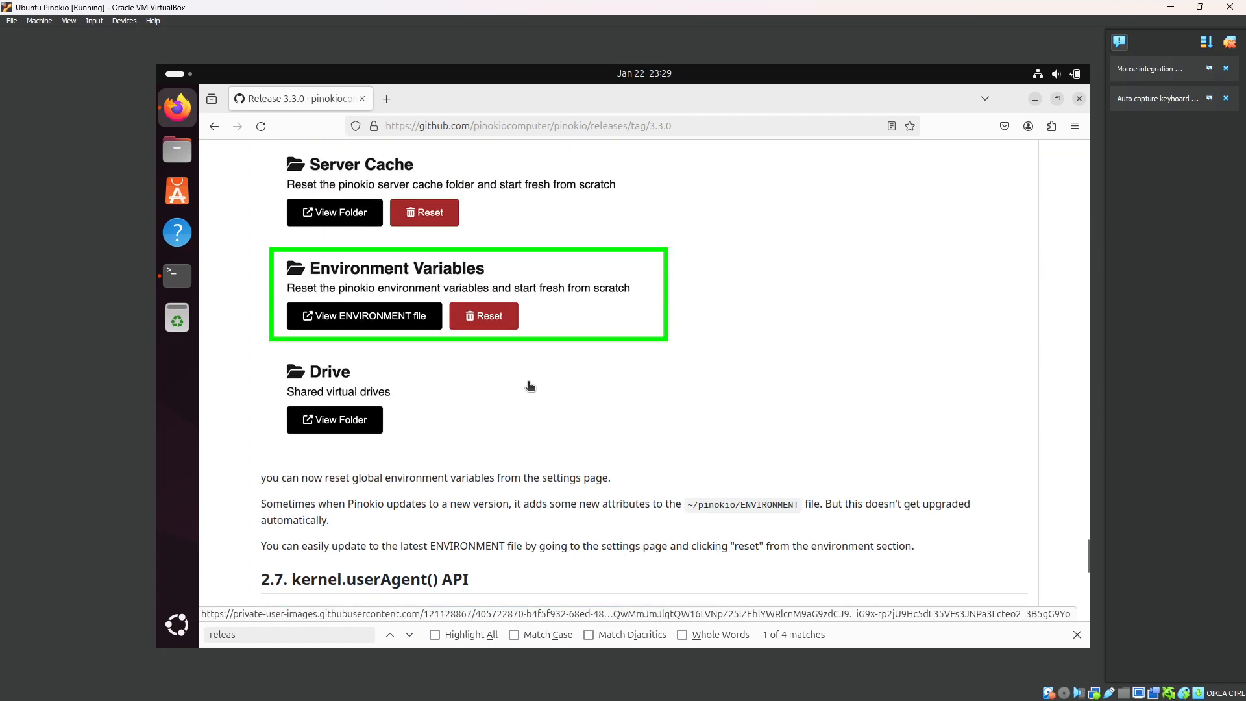
{"action": "scroll", "scroll_direction": "down", "scroll_amount": 3}
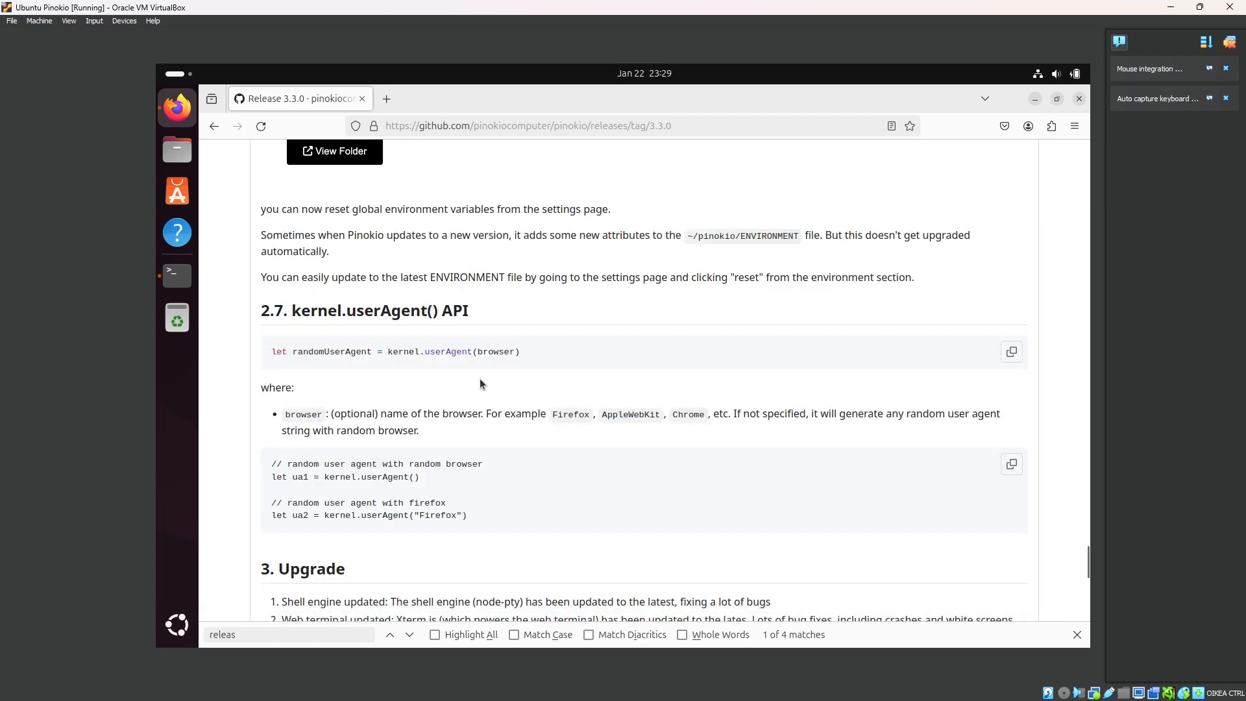
{"action": "scroll", "scroll_direction": "down", "scroll_amount": 3}
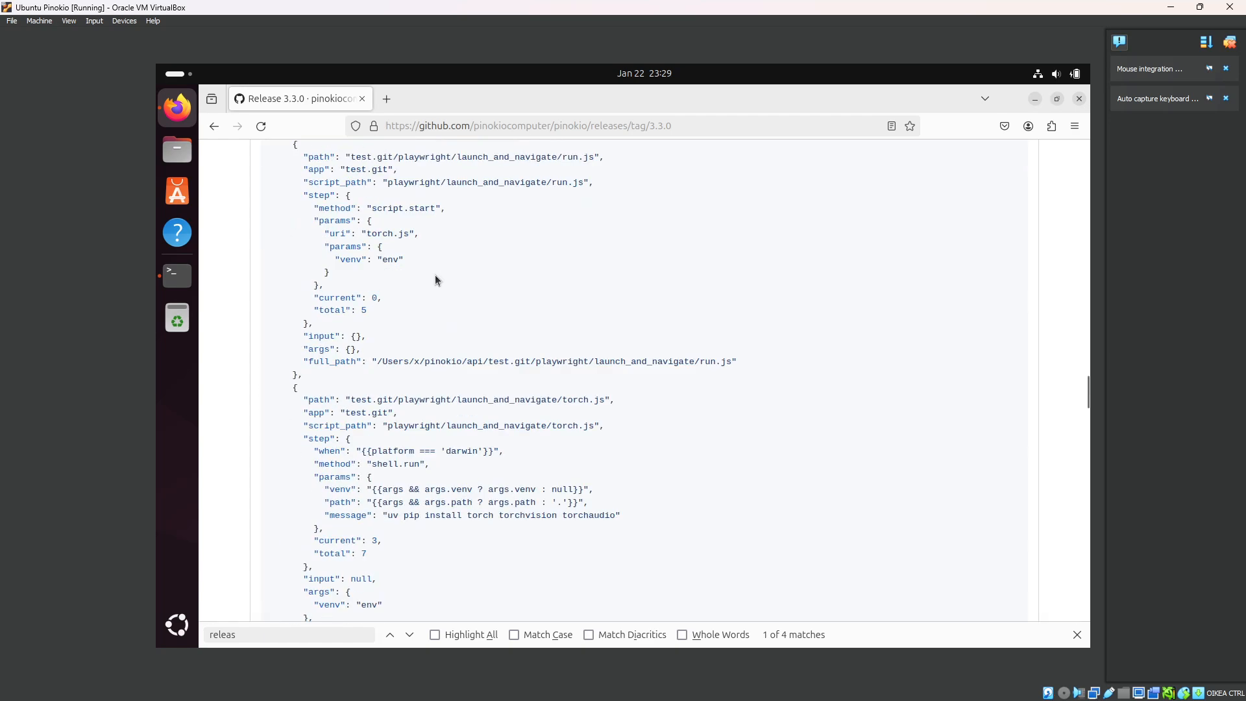
{"action": "scroll", "scroll_direction": "down", "scroll_amount": 3}
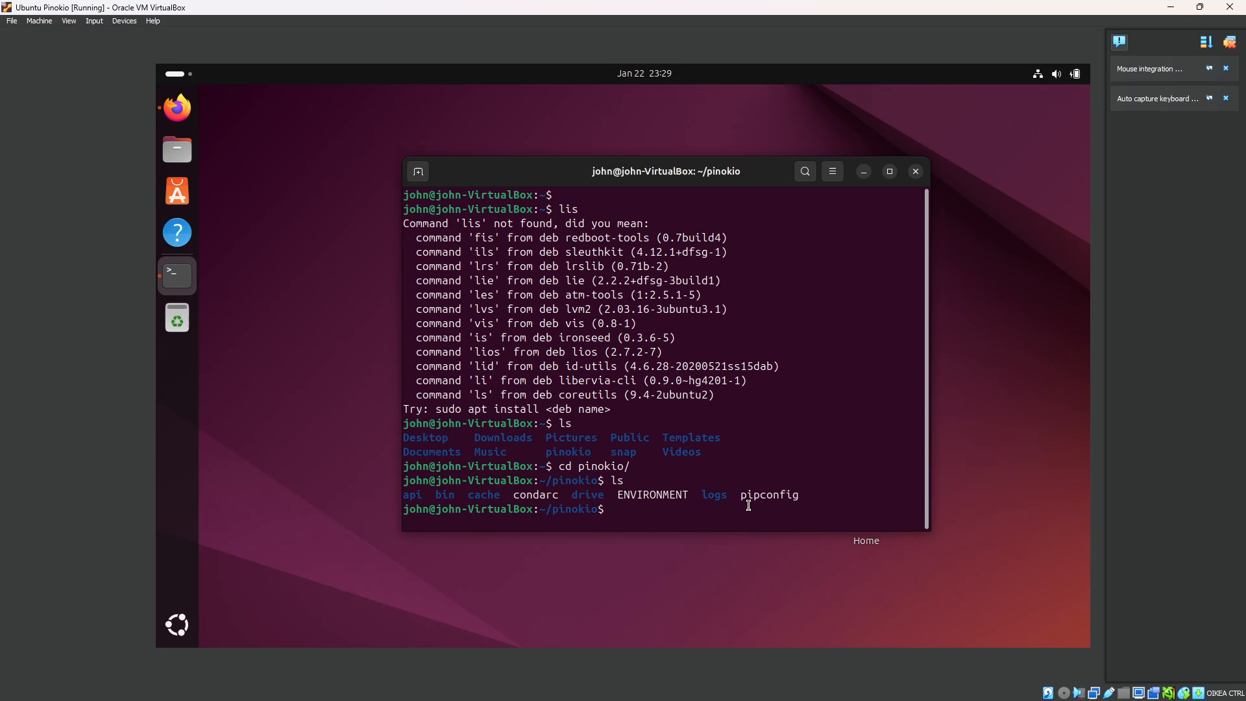
{"action": "mouse_move", "coordinate": [1126, 289]}
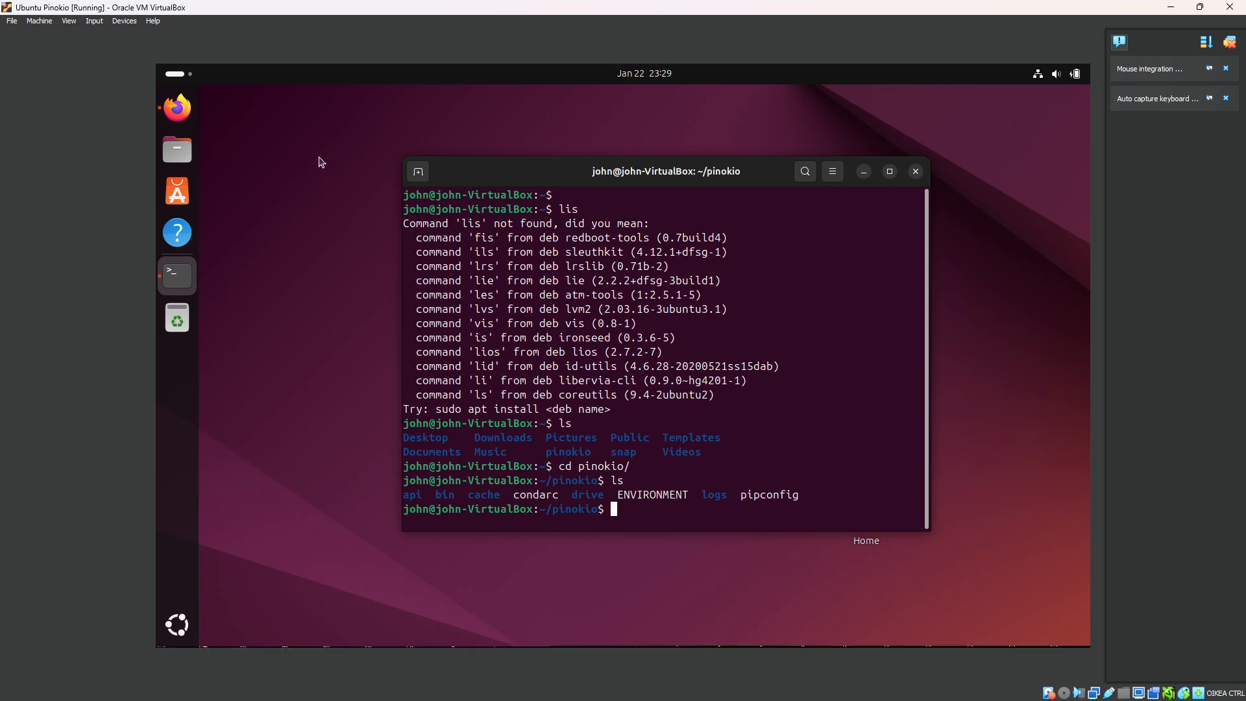
{"action": "mouse_move", "coordinate": [176, 108]}
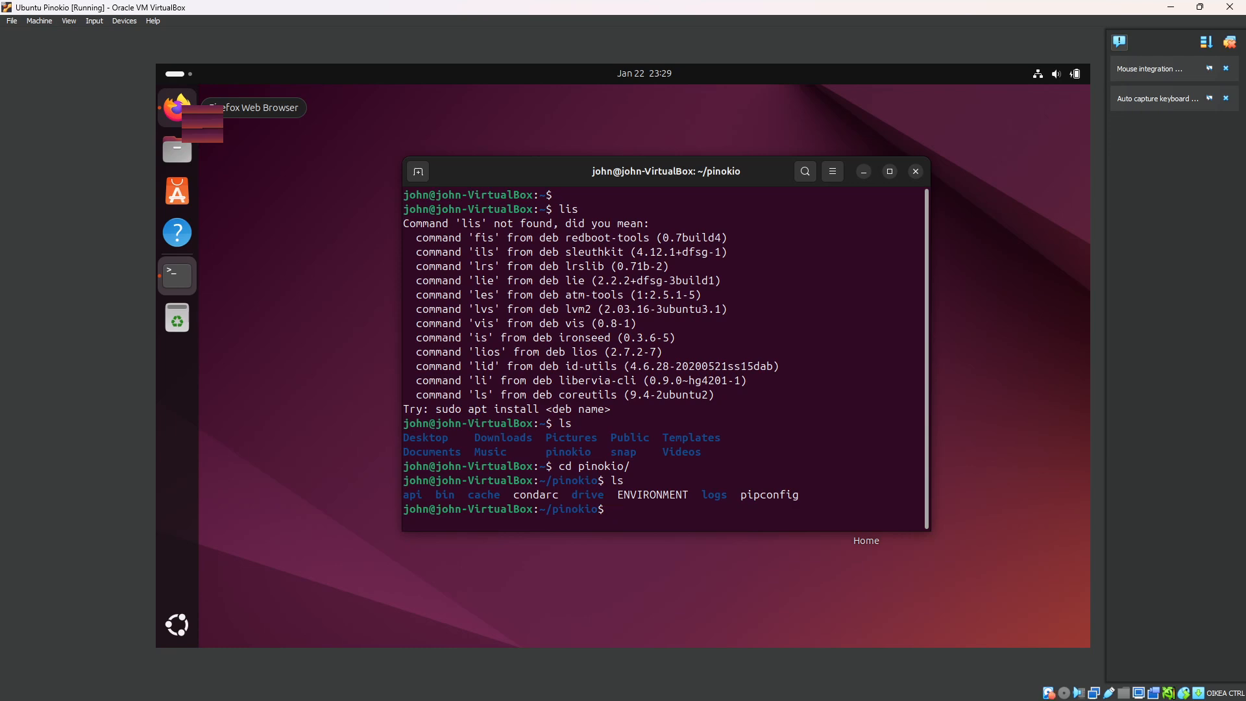
{"action": "mouse_move", "coordinate": [721, 441]}
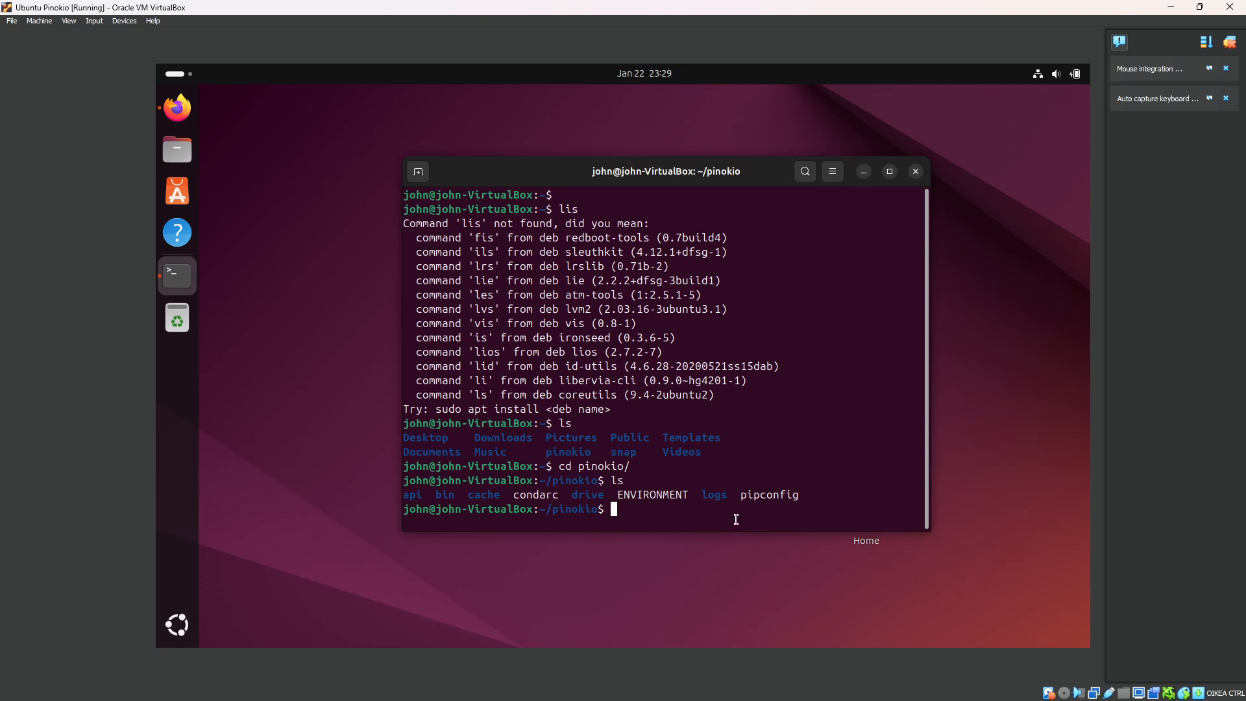
{"action": "mouse_move", "coordinate": [675, 515]}
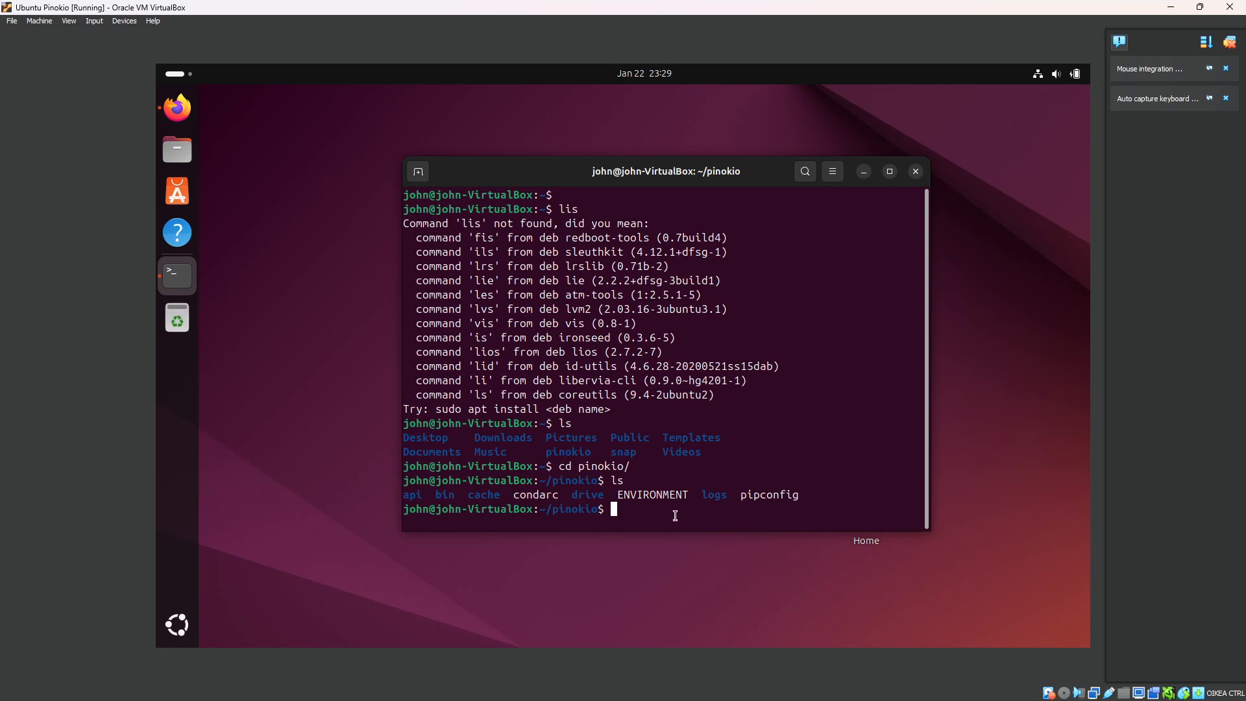
- Change into pinokio's logs folder and list shell, stdout.txt and system.json
{"action": "type", "text": "cd logs"}
{"action": "type", "text": "ls"}
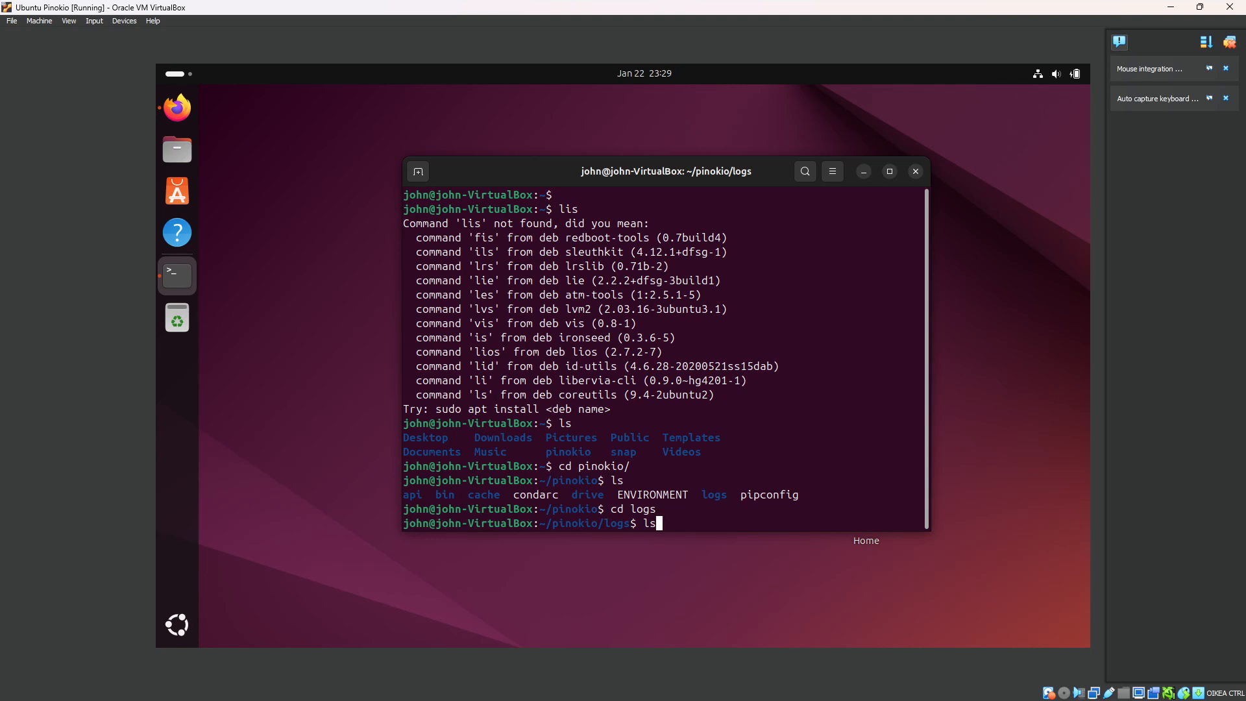
{"action": "key", "text": "Return"}
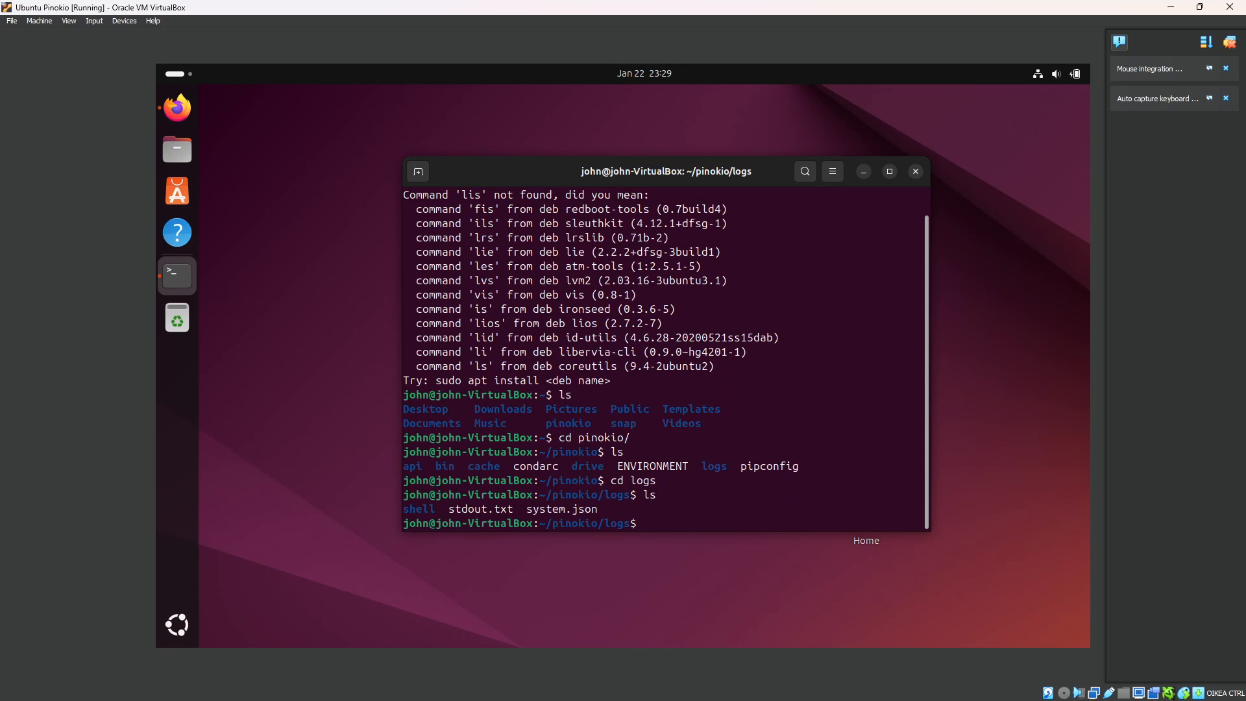
{"action": "mouse_move", "coordinate": [693, 543]}
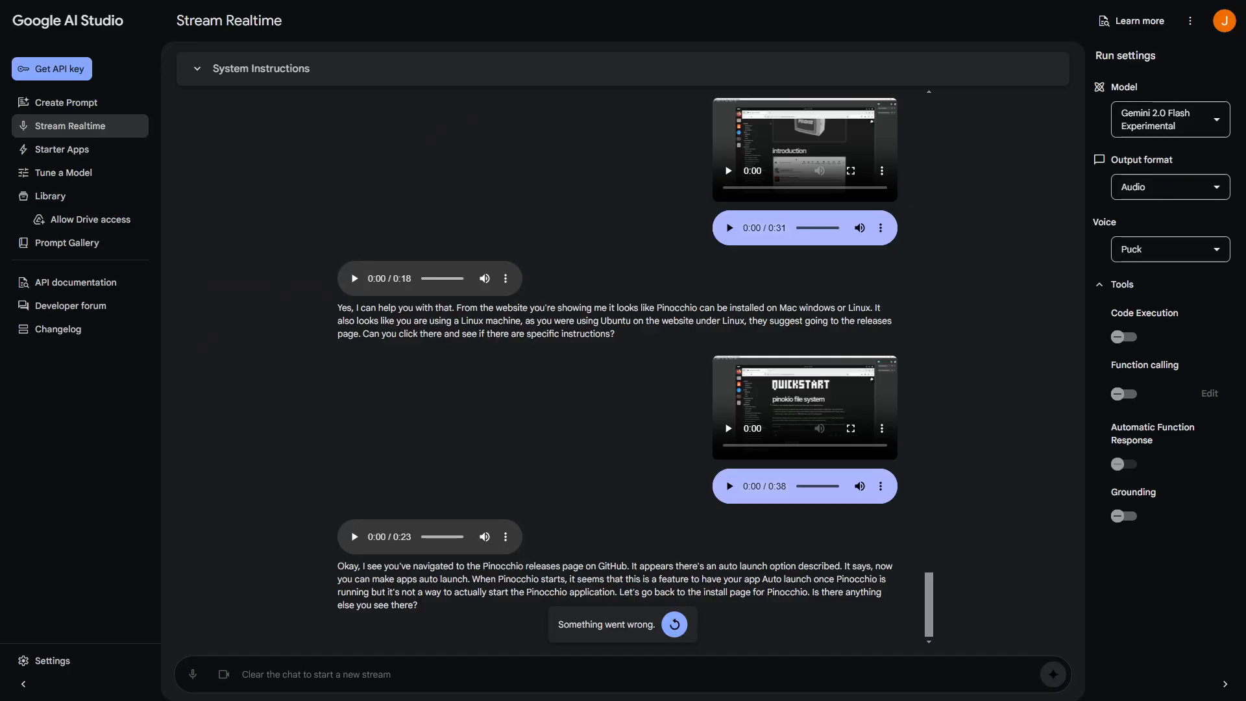
{"action": "mouse_move", "coordinate": [1060, 159]}
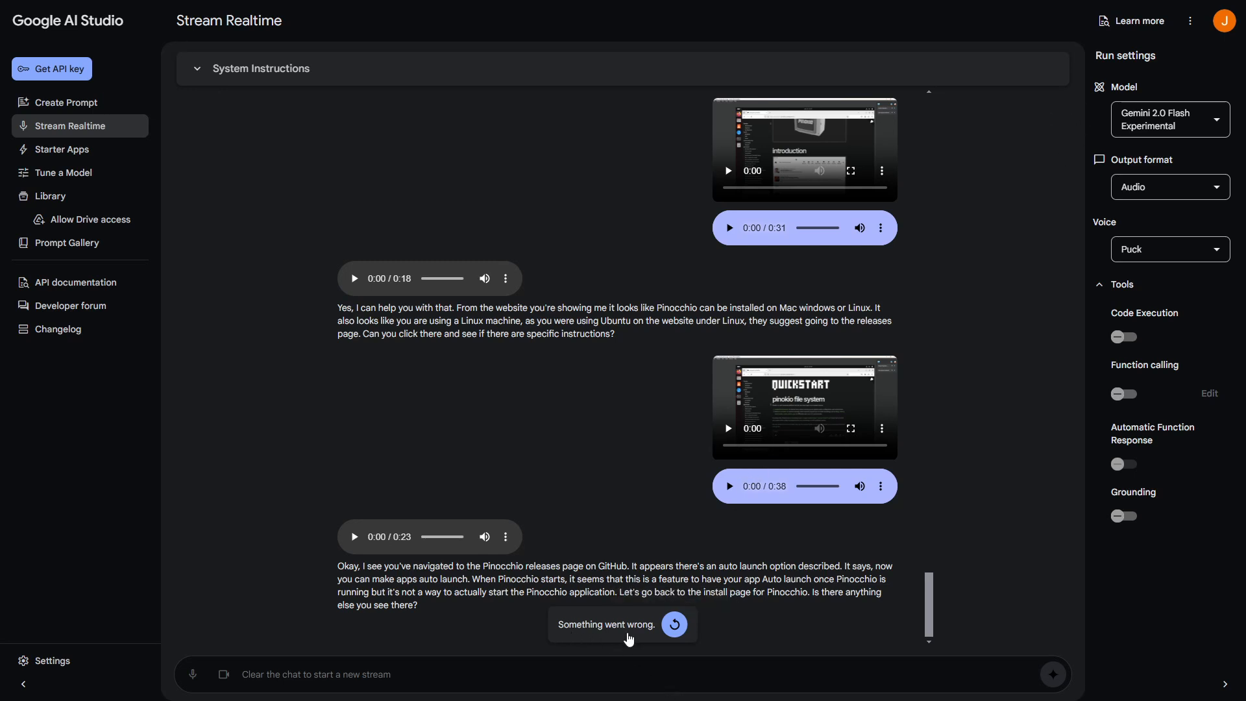
{"action": "mouse_move", "coordinate": [627, 639]}
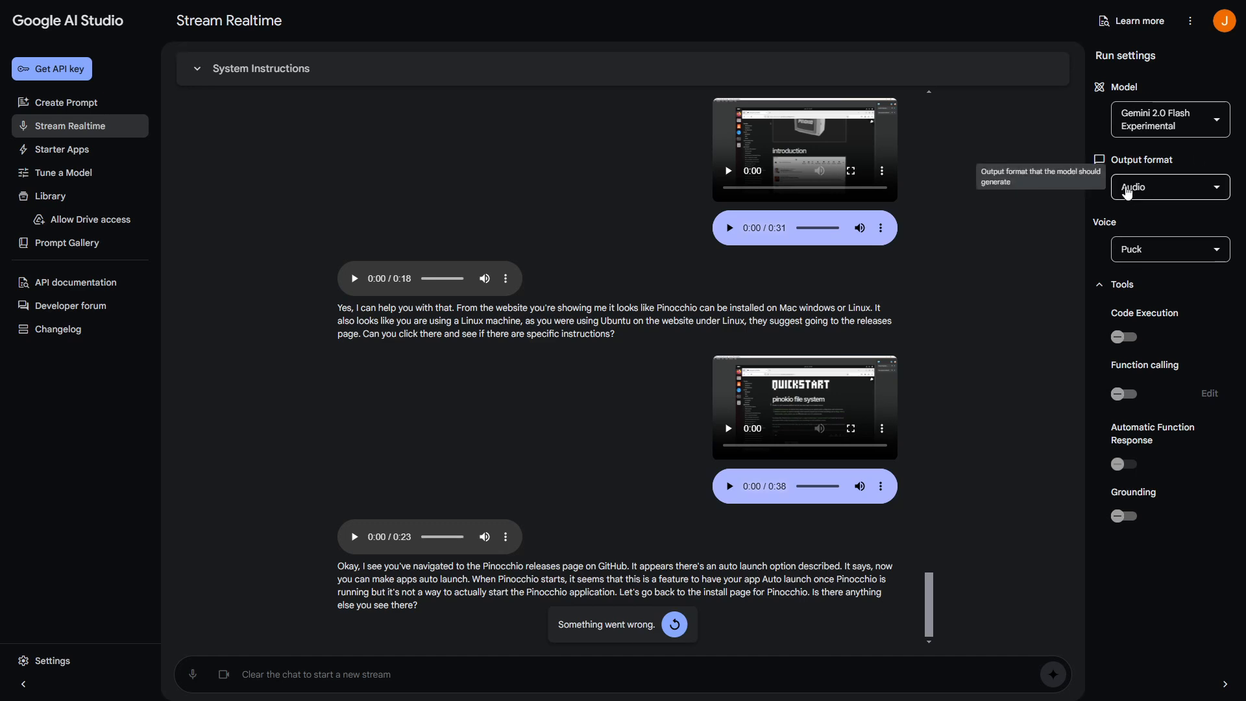
{"action": "mouse_move", "coordinate": [889, 309]}
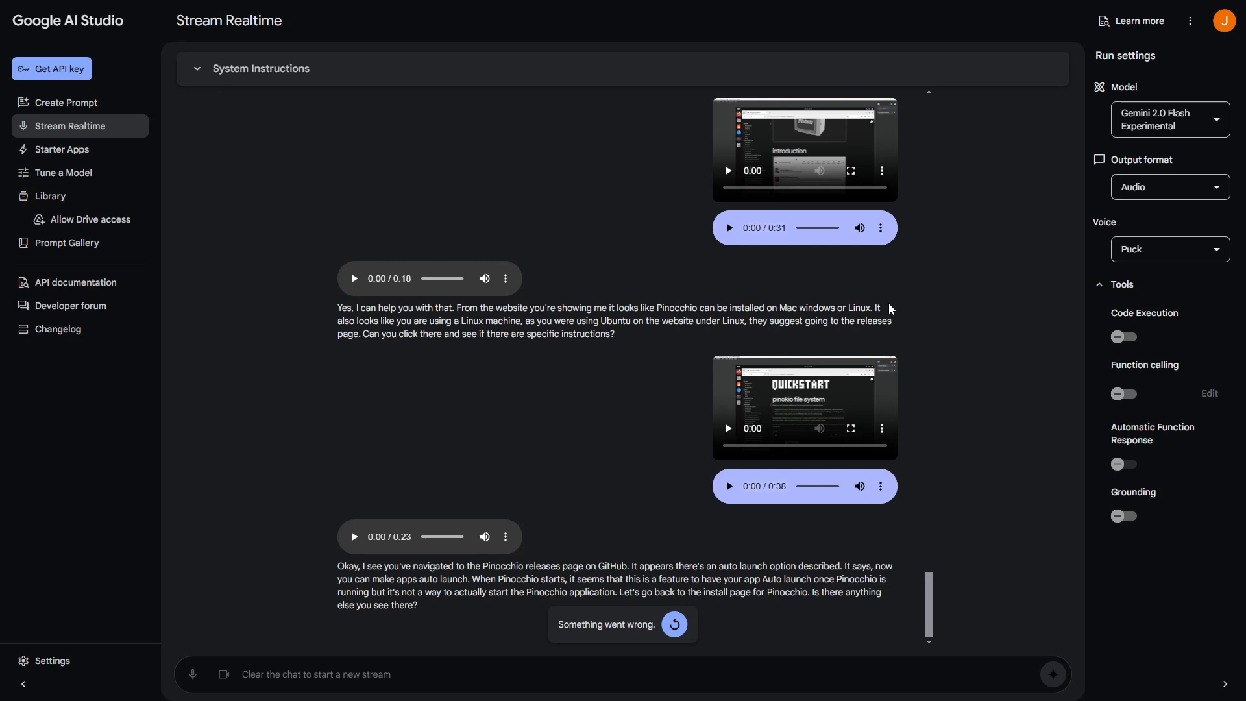
{"action": "mouse_move", "coordinate": [904, 297]}
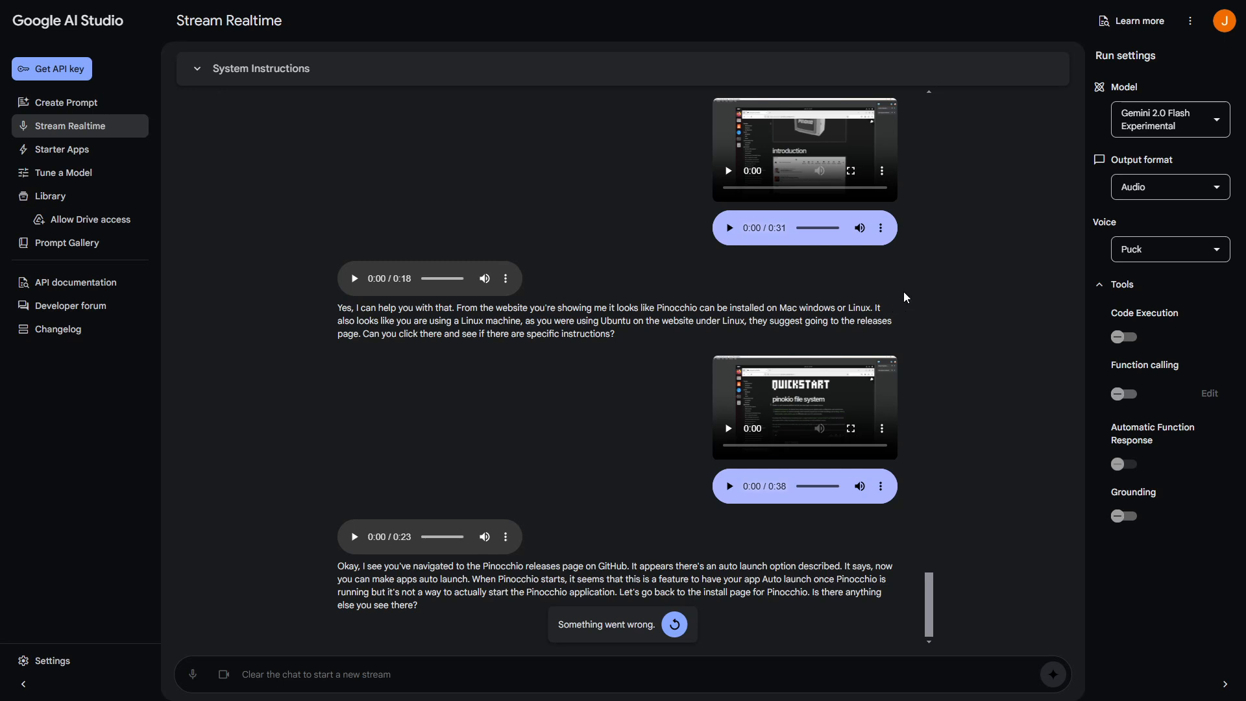